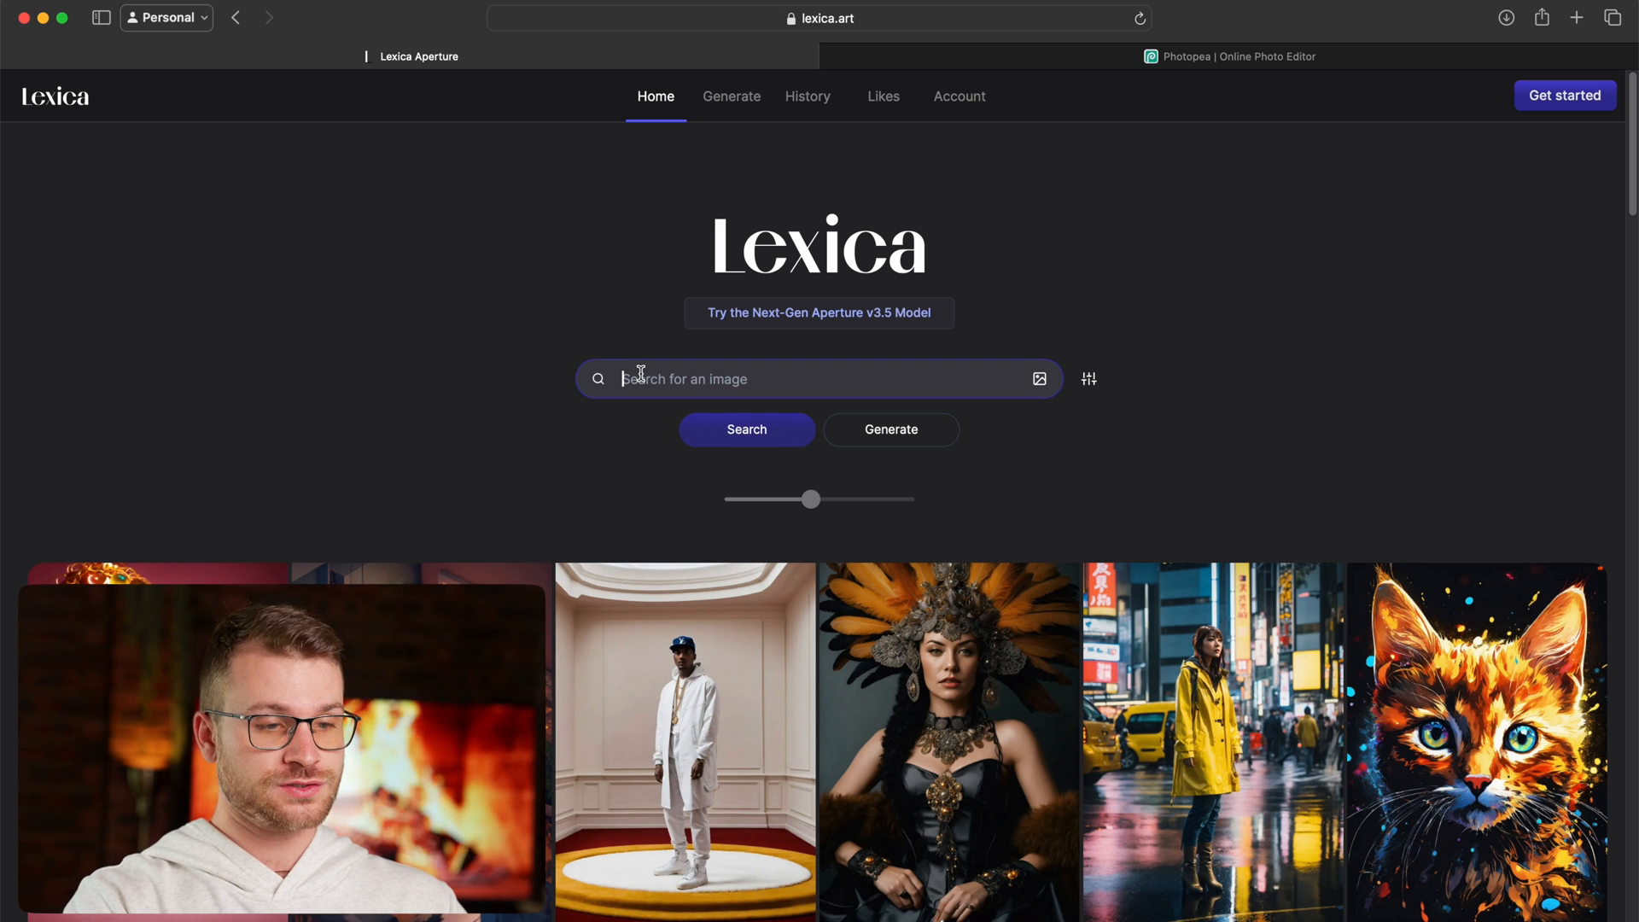
# Step: Search Lexica for 'hood anime character boy' and open the hoodie-and-cap man image
pyautogui.write('anime')
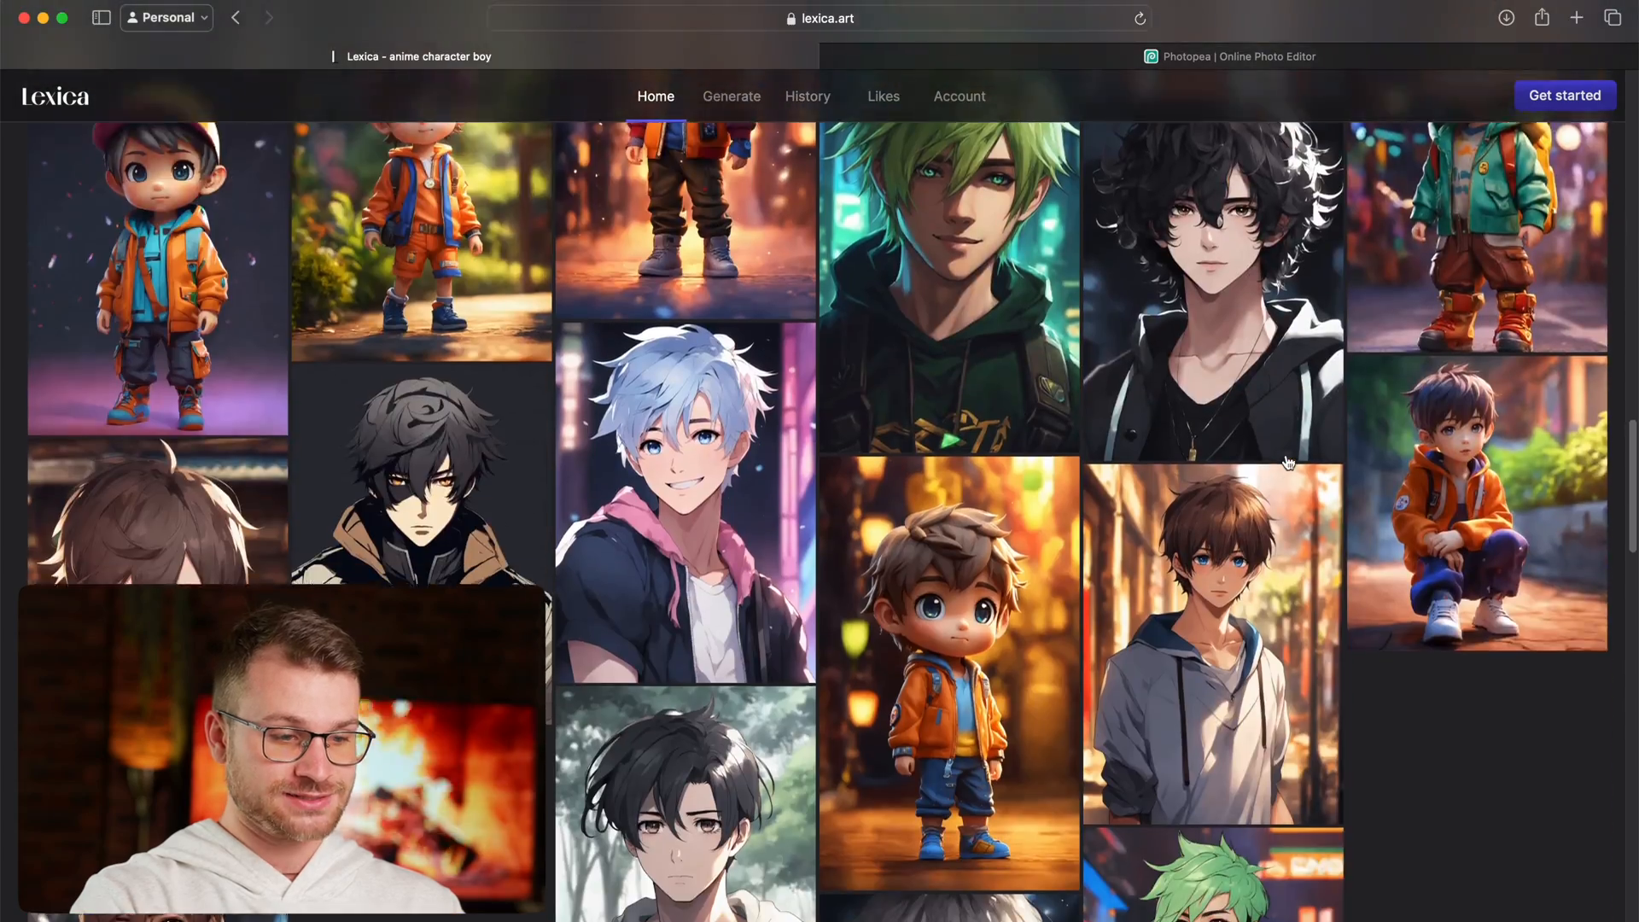
pyautogui.scroll(-3)
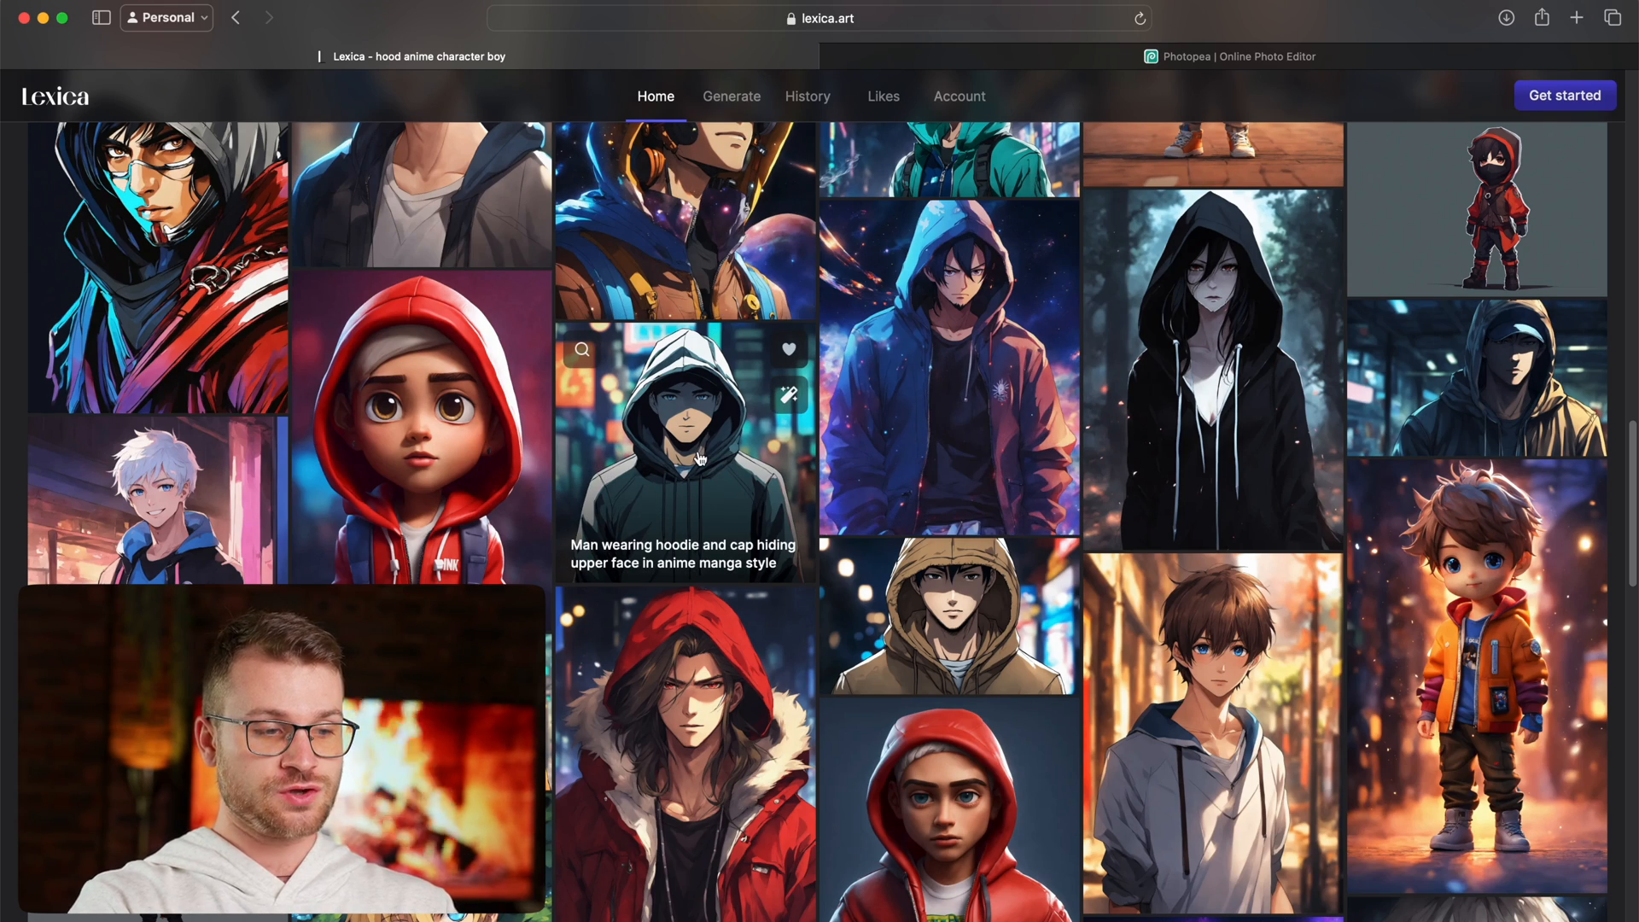
pyautogui.click(683, 449)
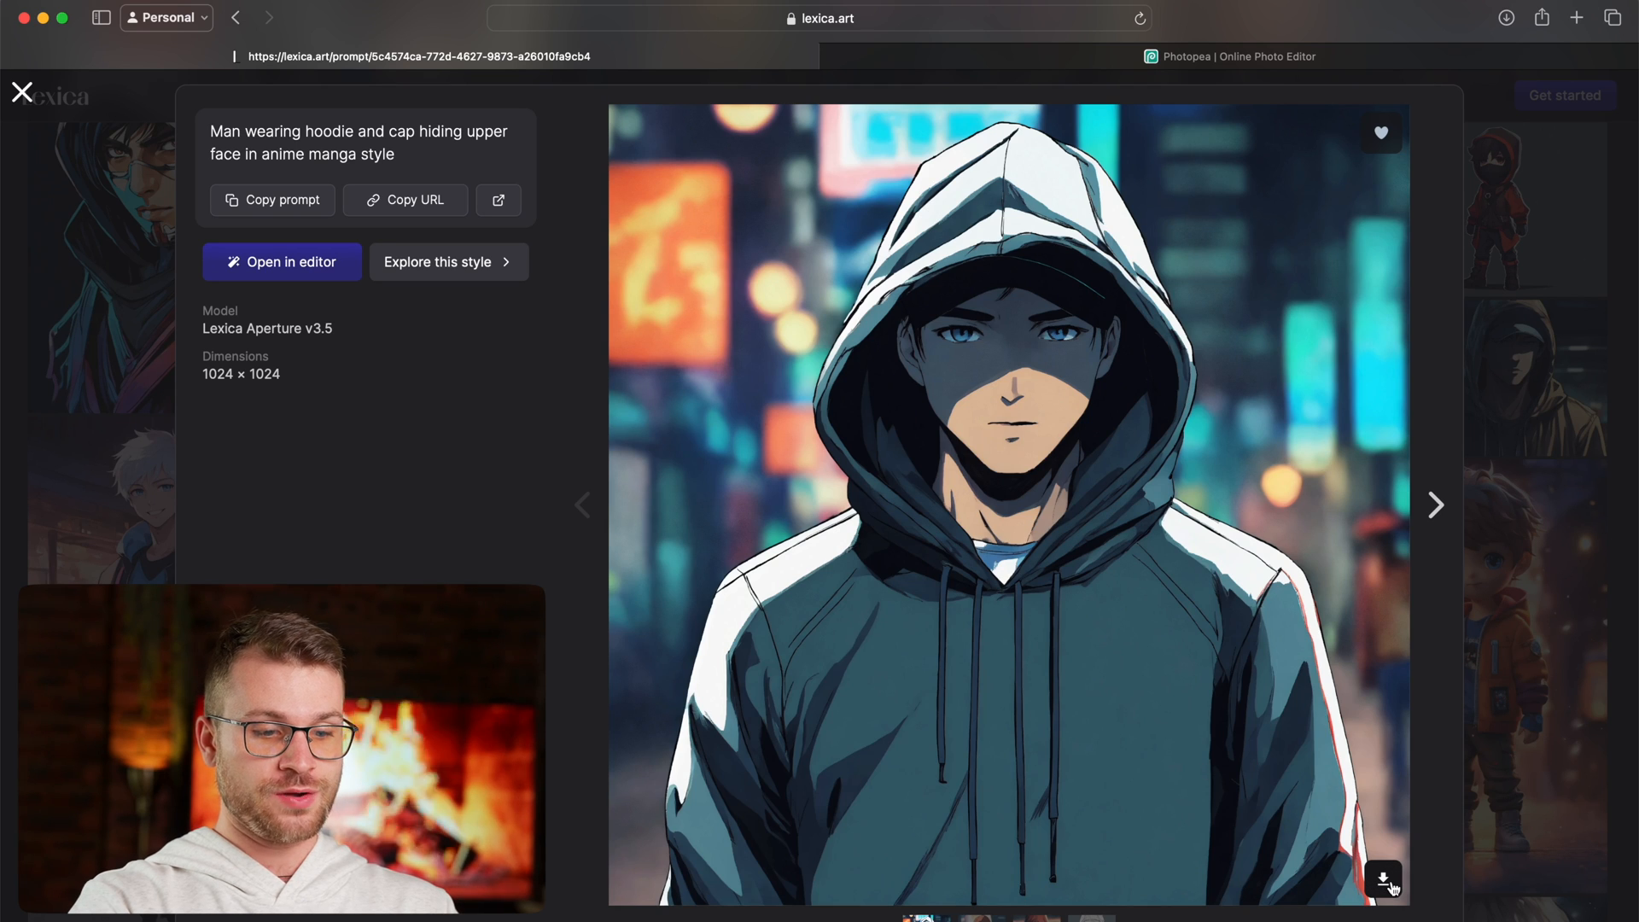
pyautogui.moveTo(1523, 73)
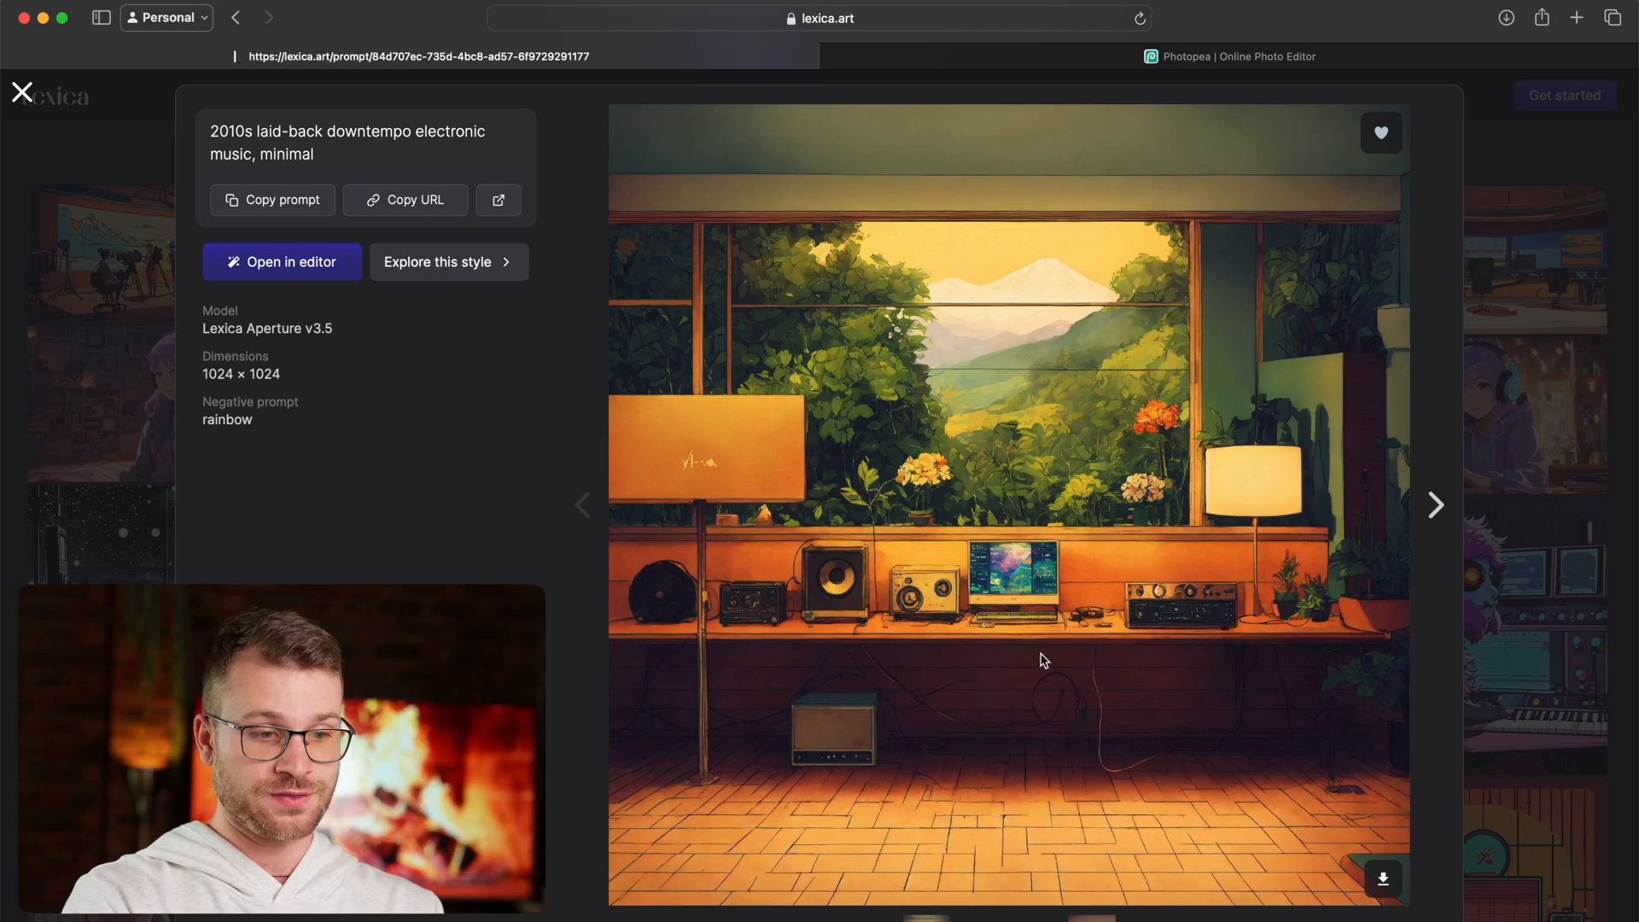
# Step: Step through lofi room images to the orange 'Emoji lofi' picture
pyautogui.click(1437, 504)
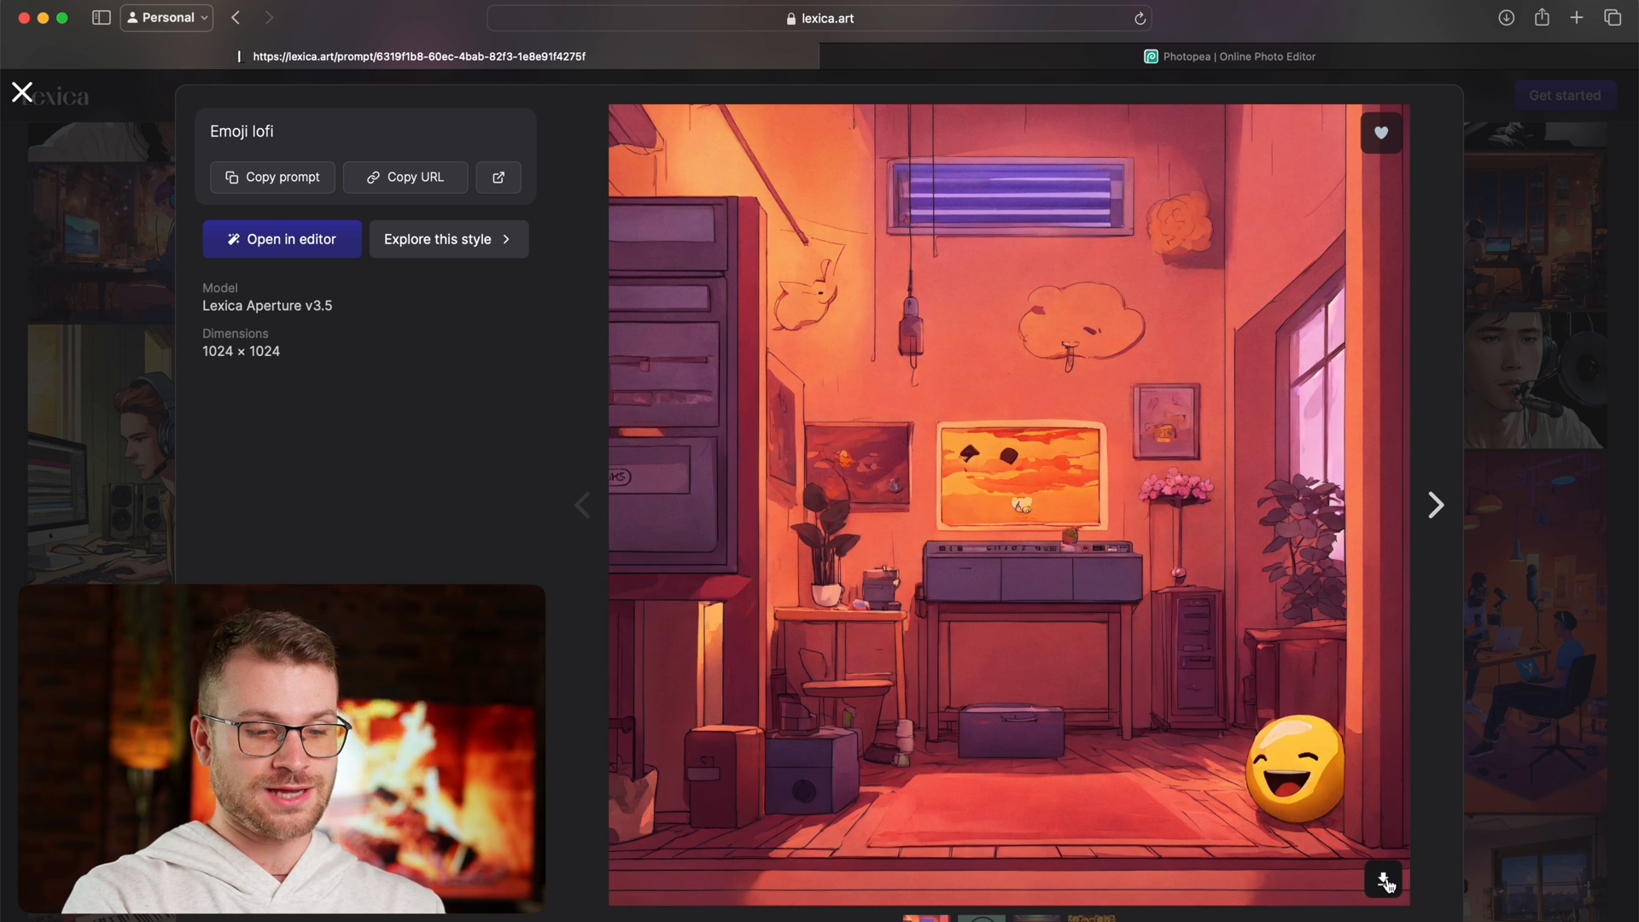
pyautogui.moveTo(1520, 233)
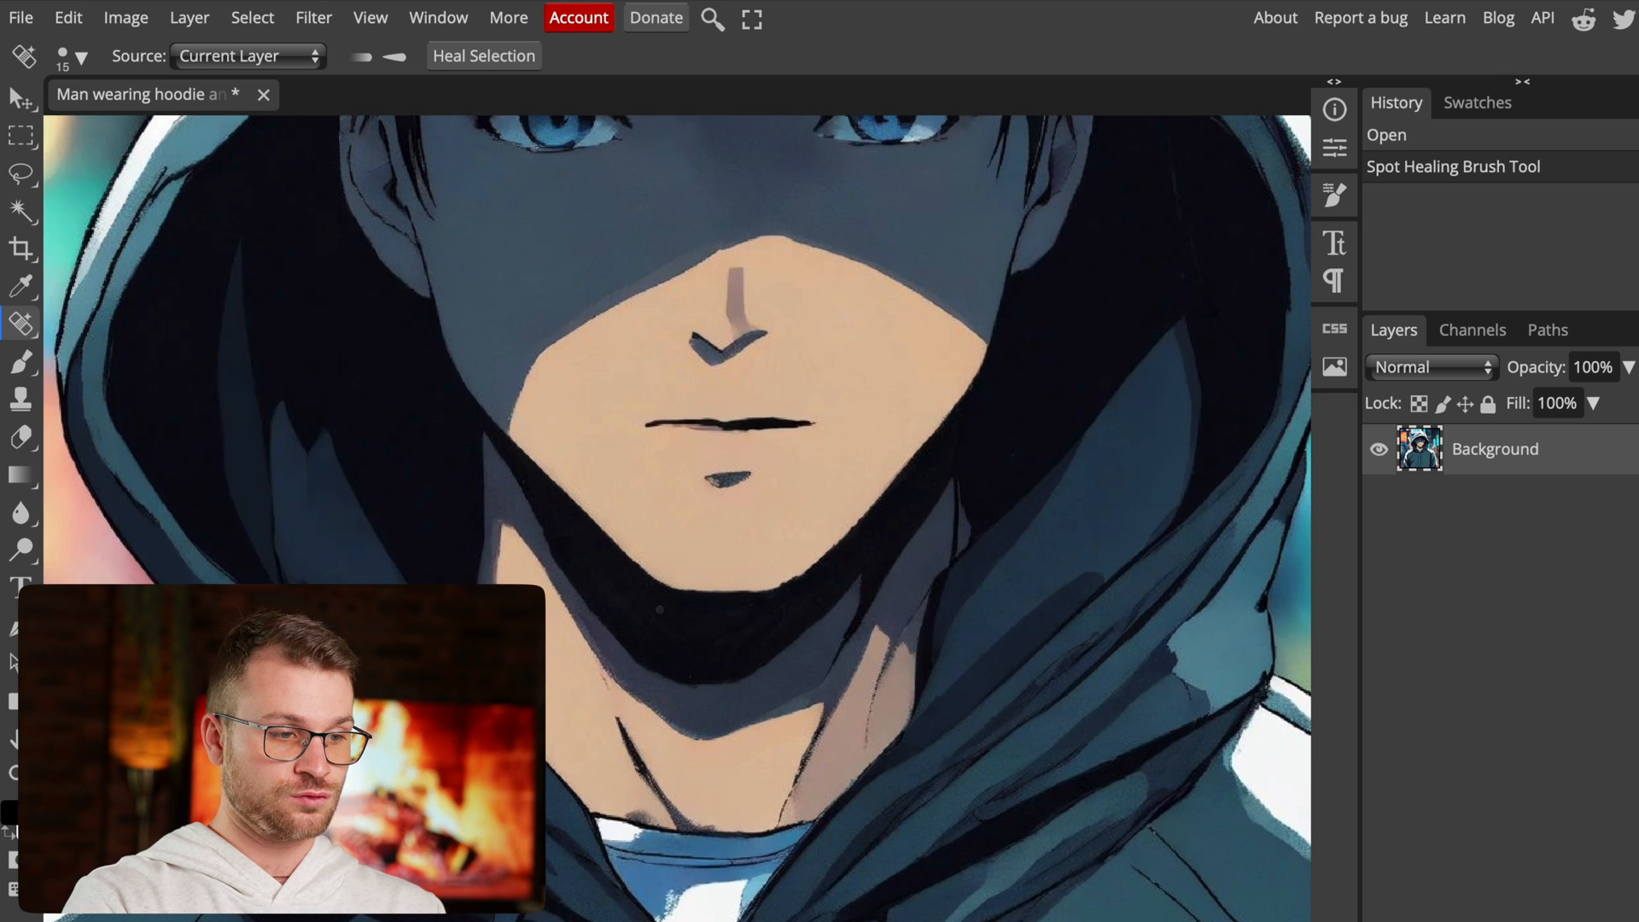
# Step: Enlarge the Spot Healing Brush to 46 px and paint away the character's mouth
pyautogui.click(79, 55)
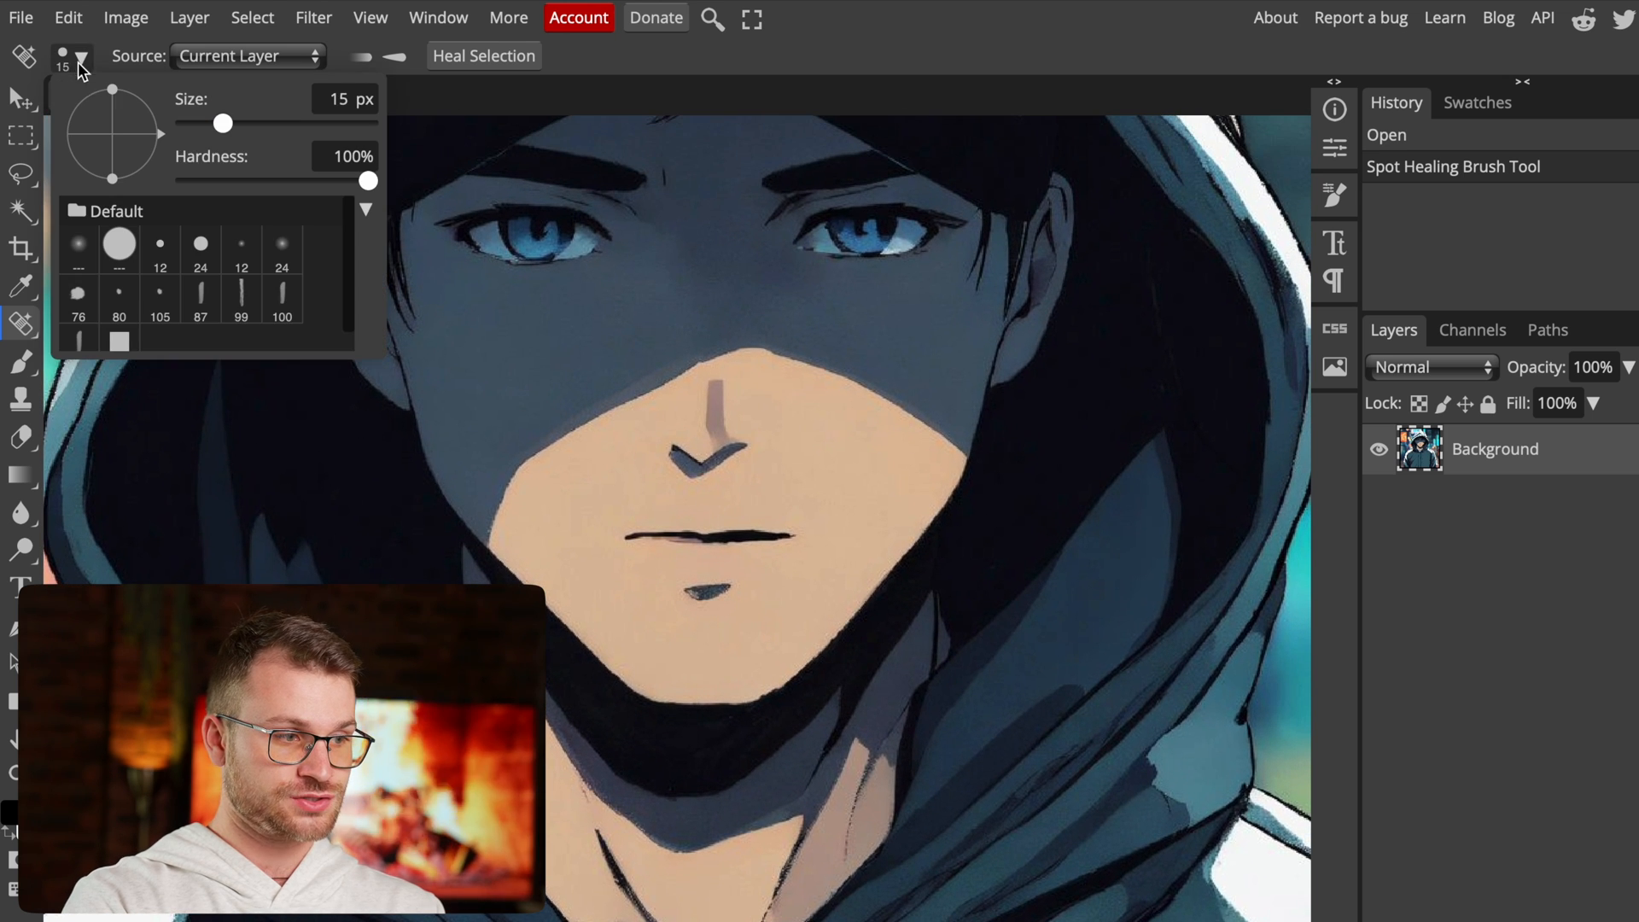
pyautogui.moveTo(219, 123); pyautogui.dragTo(245, 123)
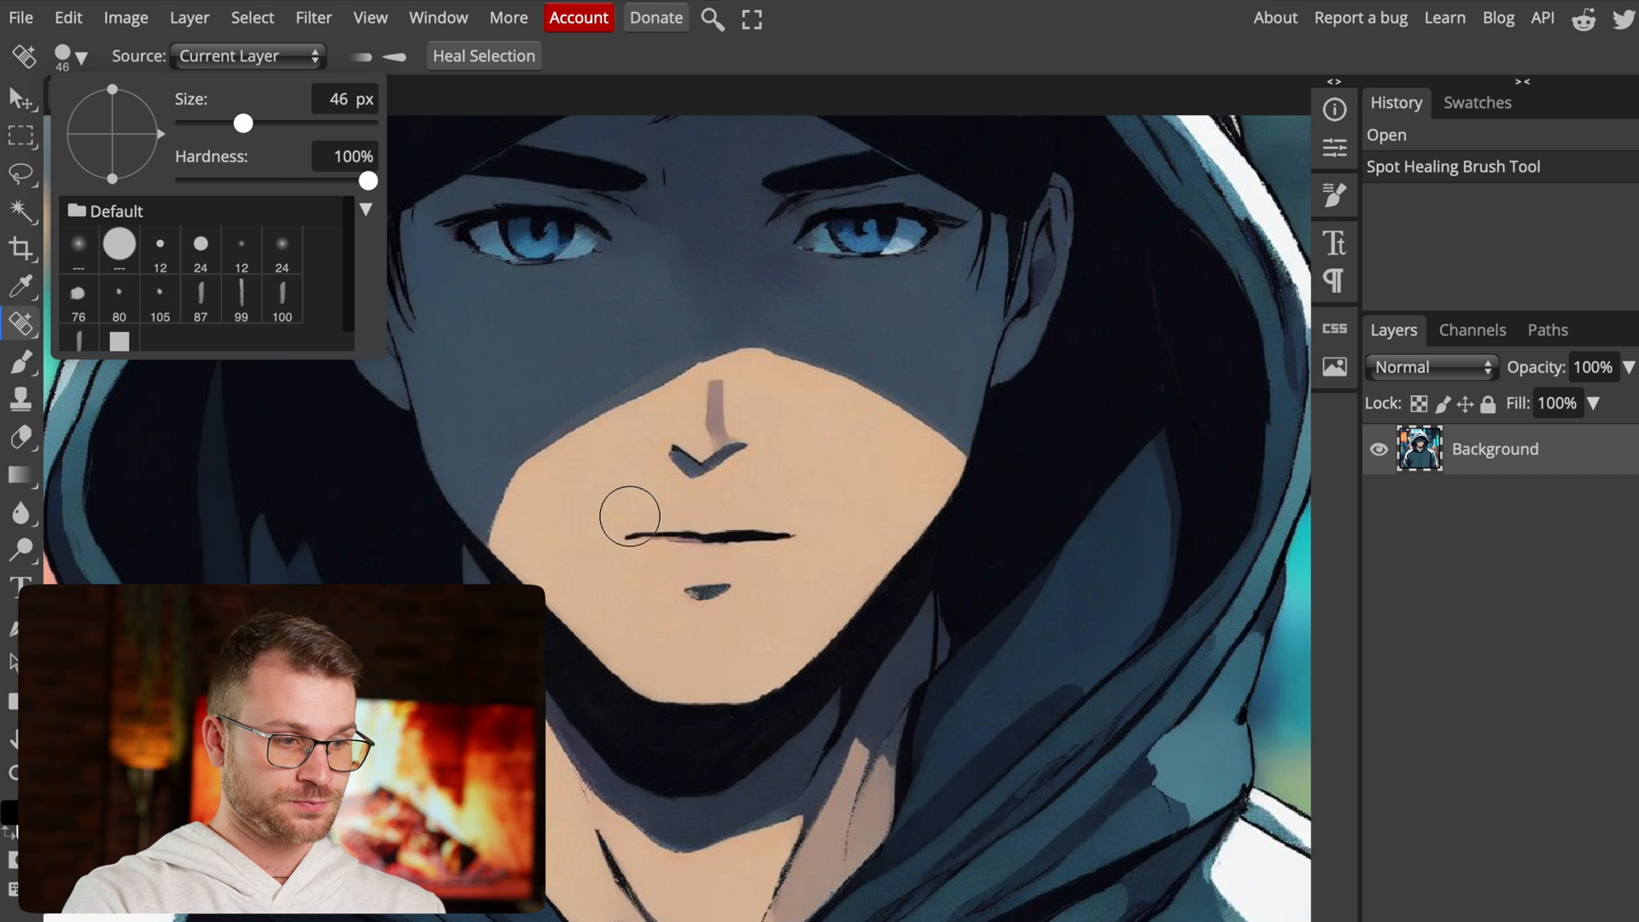
pyautogui.moveTo(627, 517); pyautogui.dragTo(711, 581)
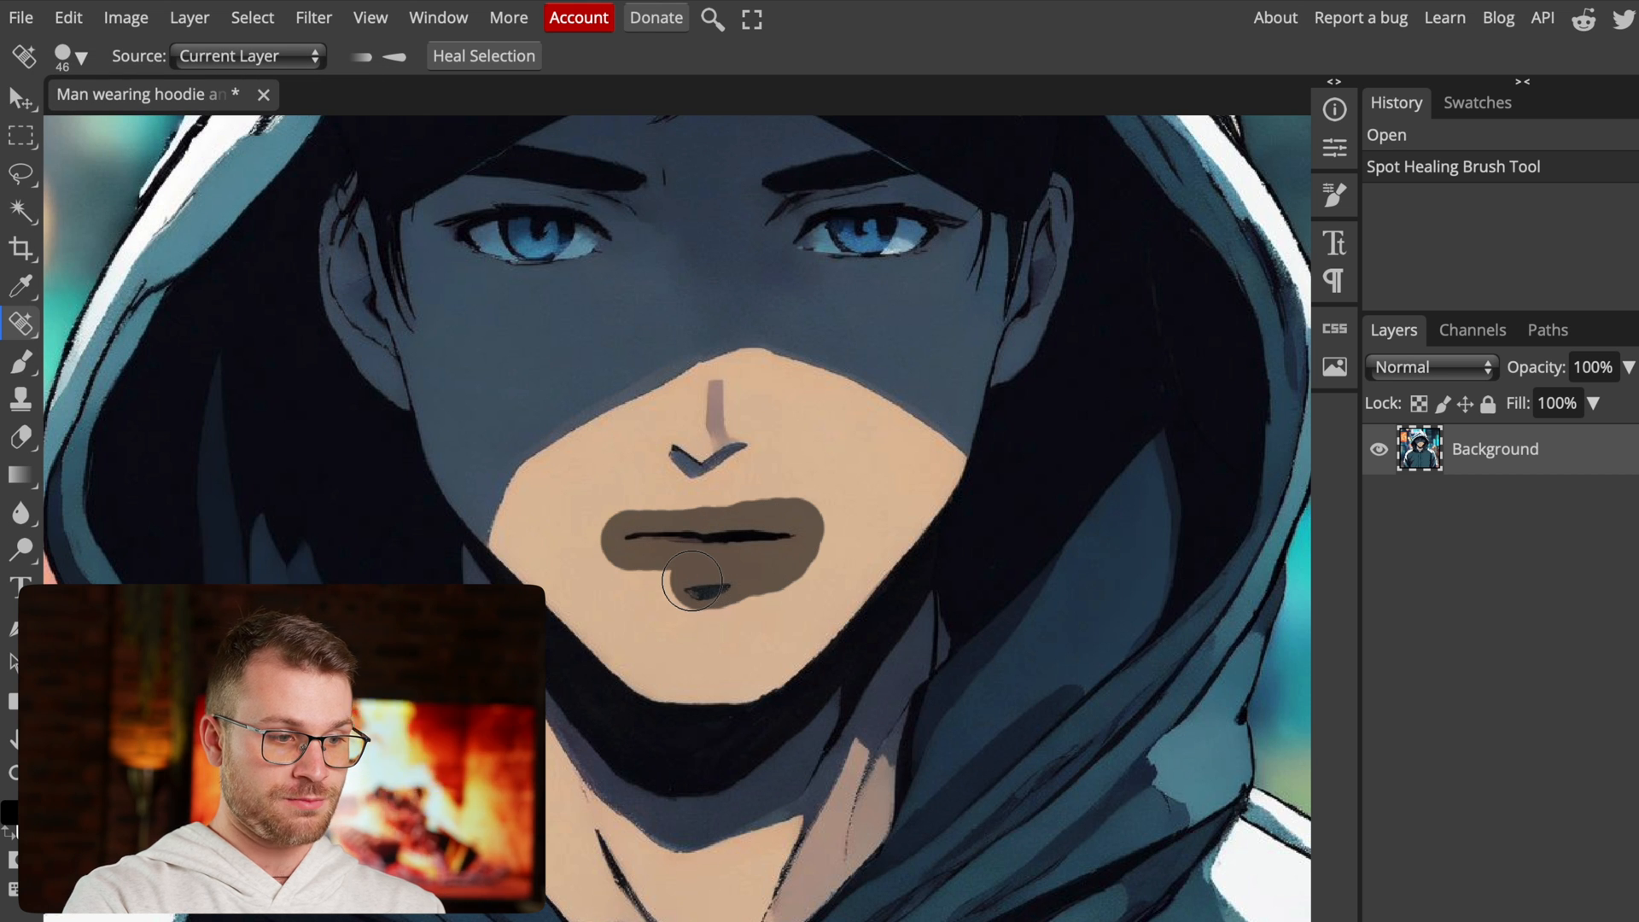
pyautogui.click(688, 596)
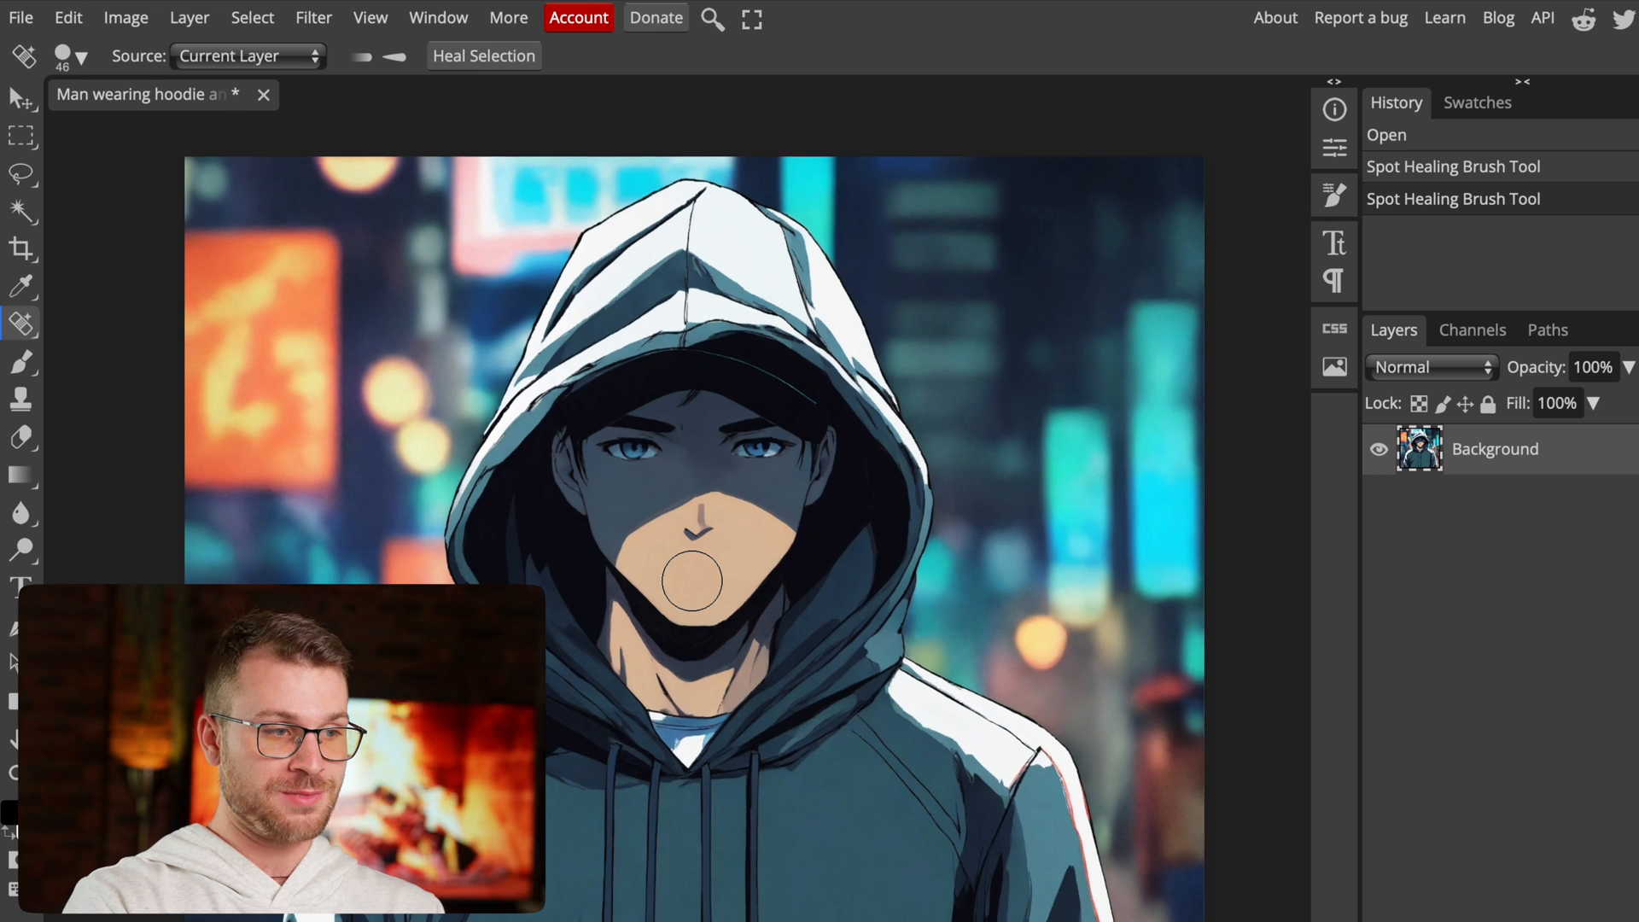
# Step: Apply Select > Remove BG to the hooded man and save the cut-out as PNG
pyautogui.click(252, 17)
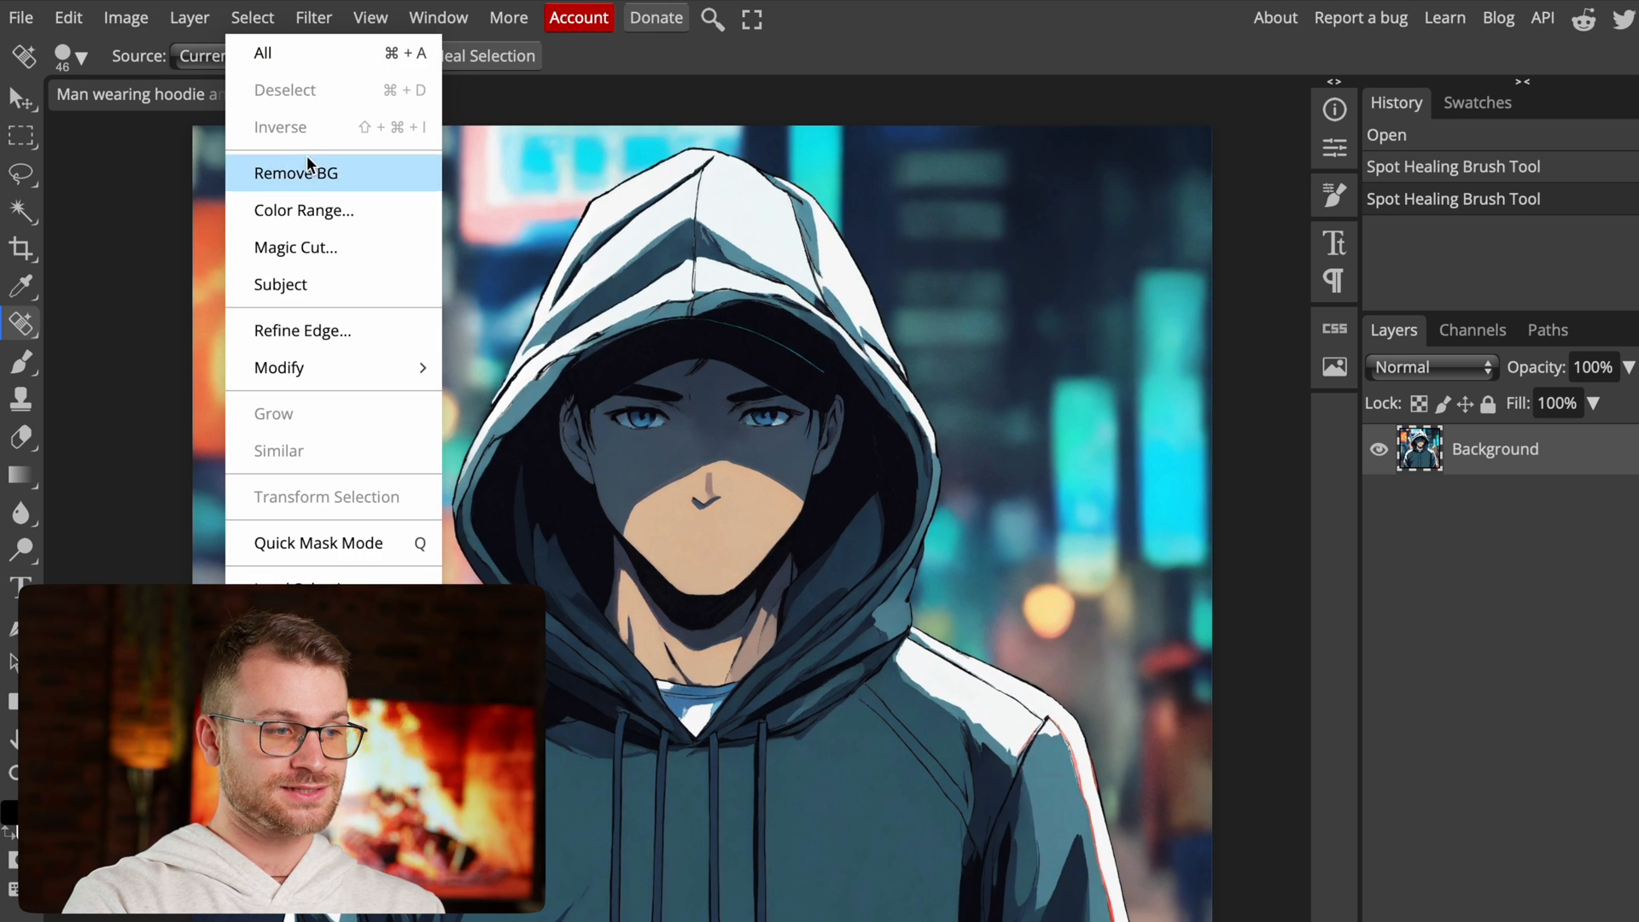
pyautogui.click(296, 173)
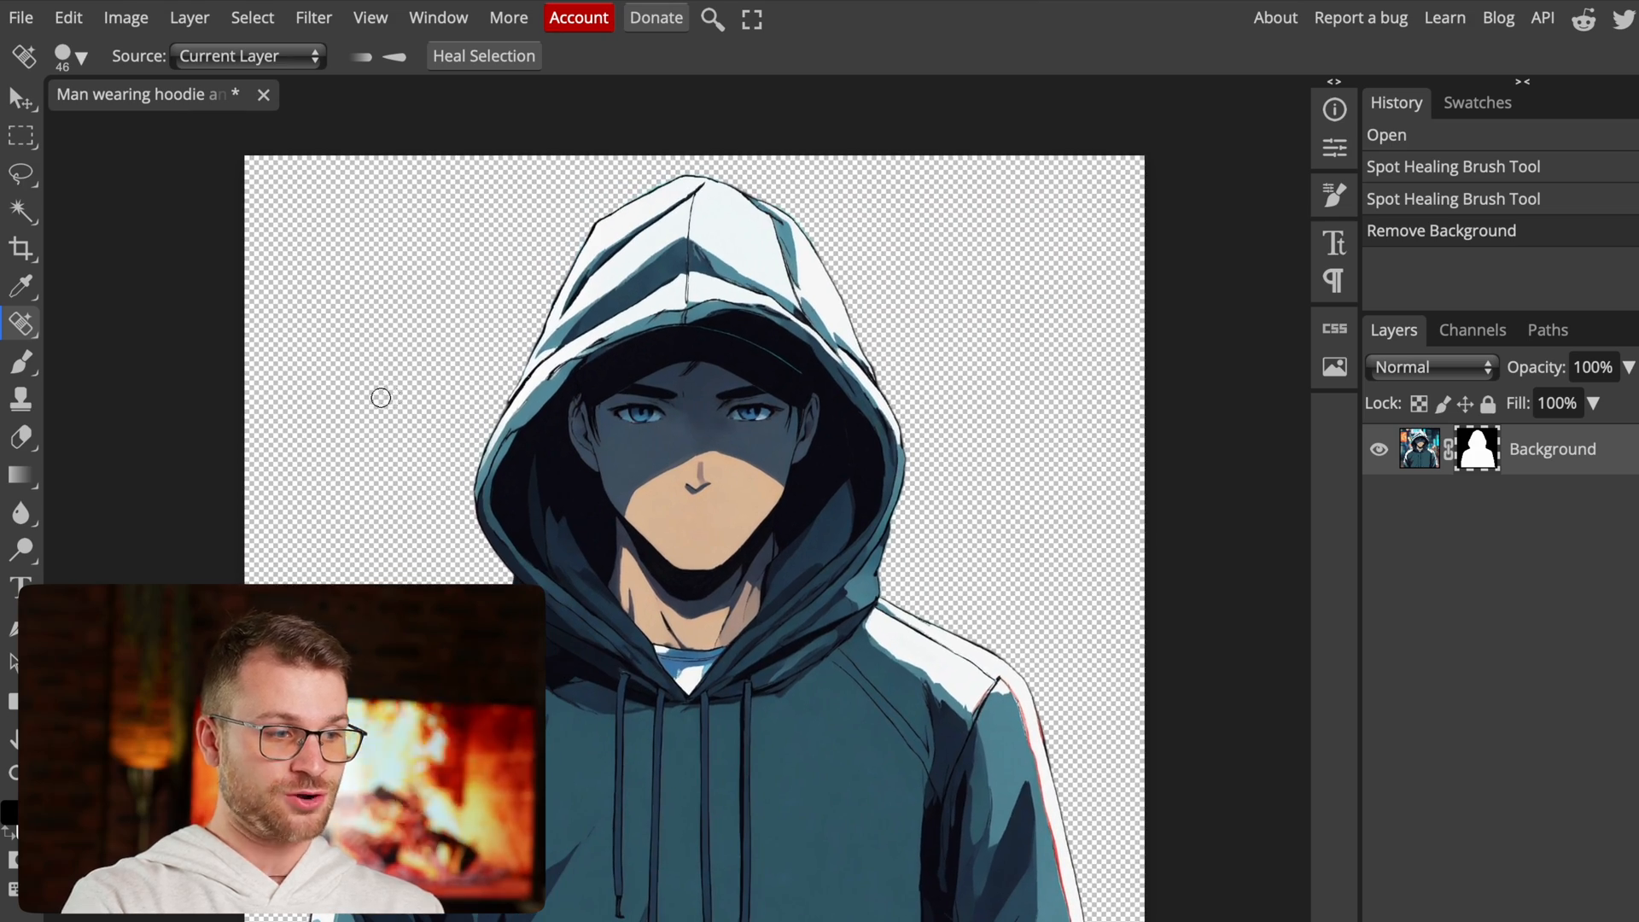
pyautogui.click(27, 17)
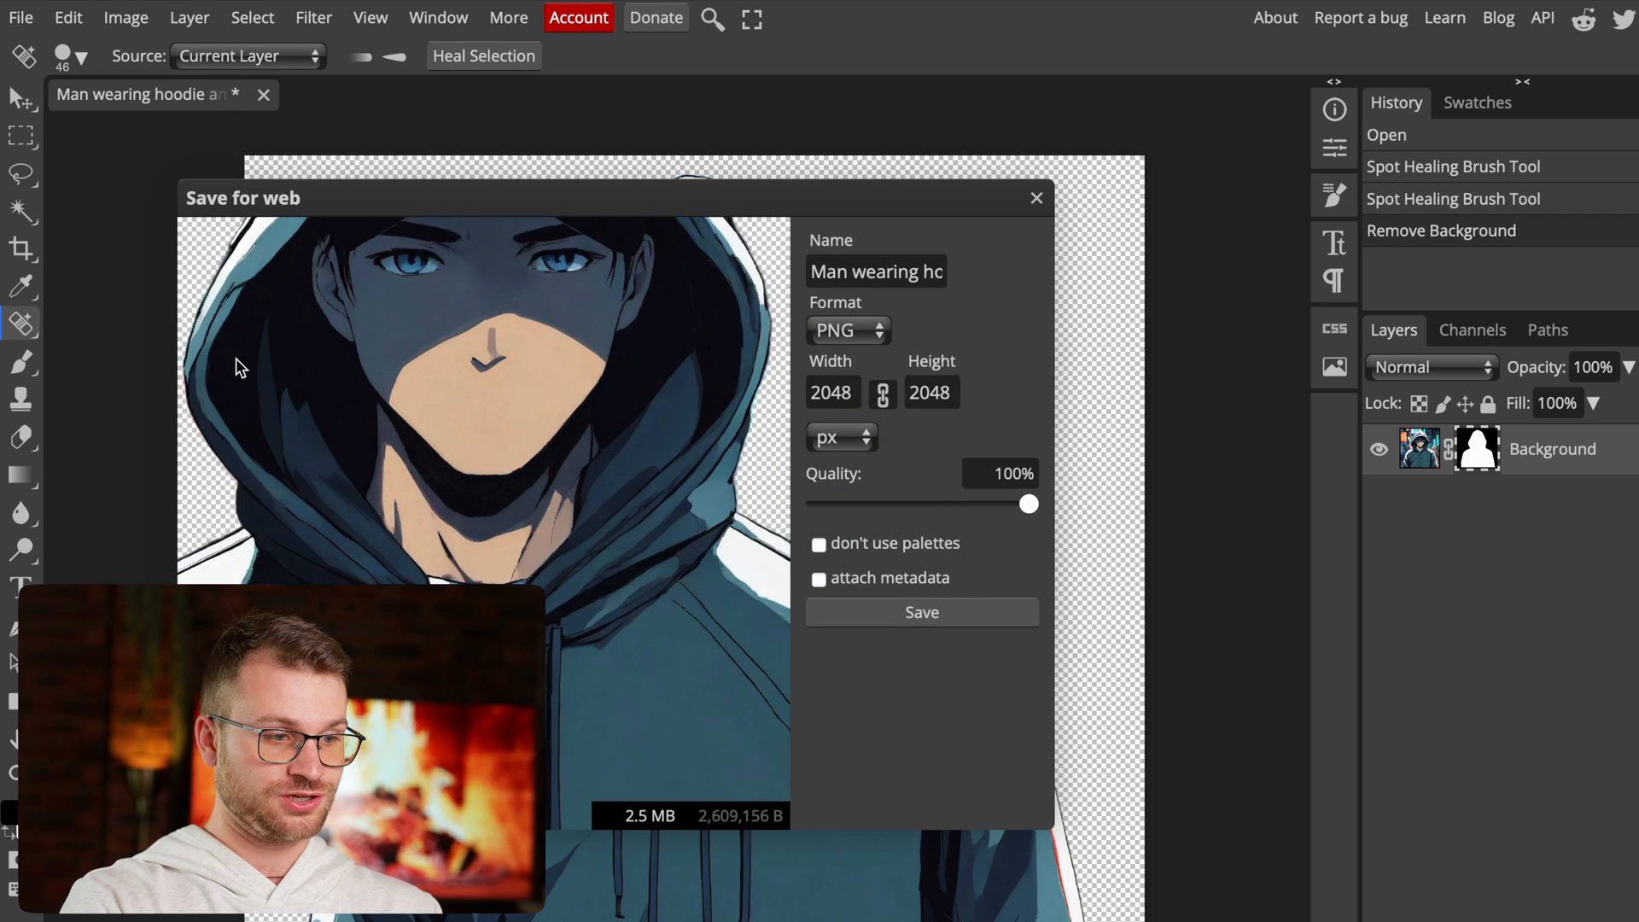
pyautogui.click(1037, 198)
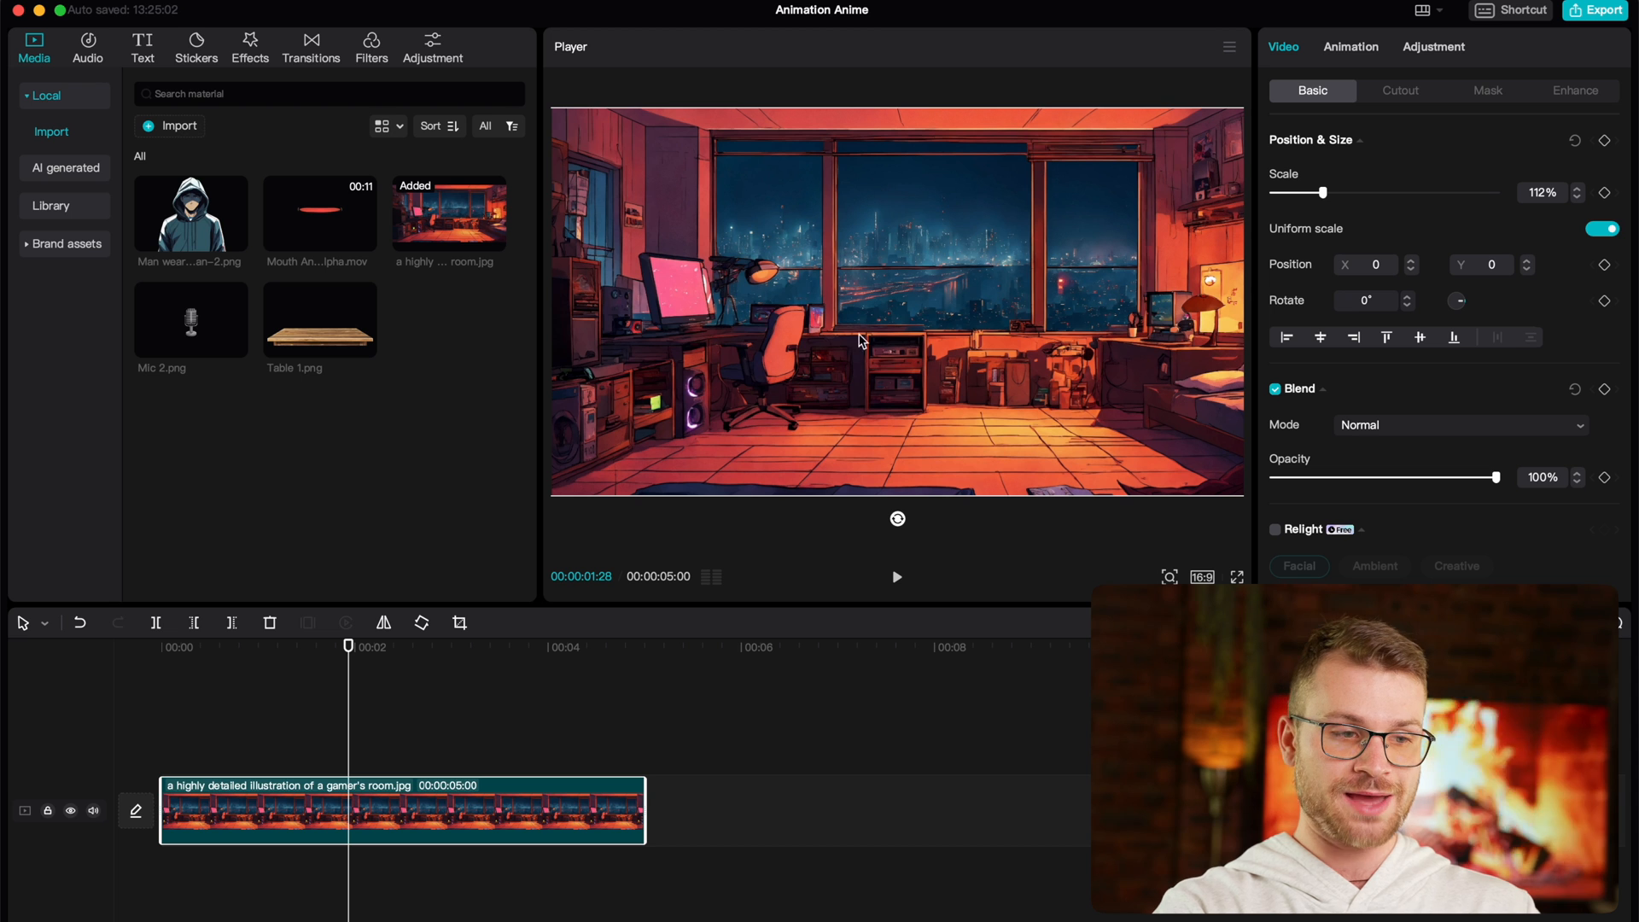
pyautogui.moveTo(502, 586)
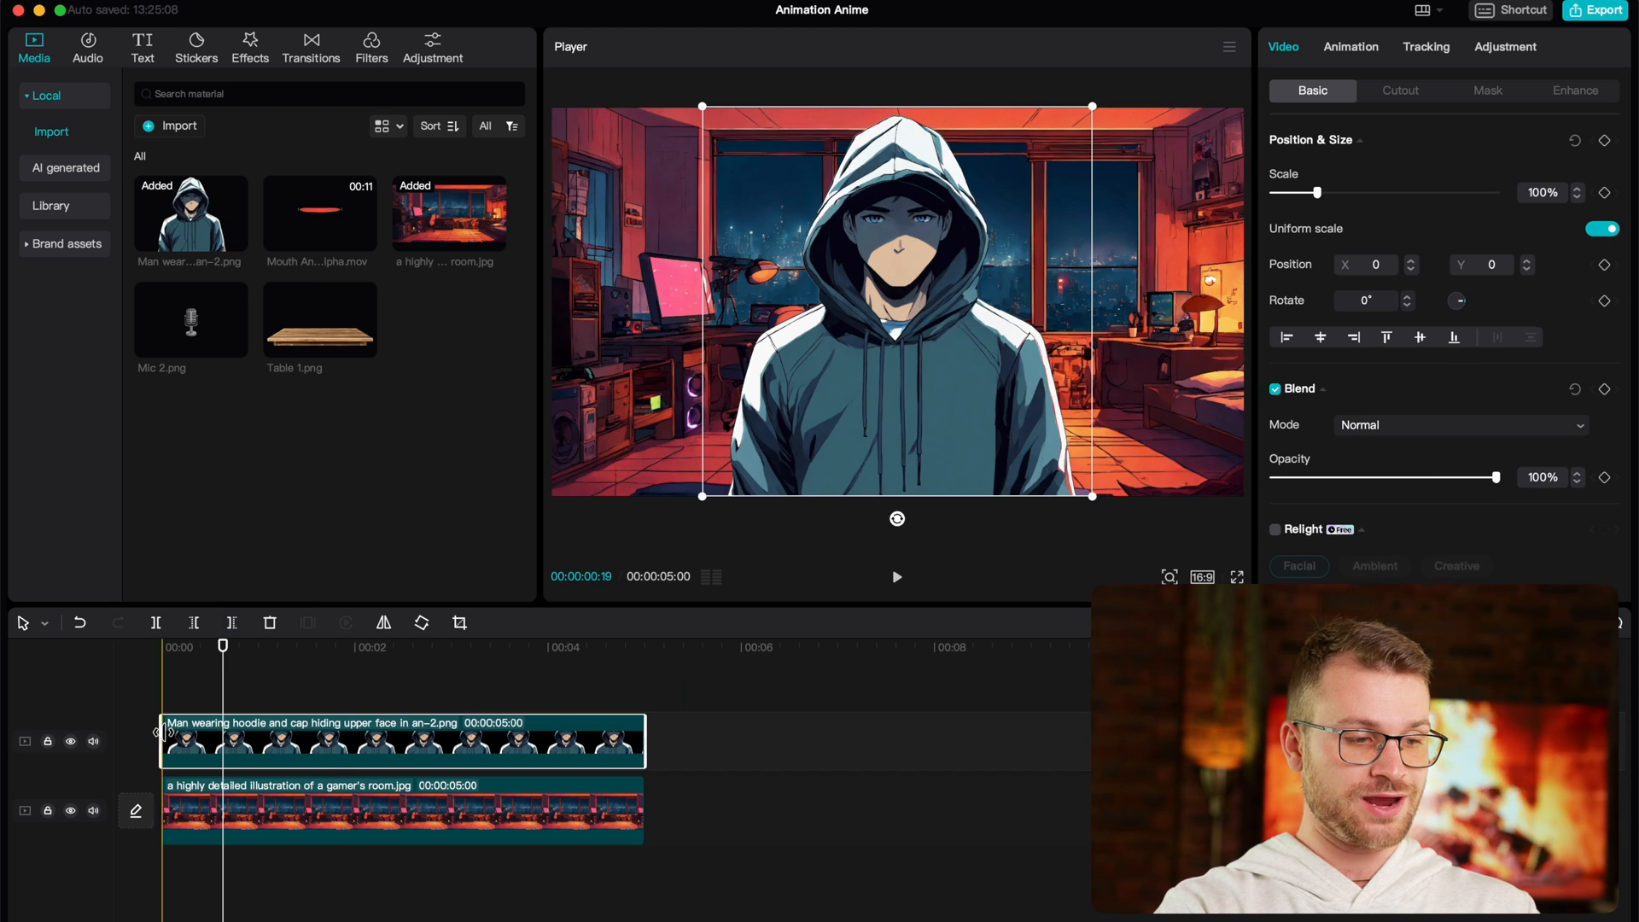
# Step: Add Mouth Animation Alpha.mov on top, scale it to about 10% and lower onto the face
pyautogui.click(428, 646)
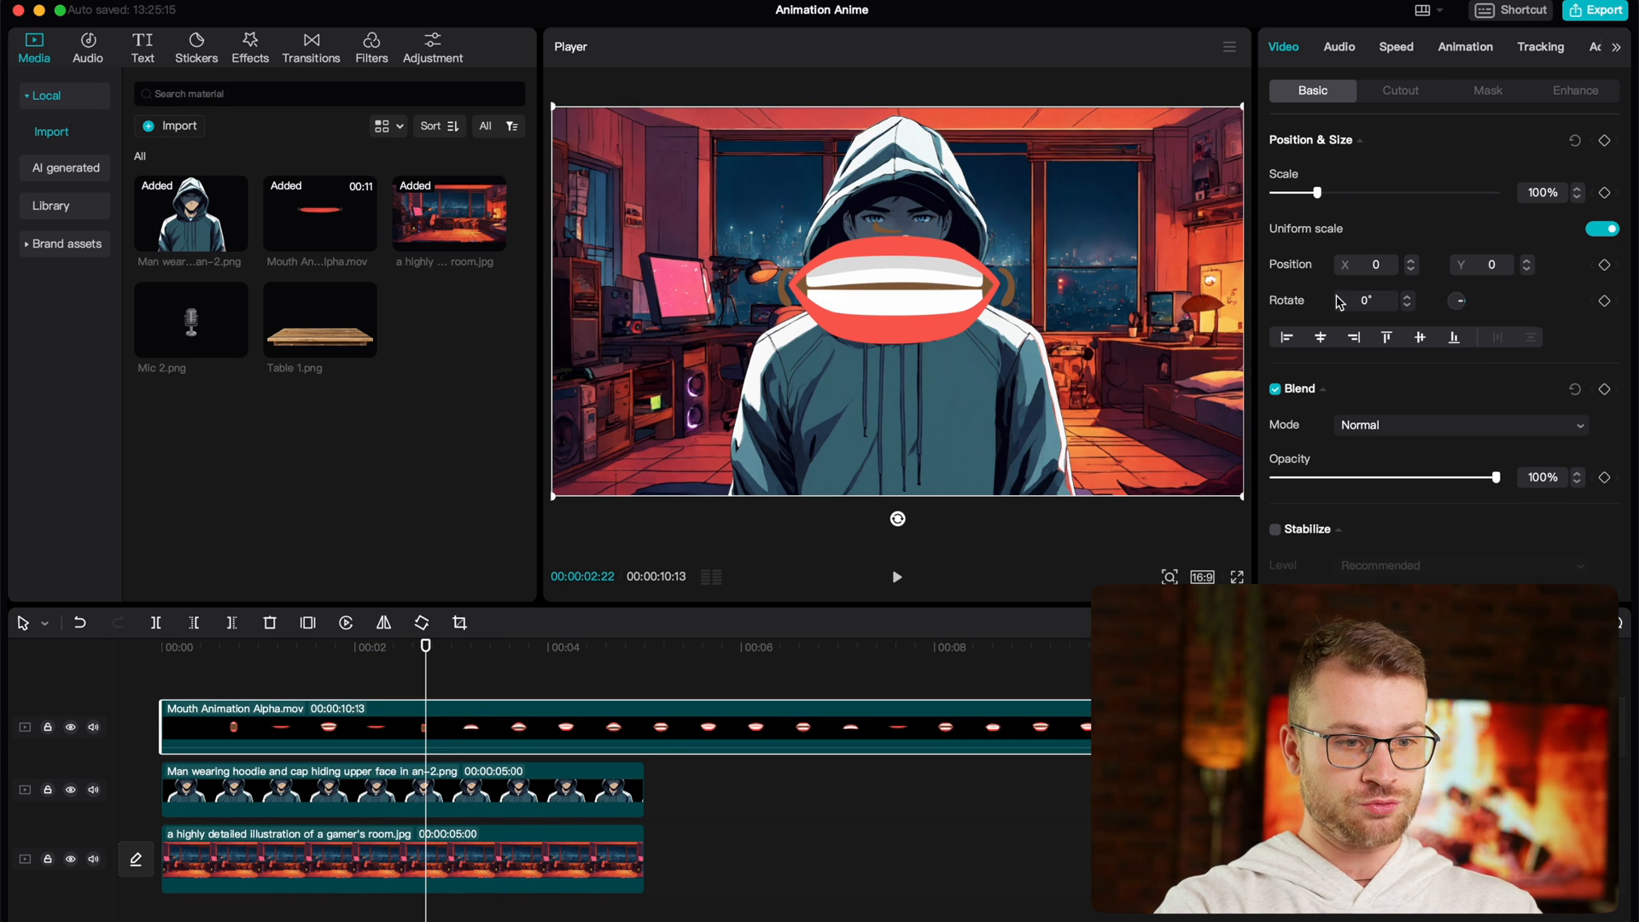
pyautogui.moveTo(1327, 192); pyautogui.dragTo(1274, 193)
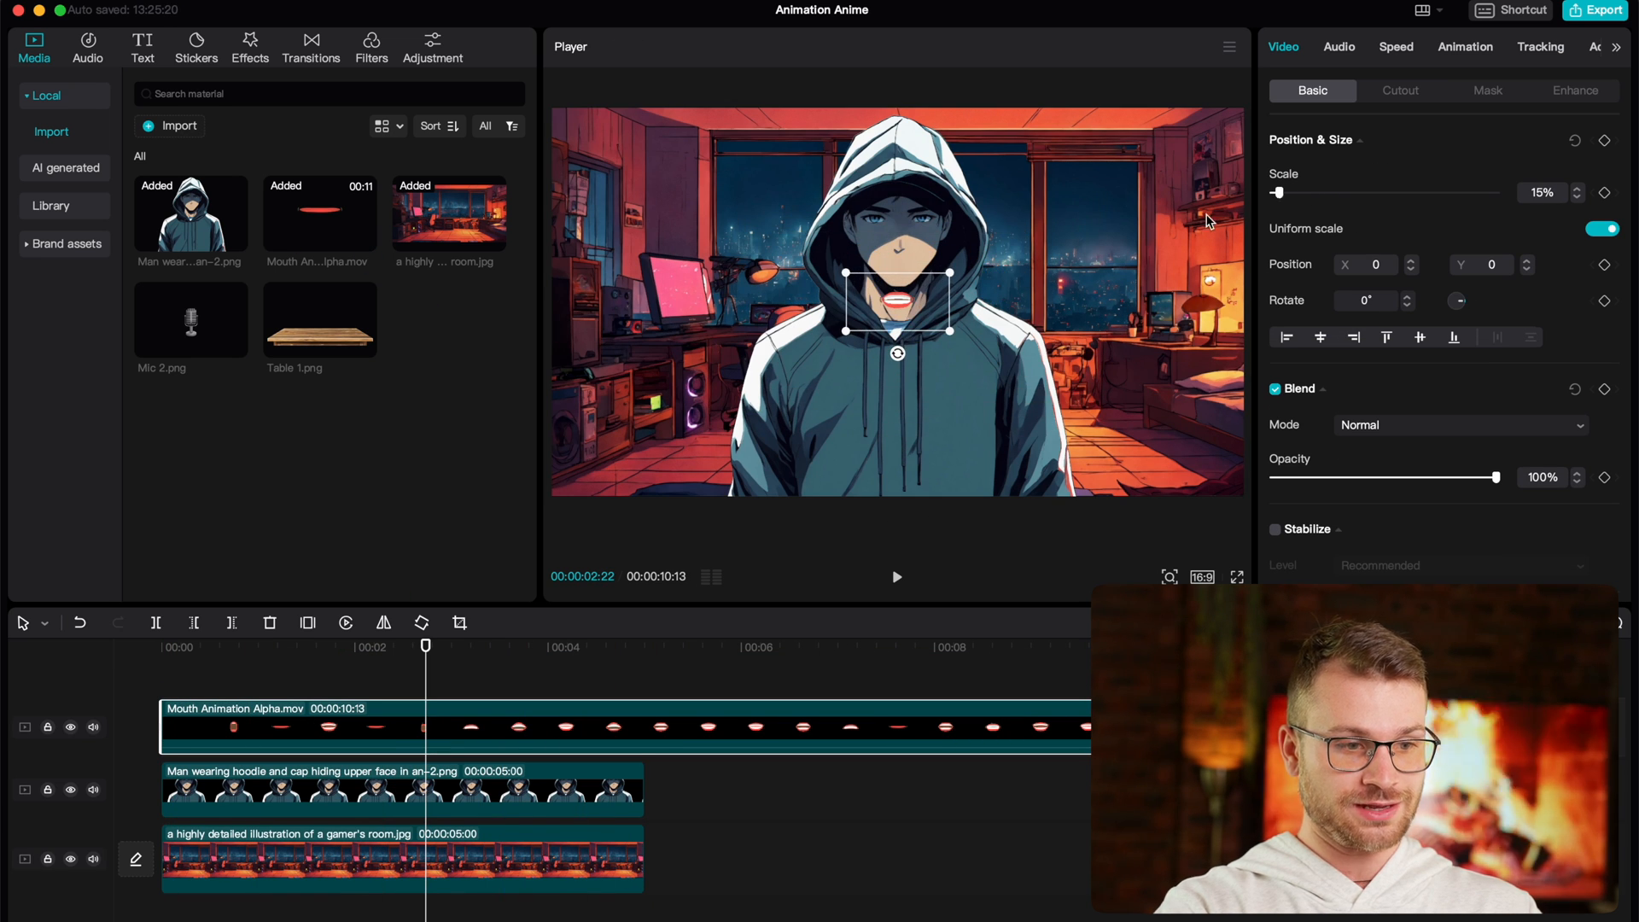
pyautogui.moveTo(894, 303); pyautogui.dragTo(894, 266)
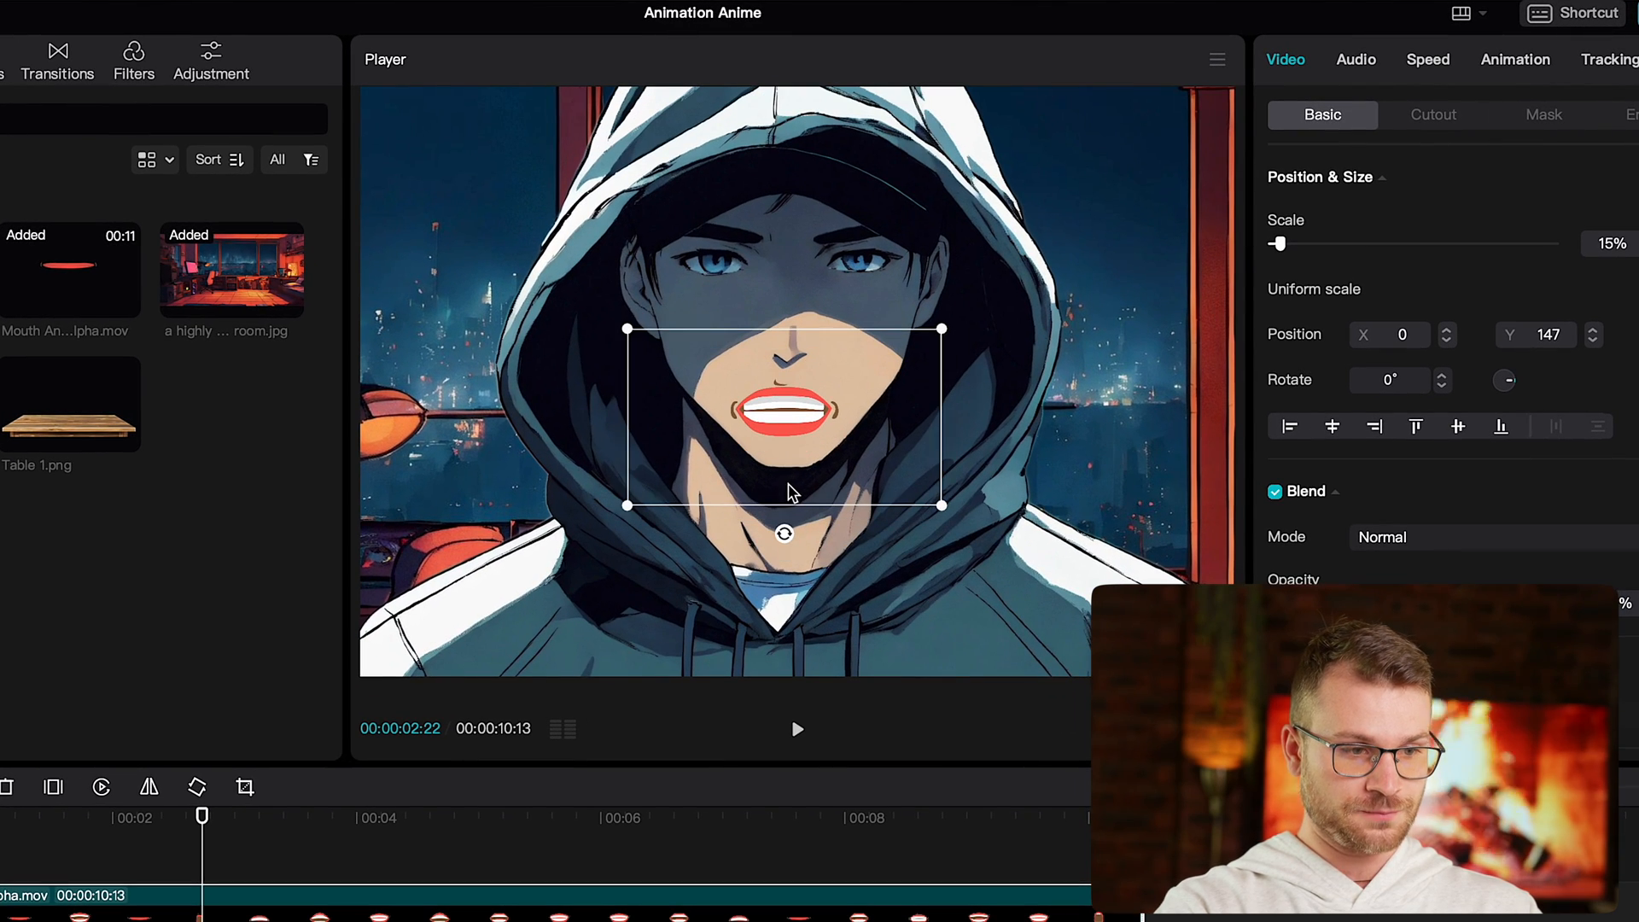
pyautogui.moveTo(1279, 242); pyautogui.dragTo(1275, 242)
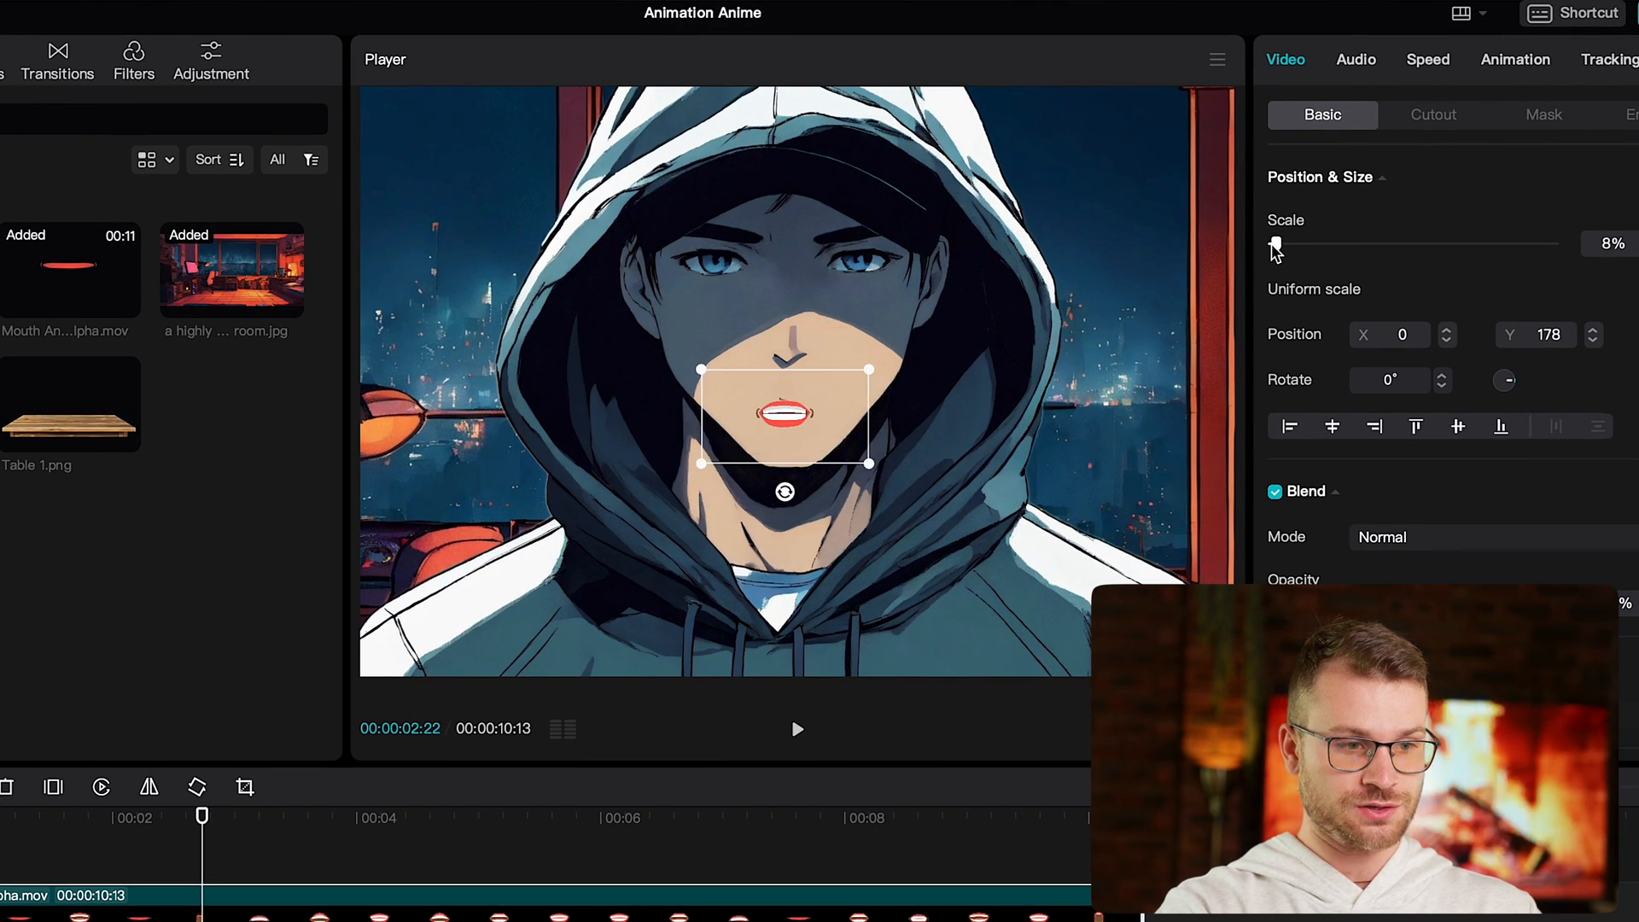
pyautogui.moveTo(1273, 243); pyautogui.dragTo(1279, 243)
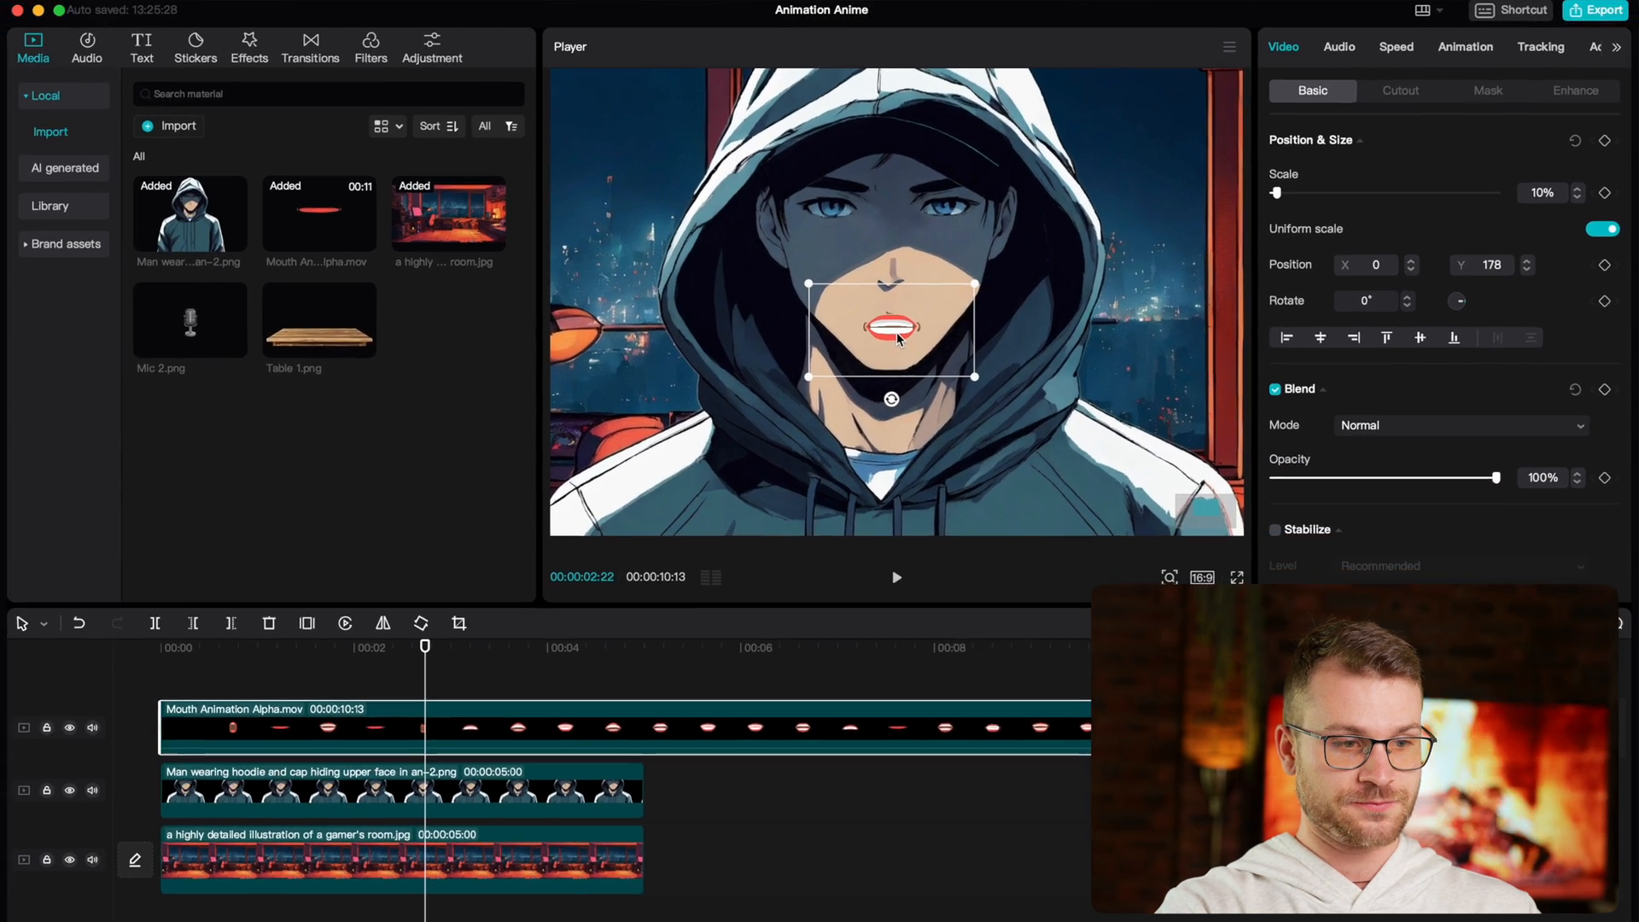
# Step: Set the mouth clip's saturation to -25 and trim it to 5 seconds
pyautogui.click(1553, 46)
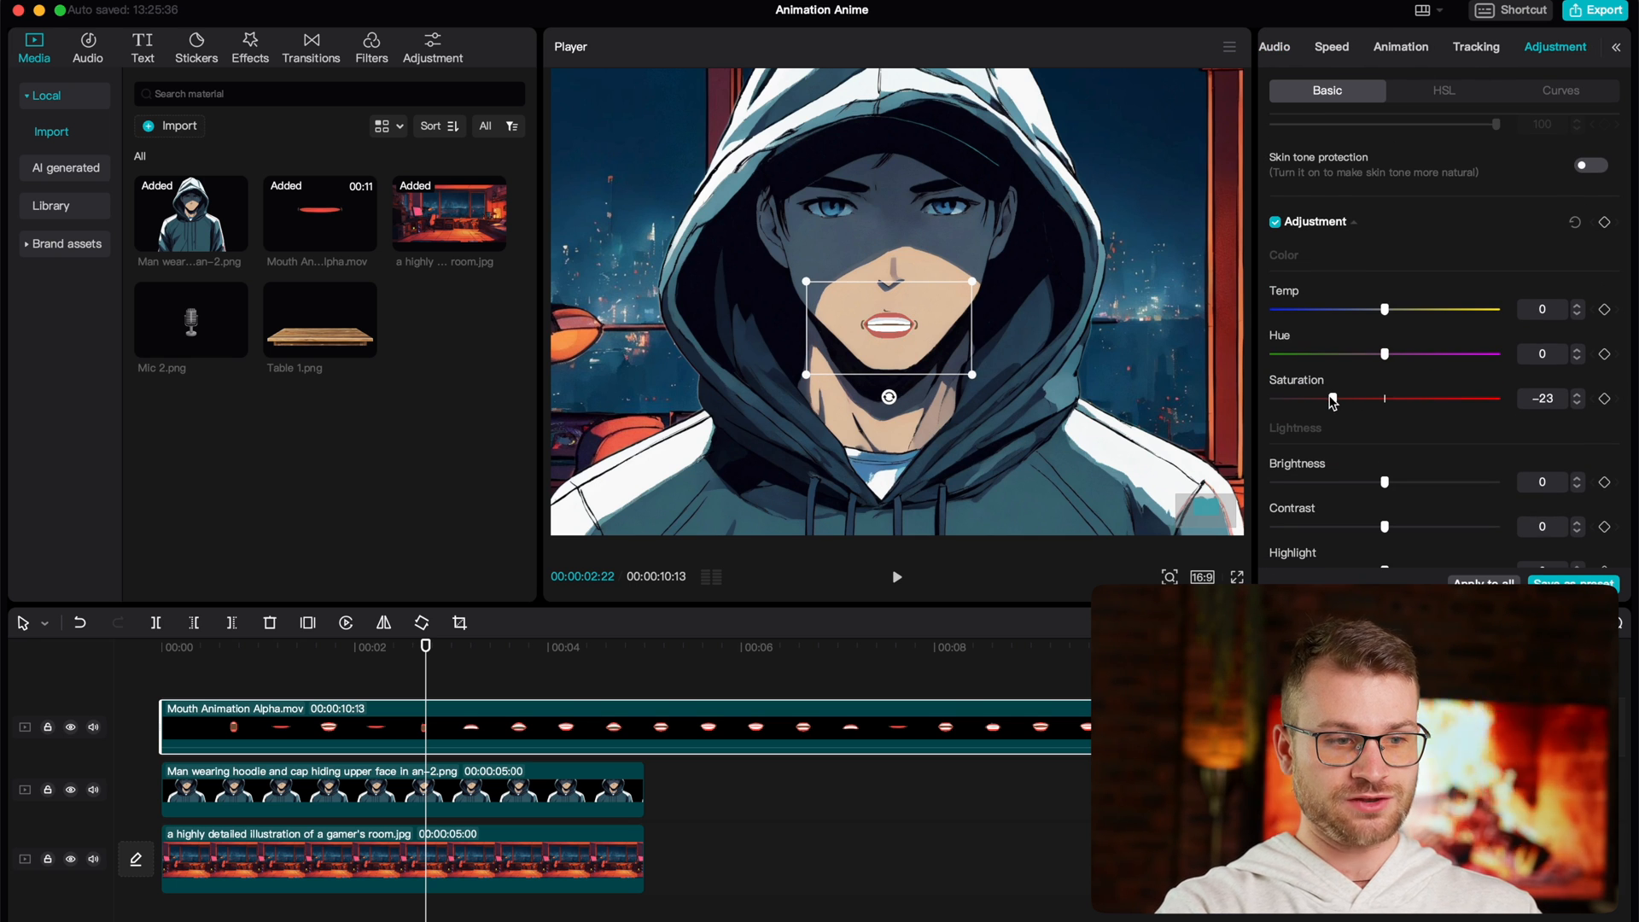
pyautogui.moveTo(1330, 399); pyautogui.dragTo(1328, 399)
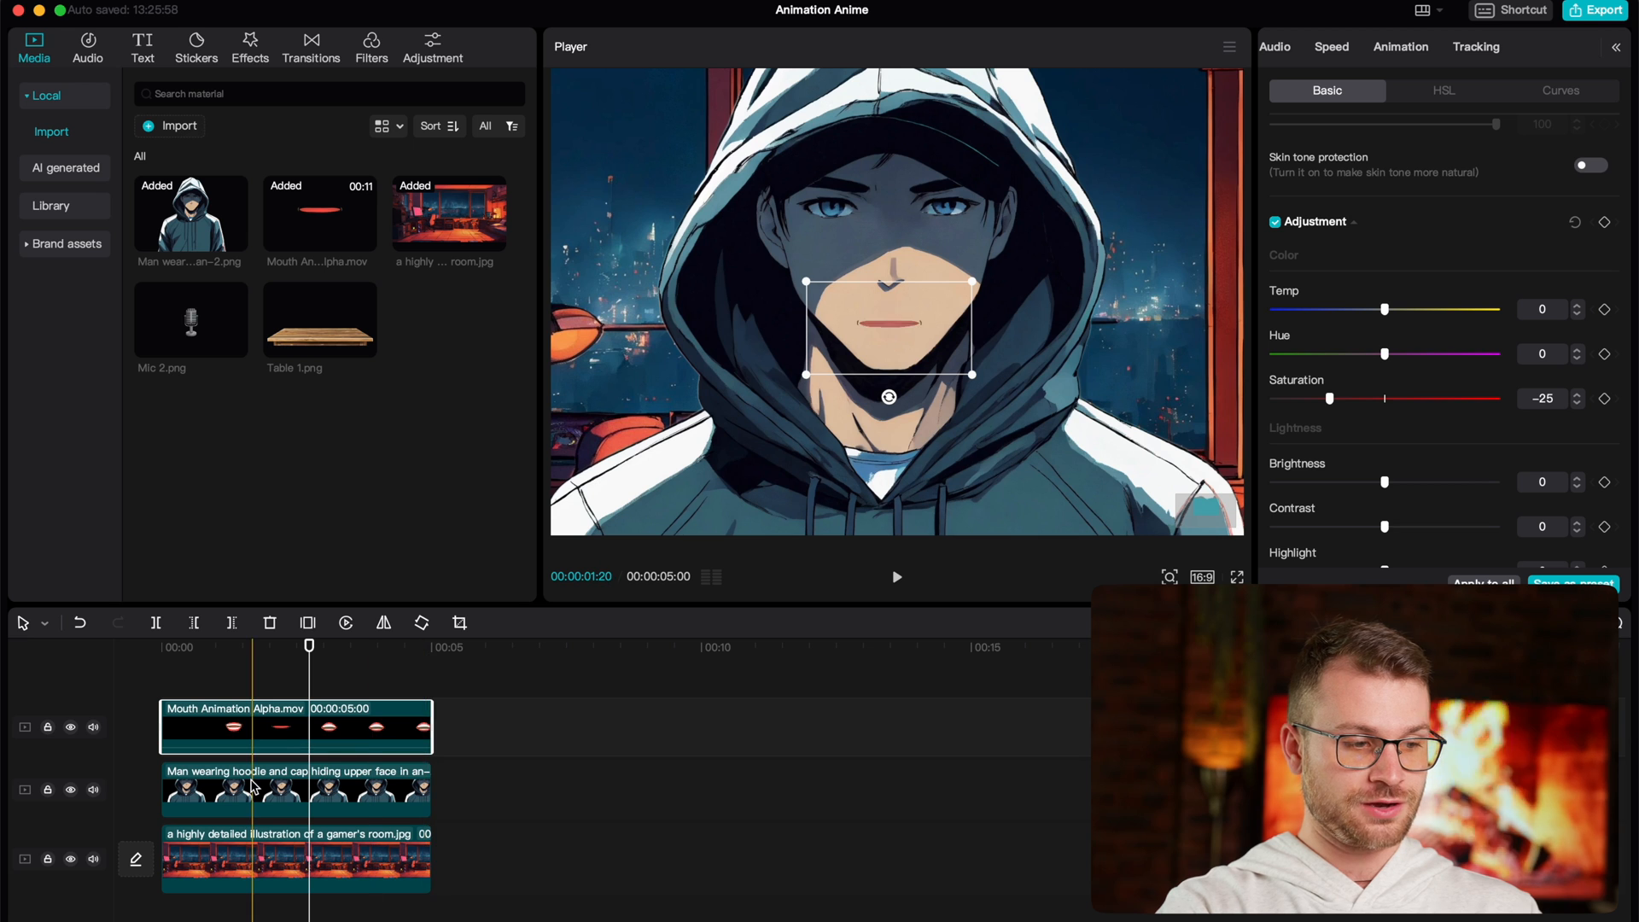
pyautogui.click(897, 577)
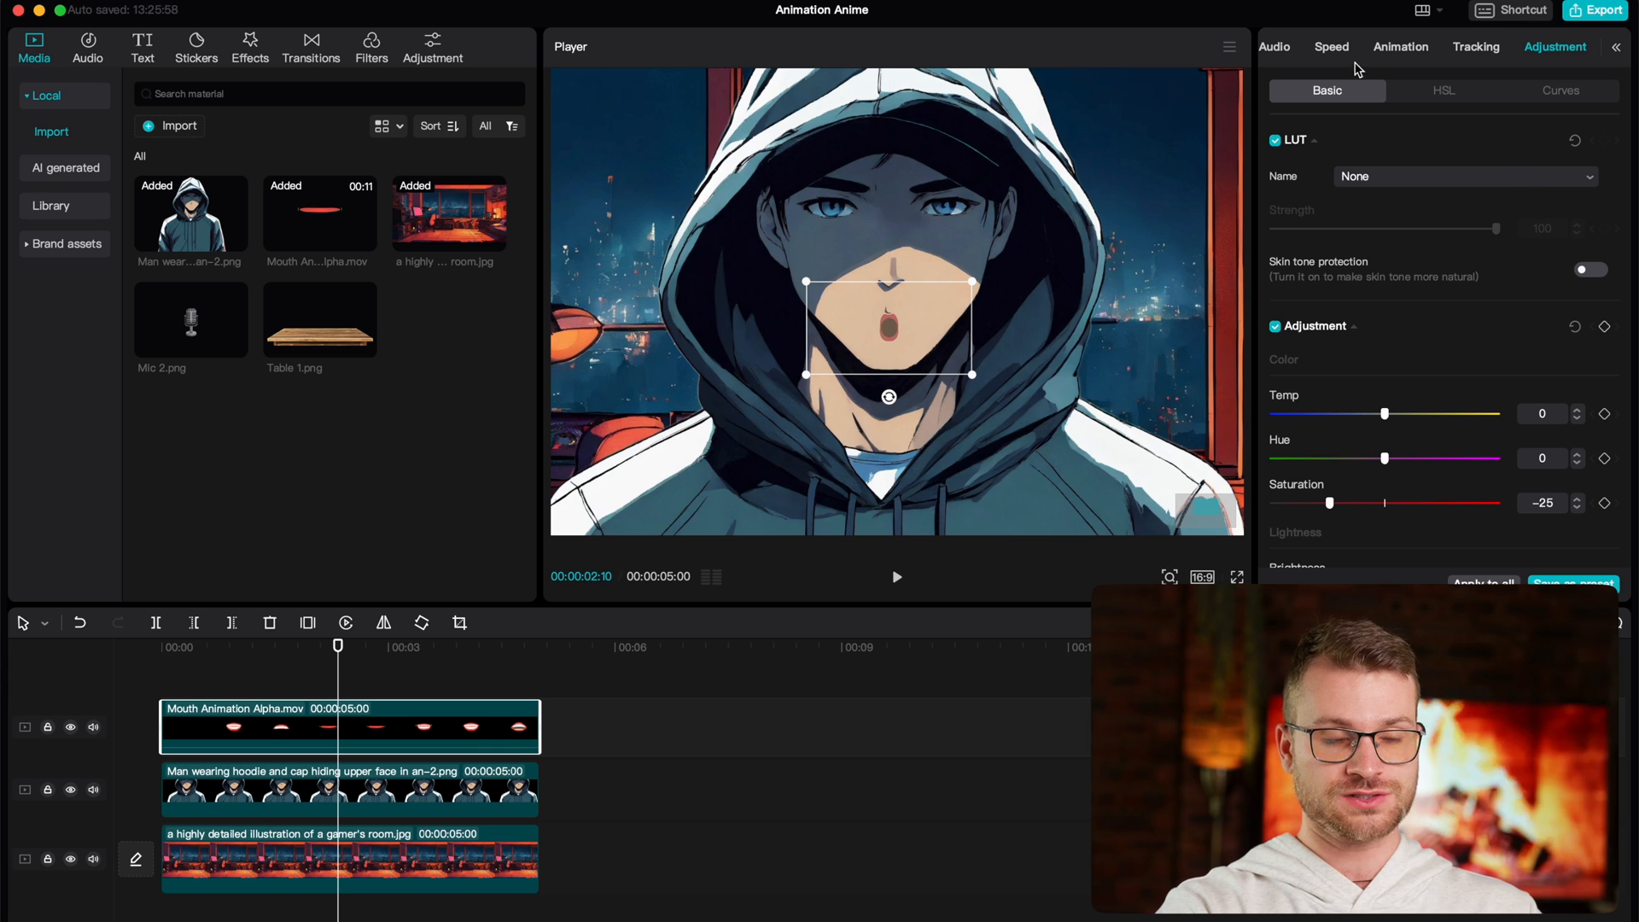
# Step: Slow the mouth clip to 0.6x with Optical flow smooth slow-mo, trimmed to 5 s
pyautogui.click(1332, 47)
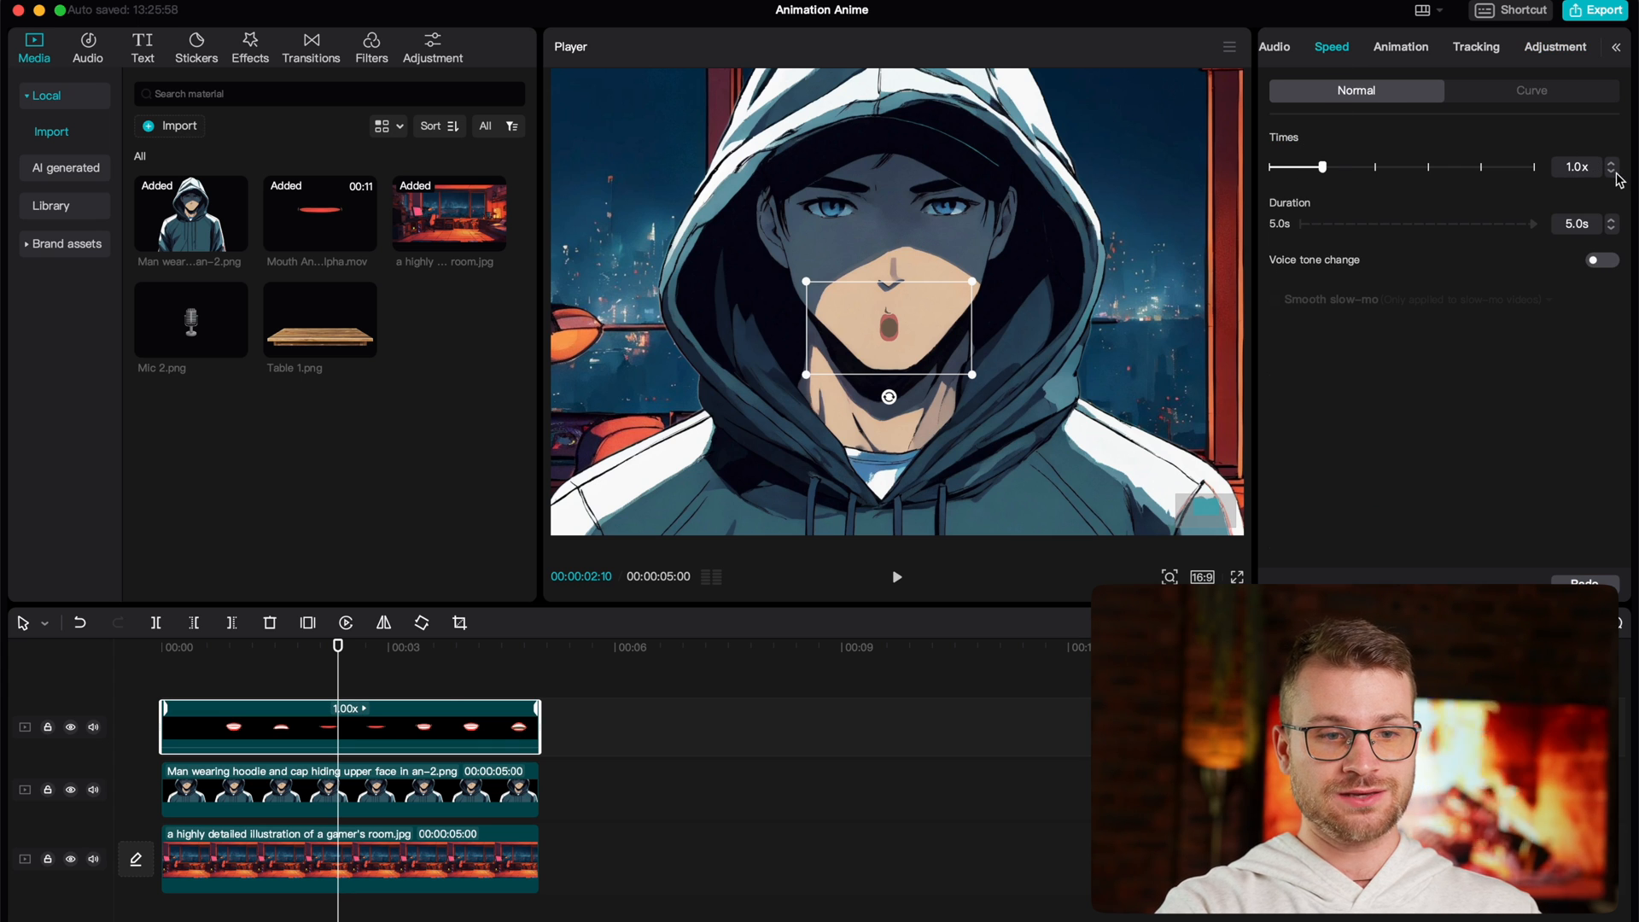
pyautogui.moveTo(1327, 167); pyautogui.dragTo(1299, 167)
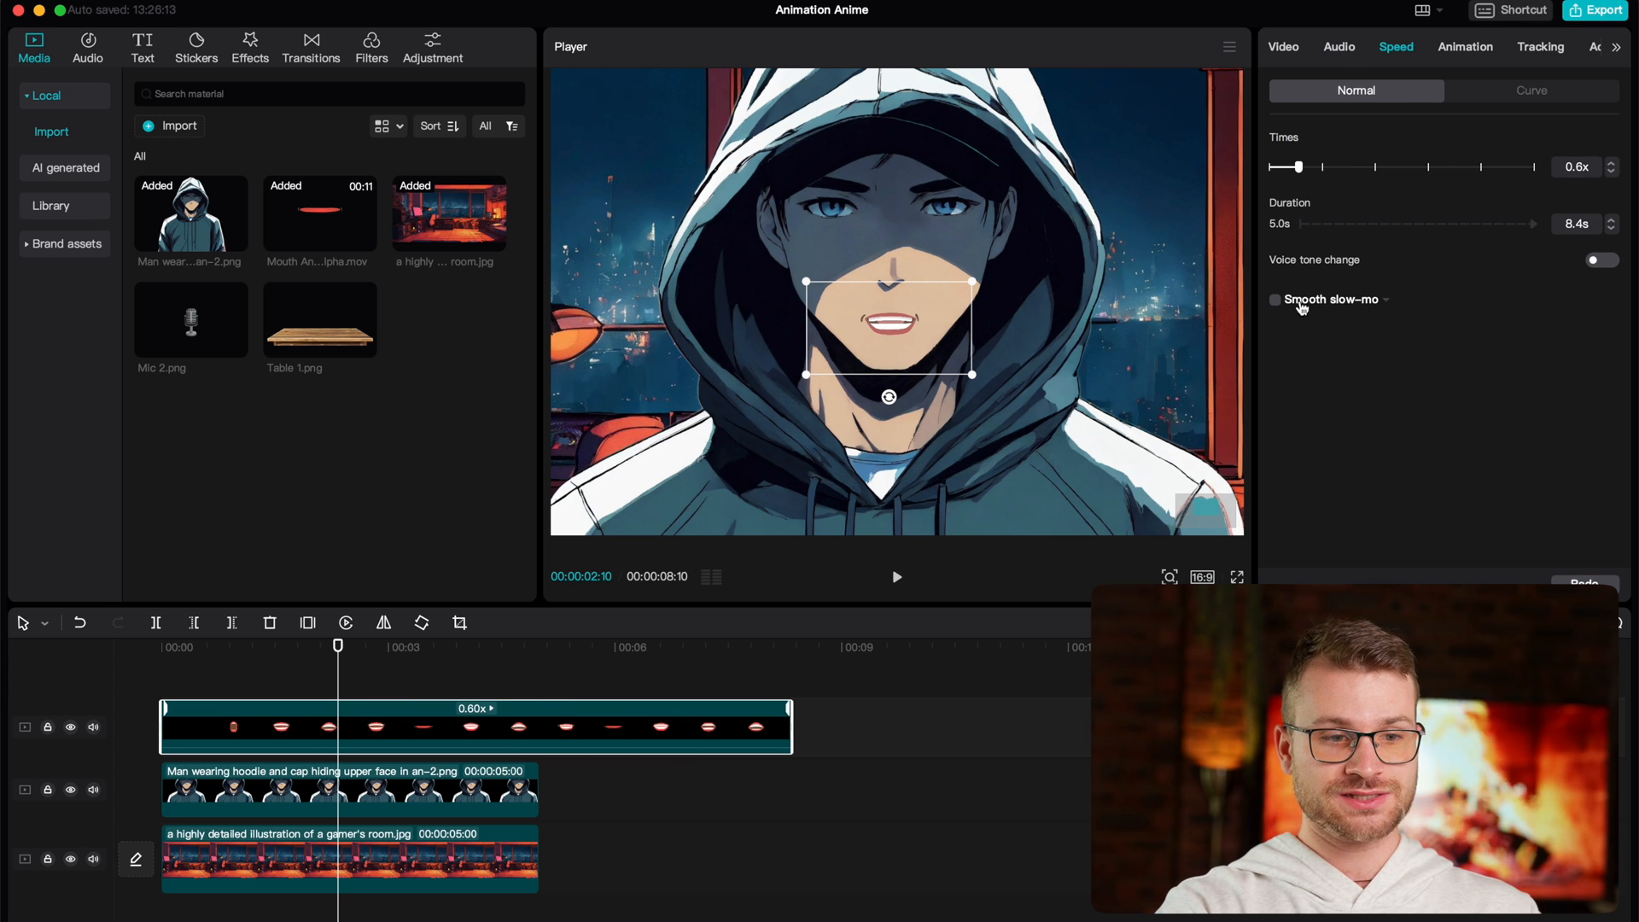
pyautogui.click(1274, 300)
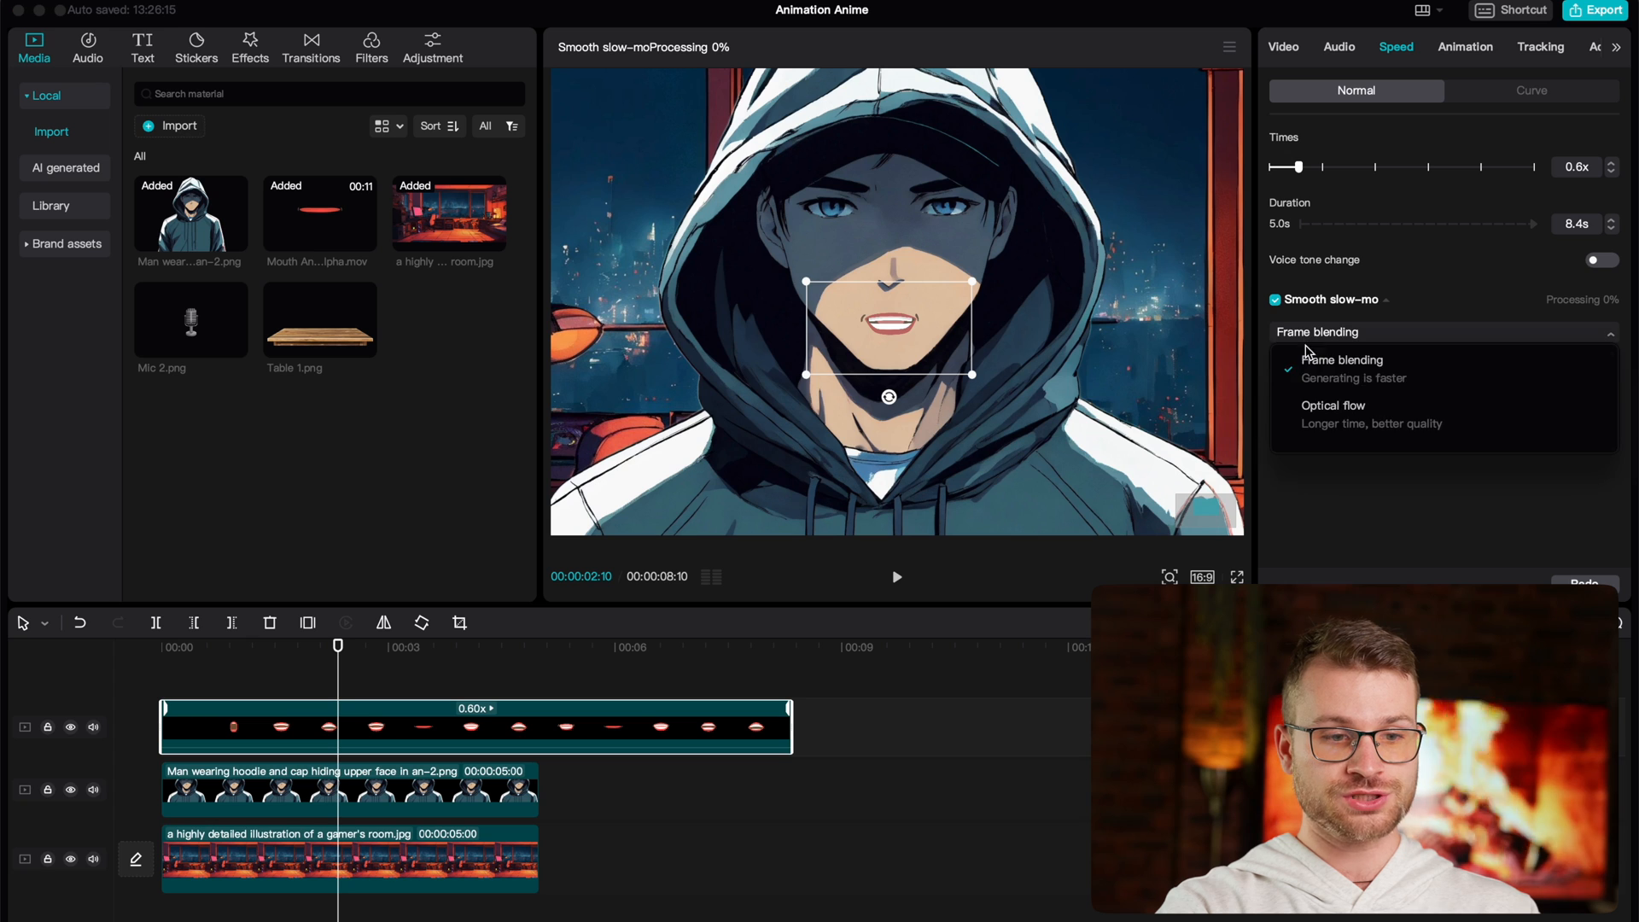
pyautogui.click(1334, 406)
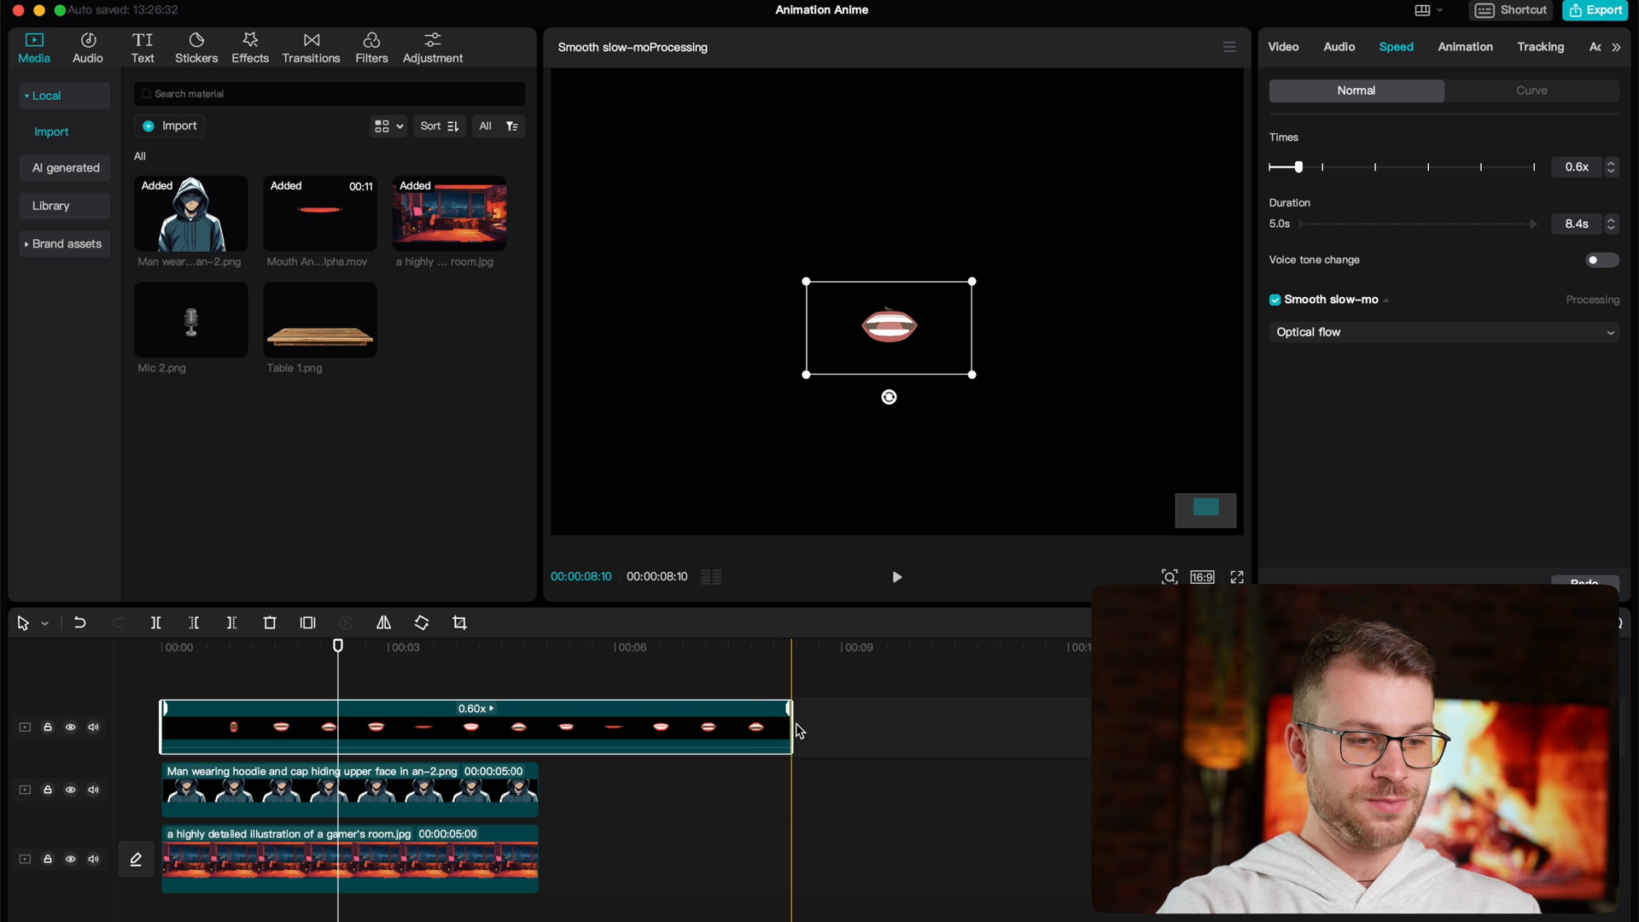
pyautogui.moveTo(789, 726); pyautogui.dragTo(541, 727)
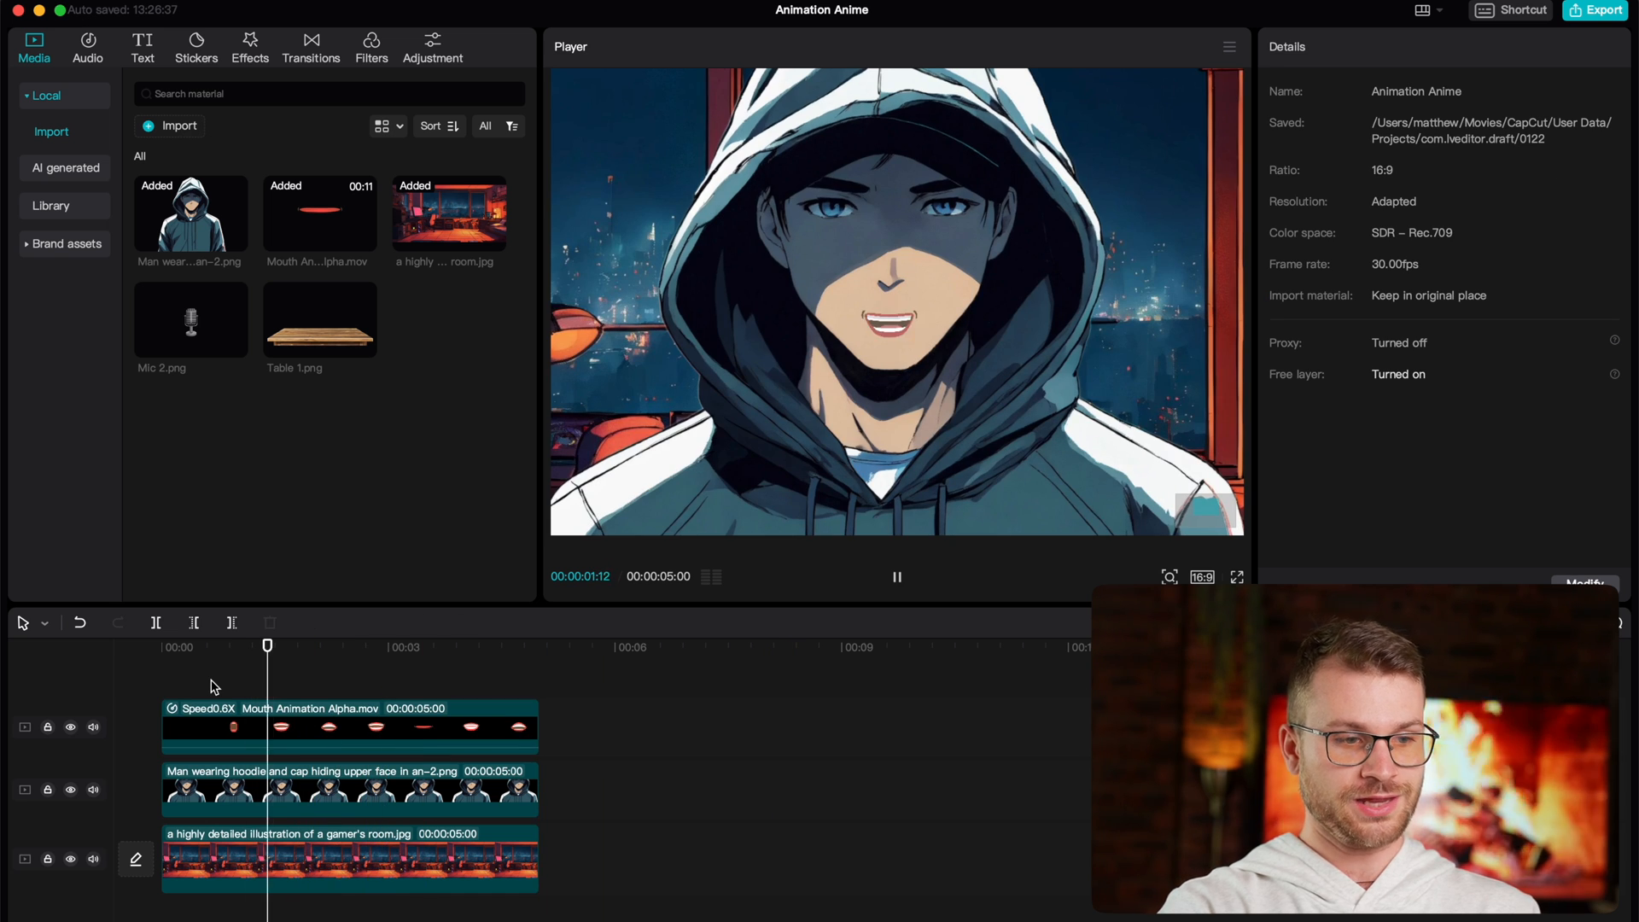
pyautogui.click(896, 577)
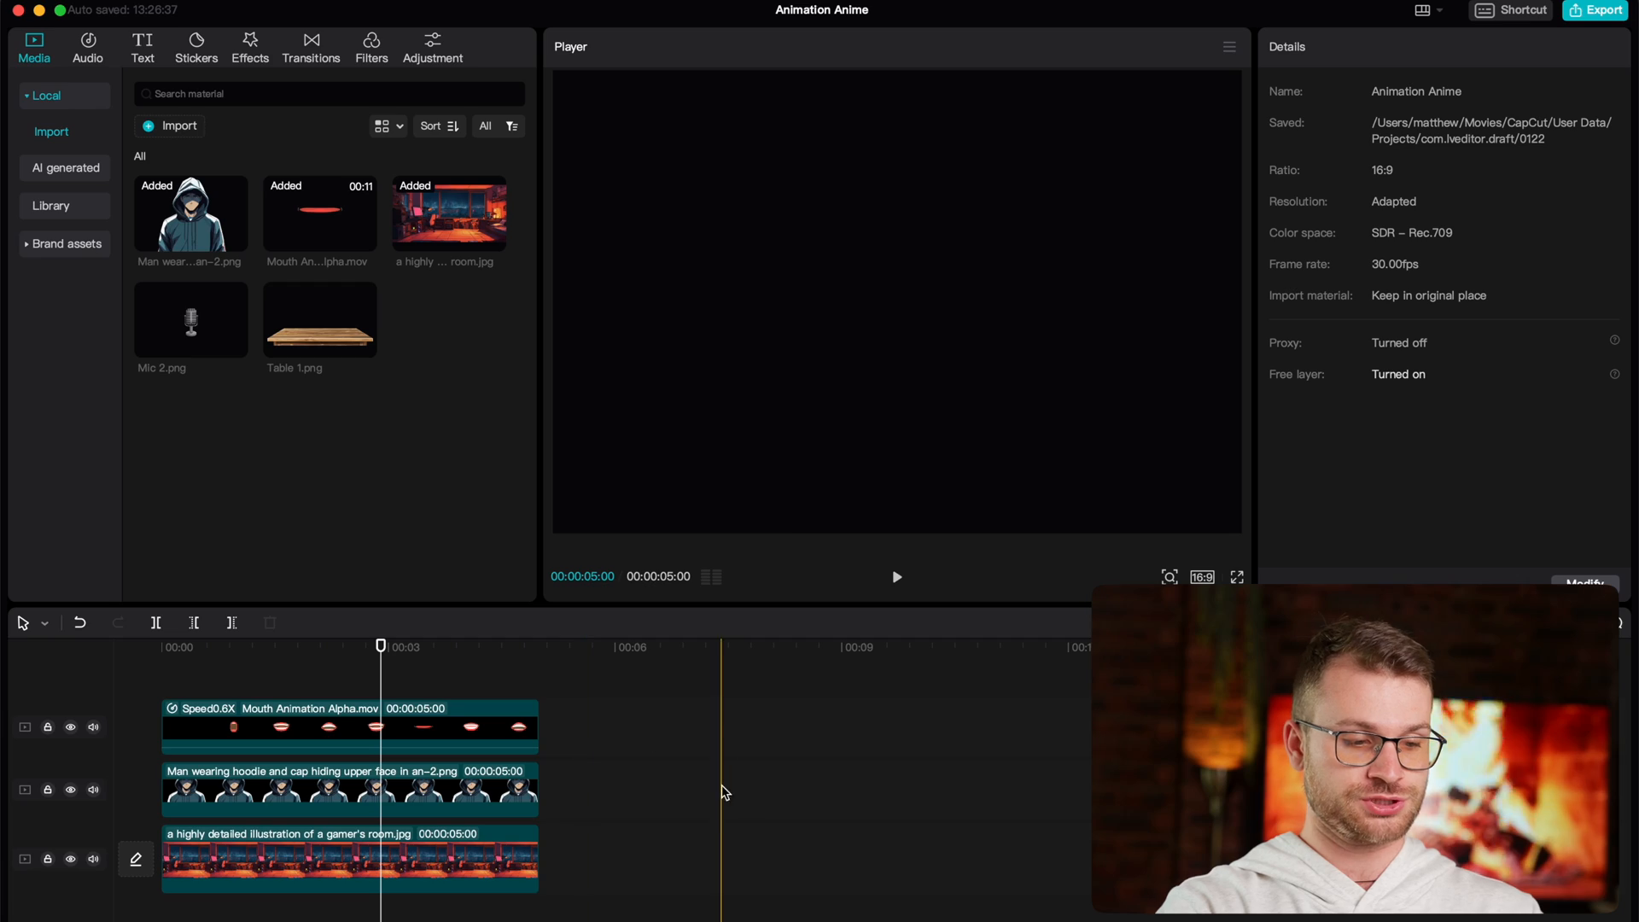
pyautogui.click(540, 646)
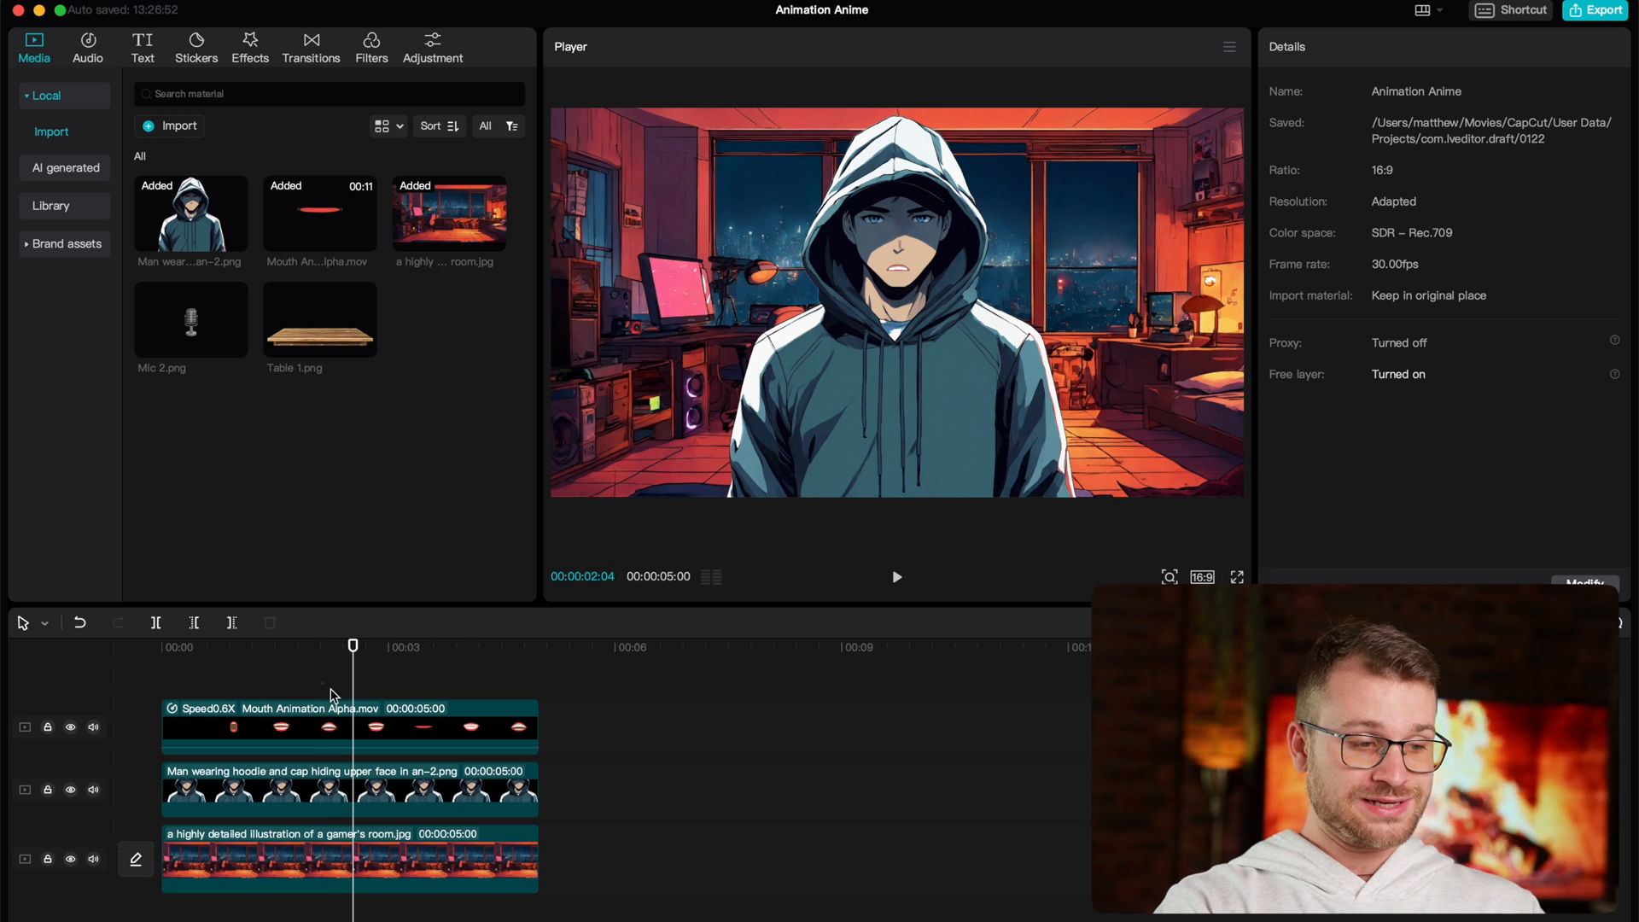
pyautogui.click(345, 789)
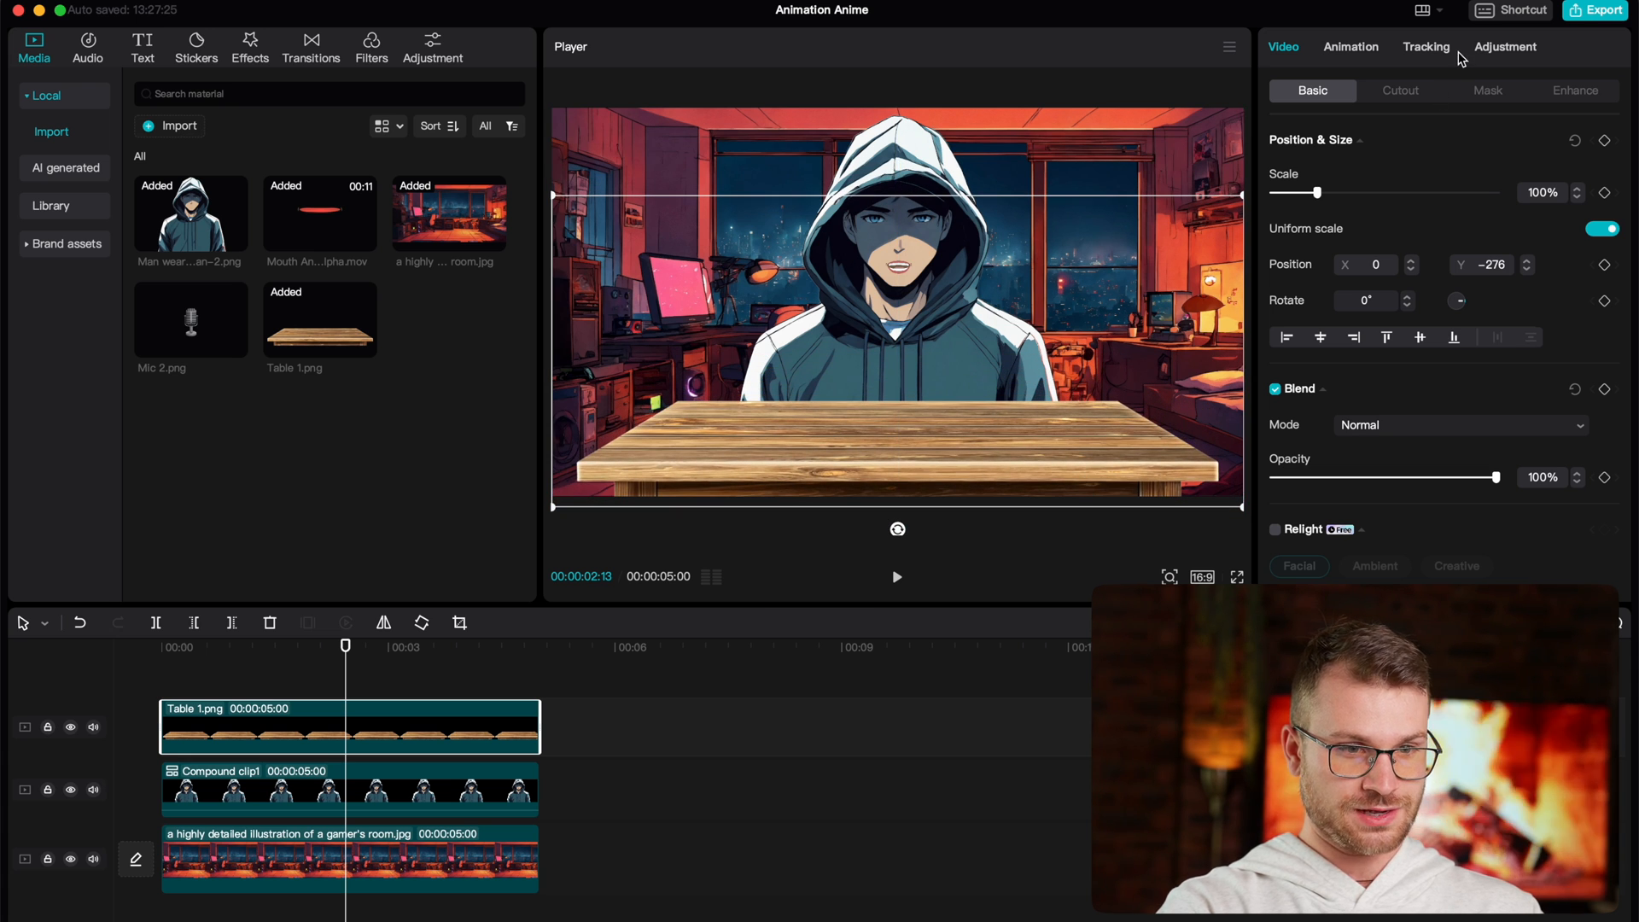
# Step: Set the Table clip's saturation to -23 and add Mic 2.png and the monitor PNG
pyautogui.click(1505, 47)
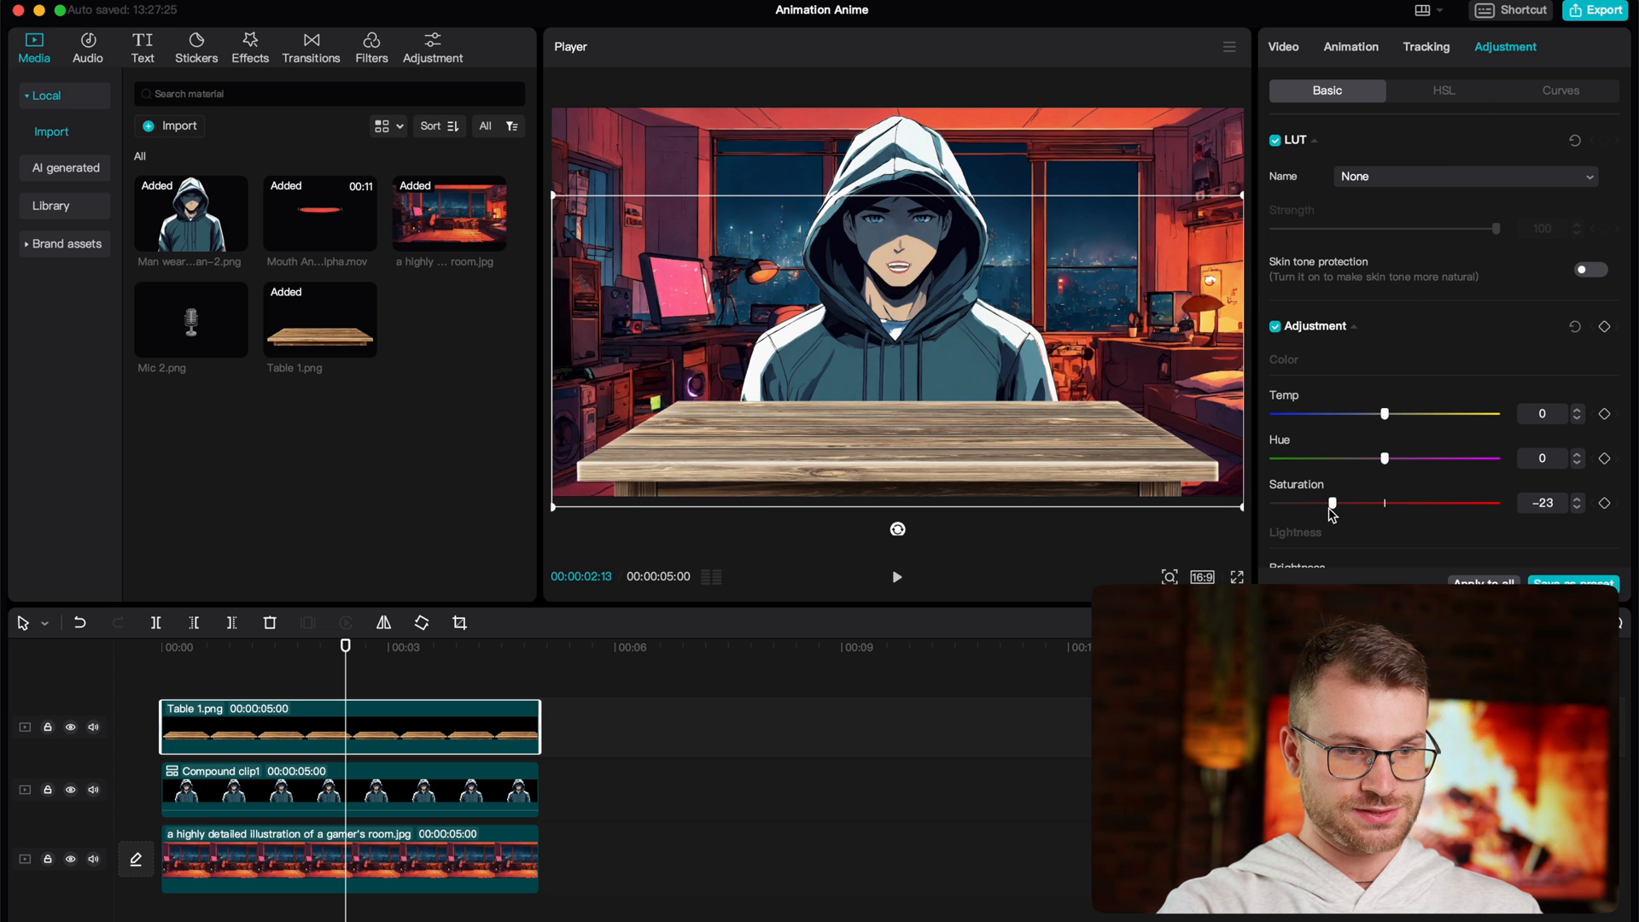
pyautogui.click(191, 320)
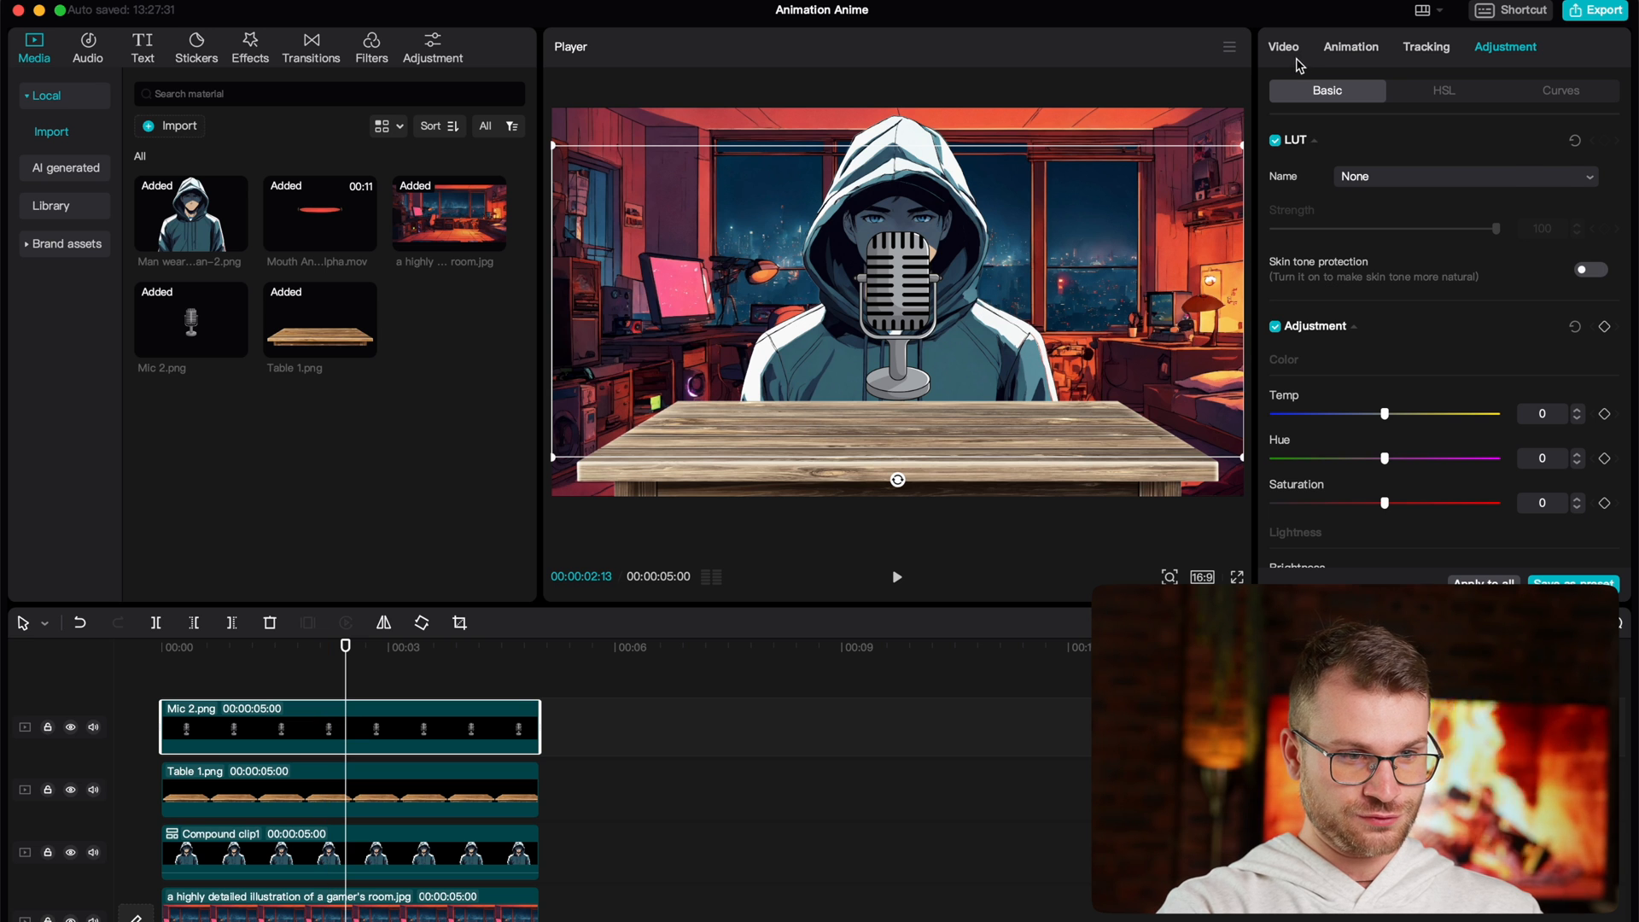
pyautogui.click(1283, 47)
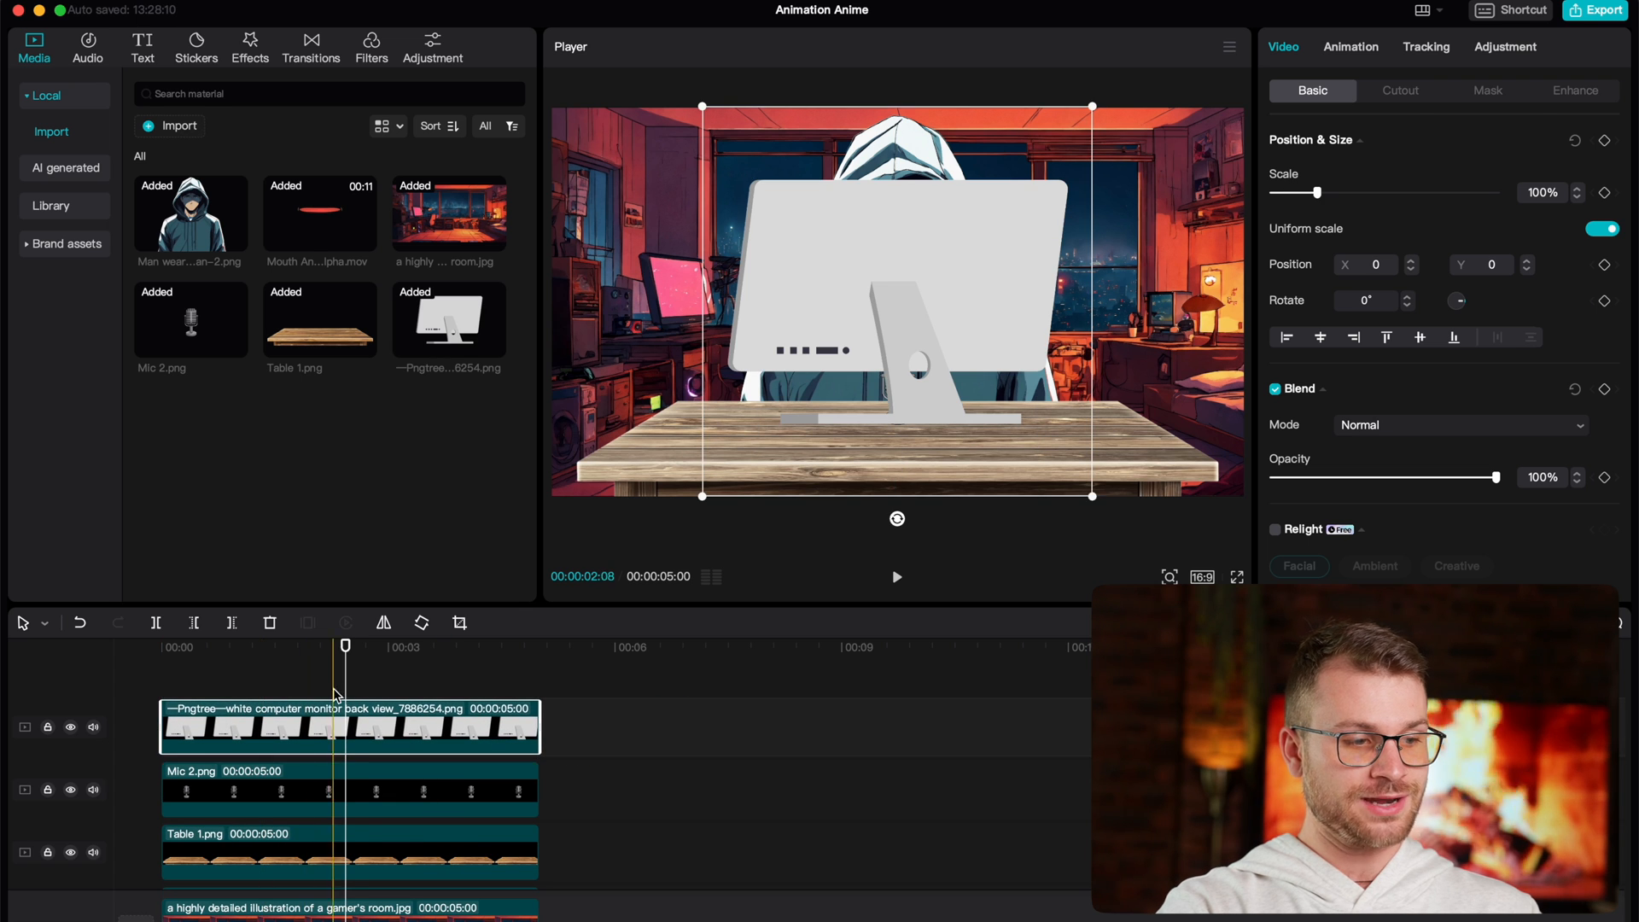
# Step: Scale the monitor to 62% on the desk's right and set brightness to -12
pyautogui.moveTo(1326, 192); pyautogui.dragTo(1292, 192)
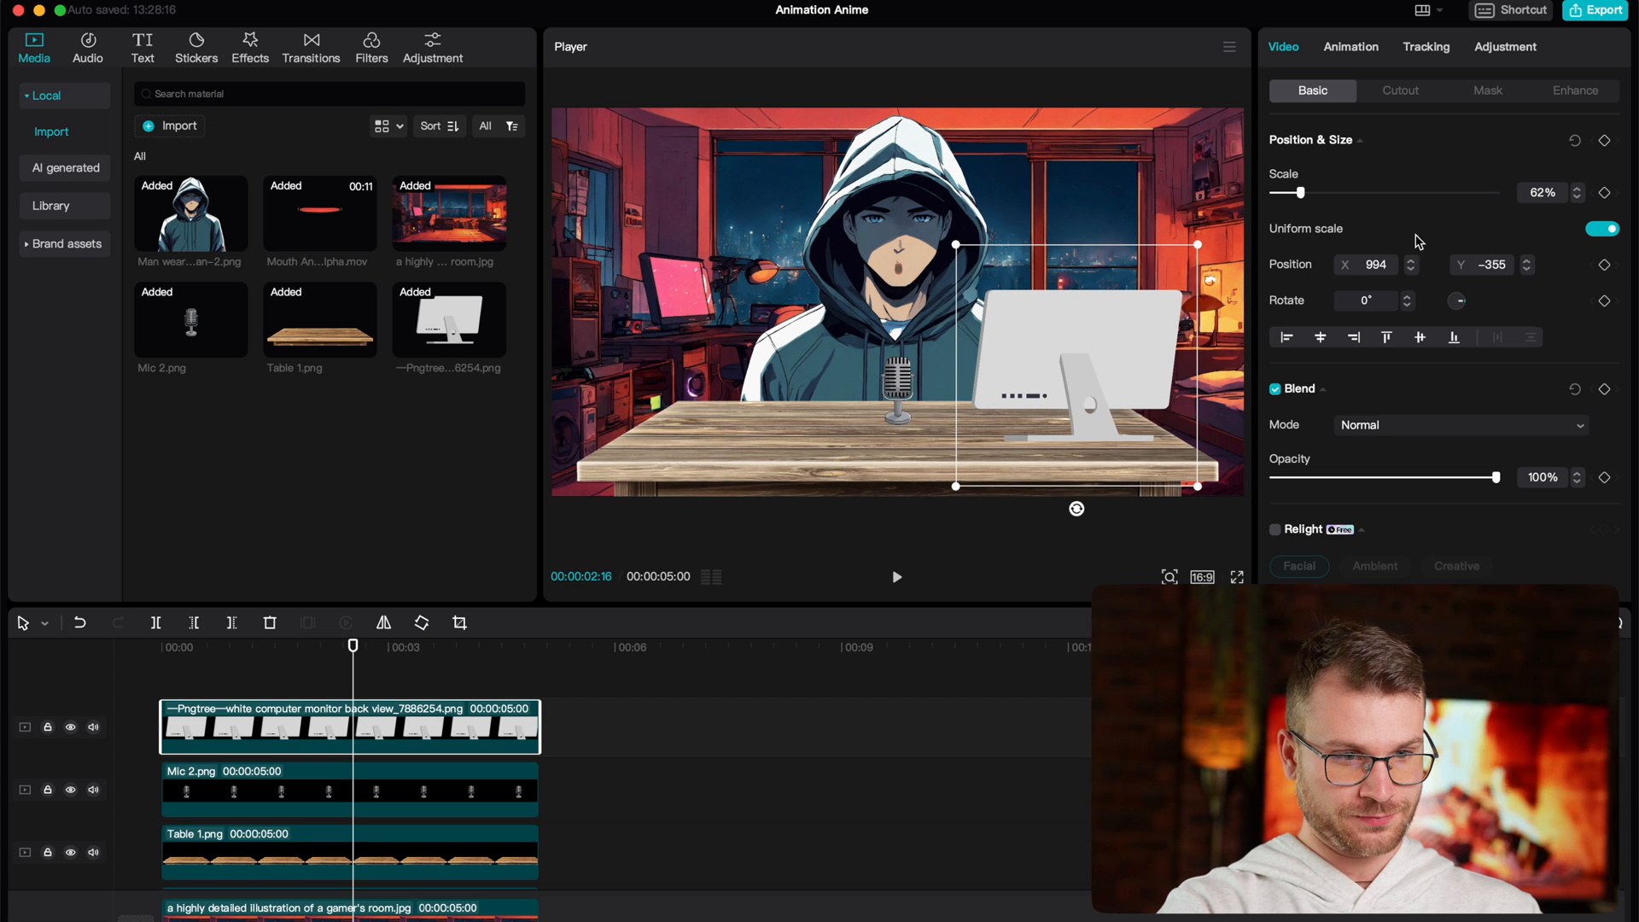
pyautogui.click(1504, 47)
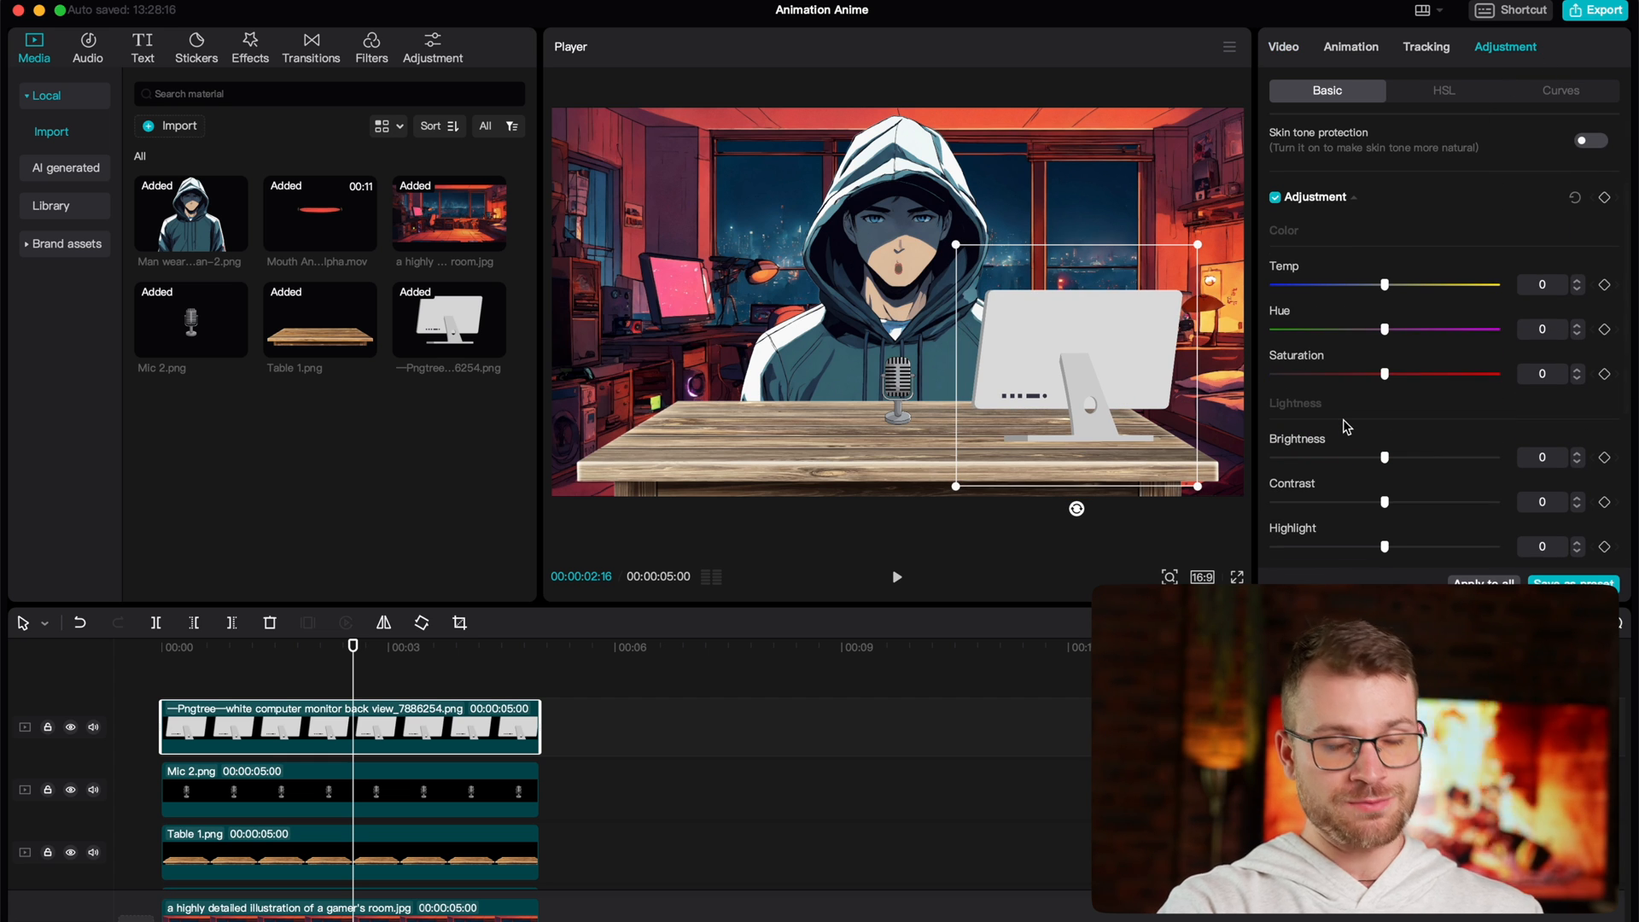
pyautogui.scroll(-3)
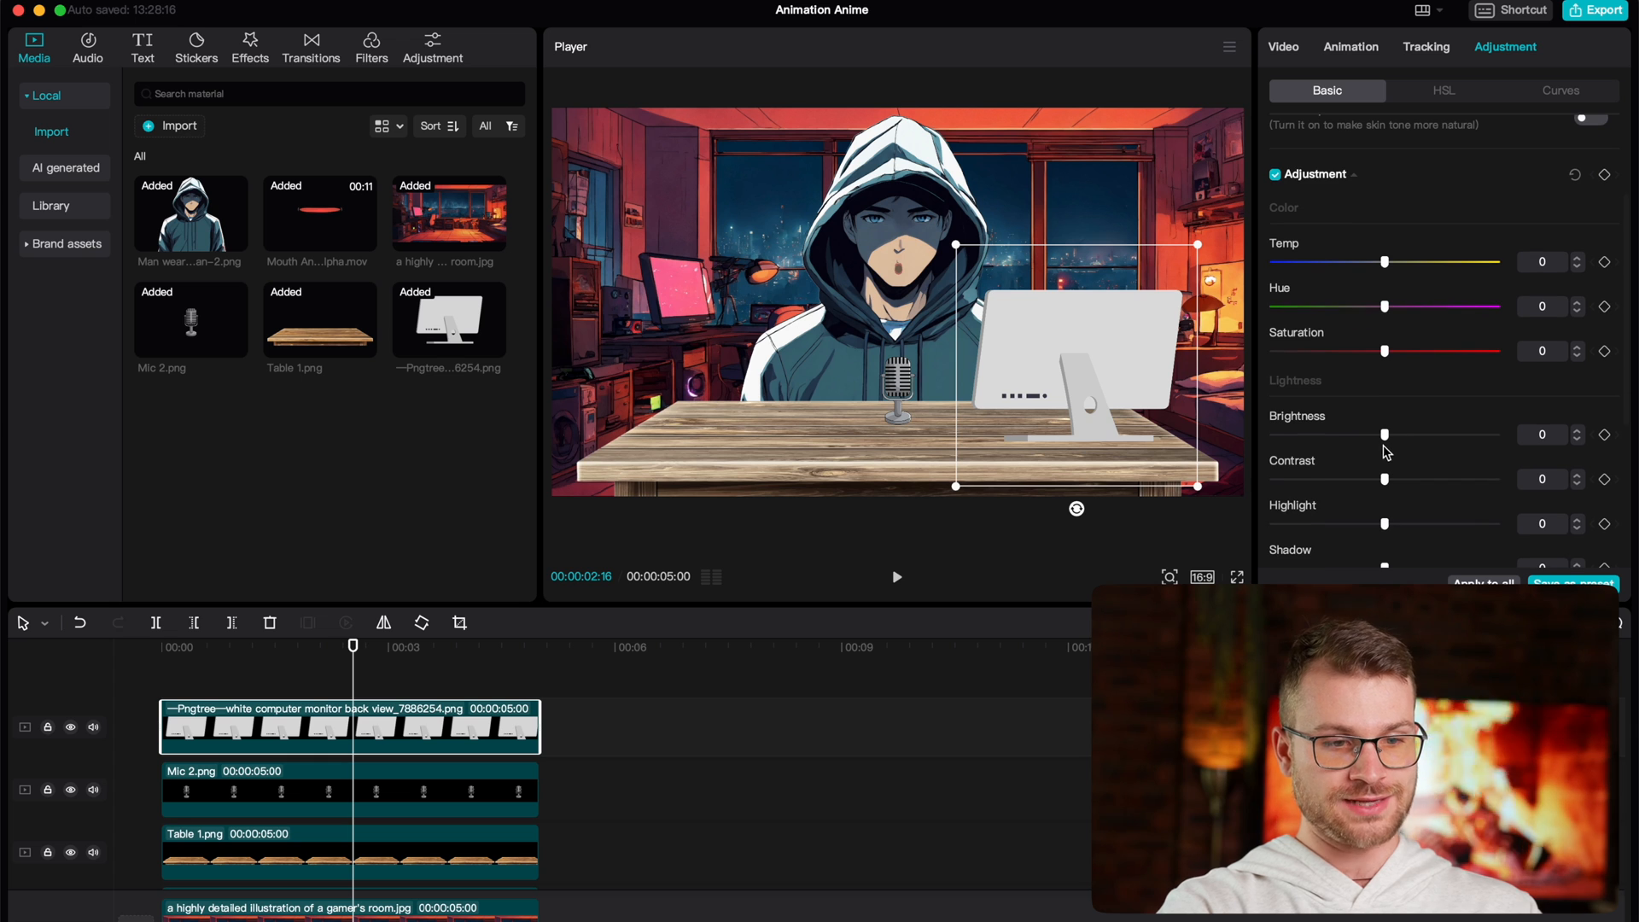
pyautogui.moveTo(1385, 434); pyautogui.dragTo(1370, 434)
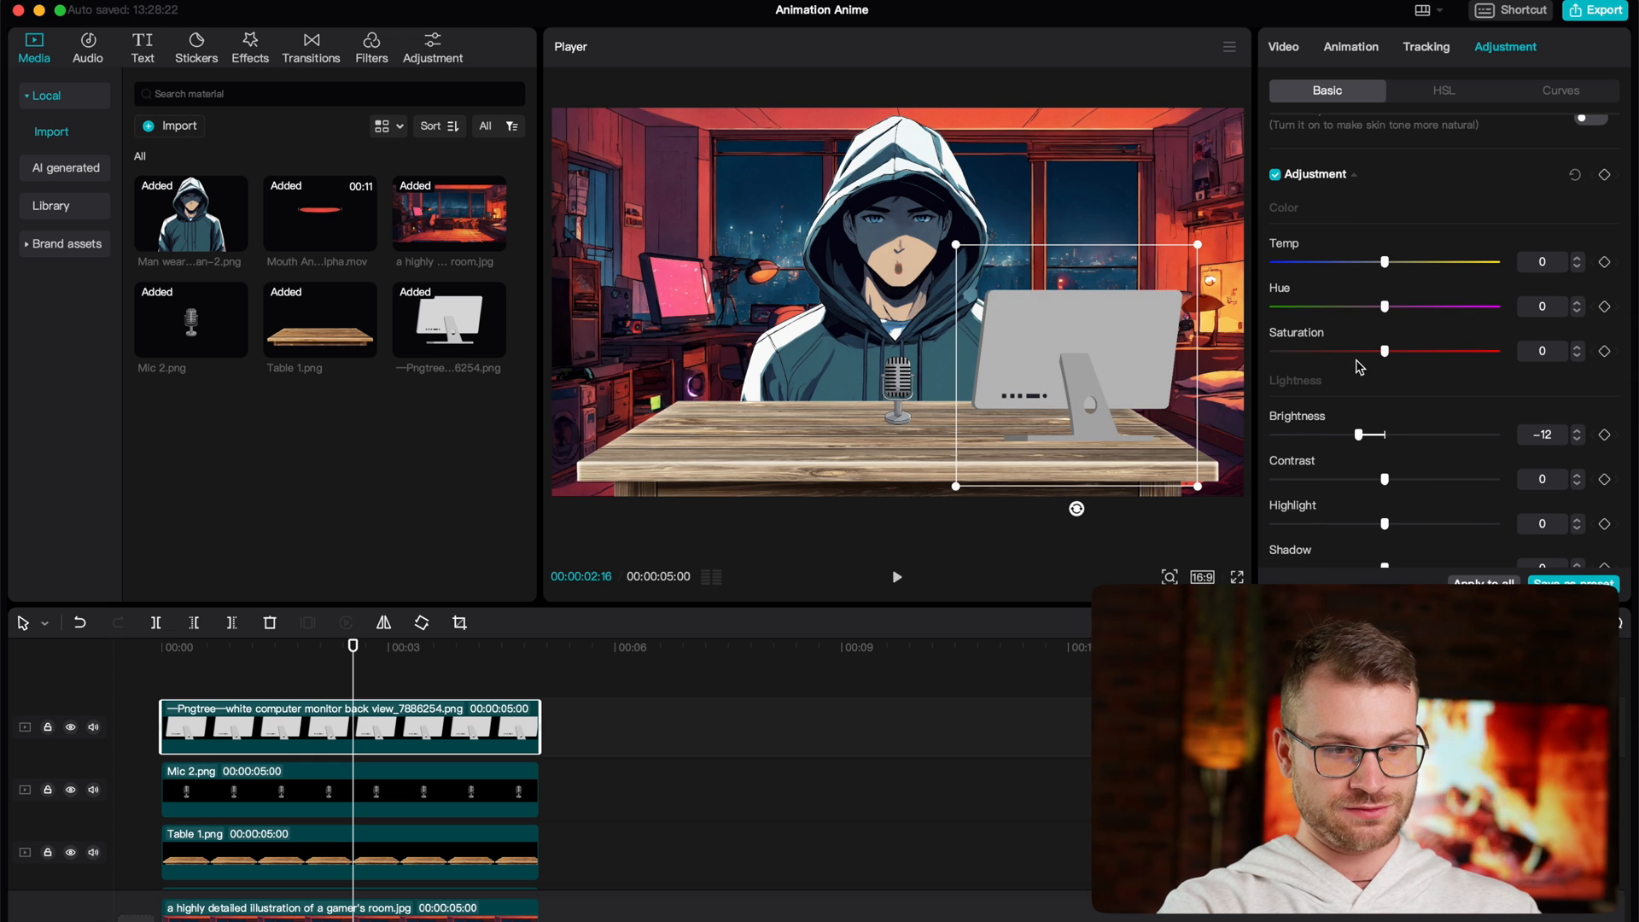
pyautogui.moveTo(1390, 351); pyautogui.dragTo(1351, 351)
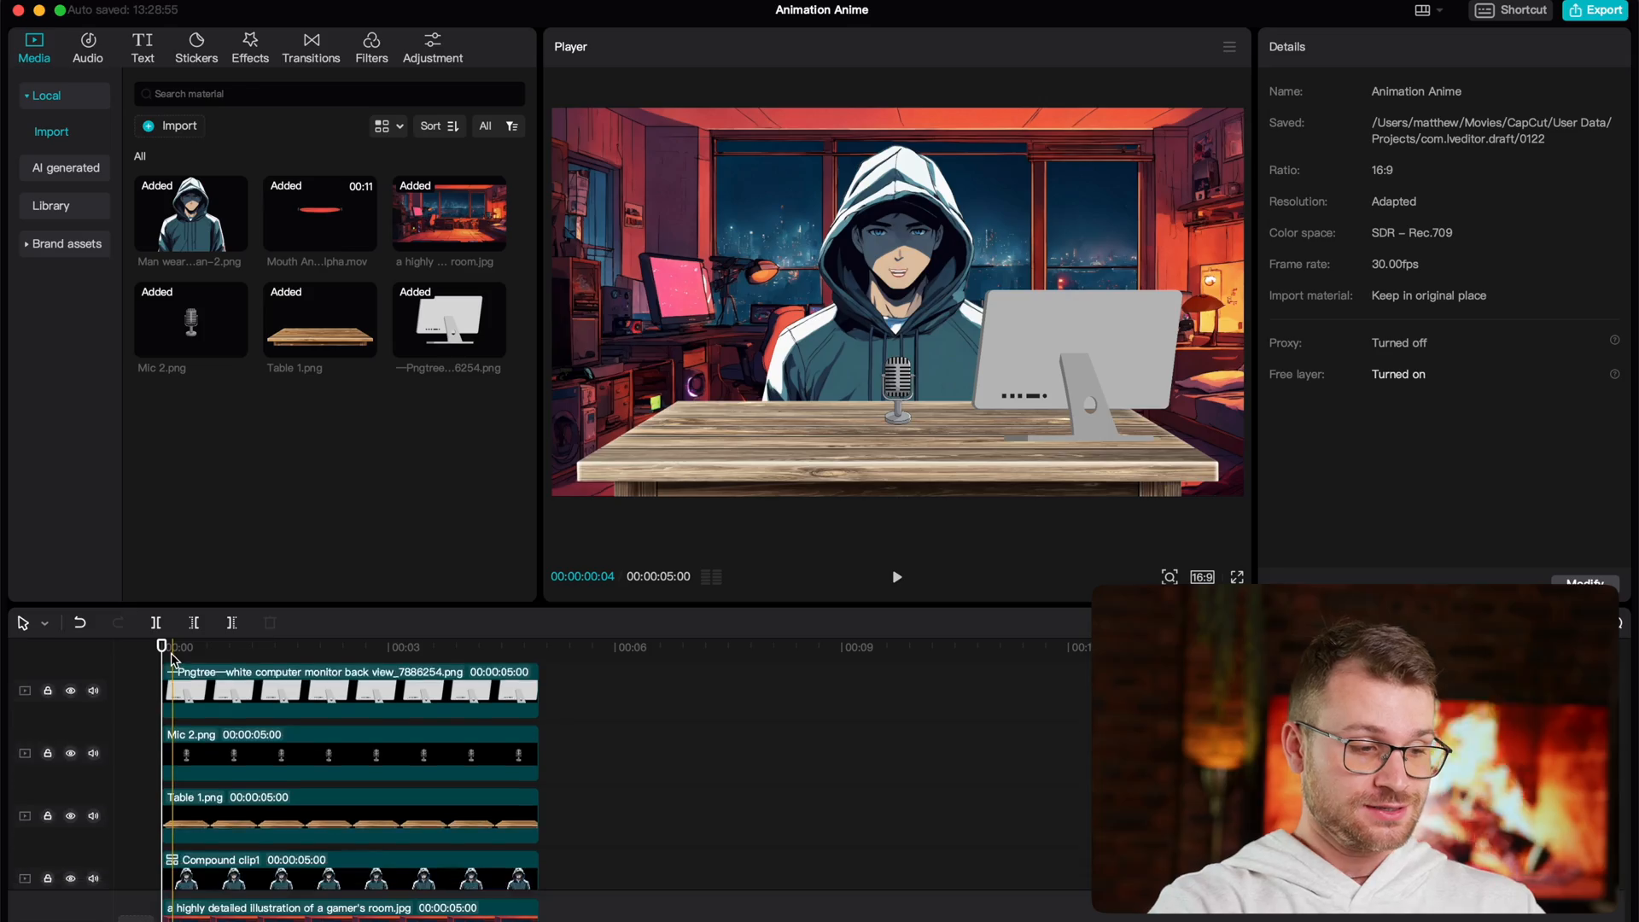
# Step: Drag the Spark effect 'By the Fireplace' onto the gamer-room background clip
pyautogui.click(248, 43)
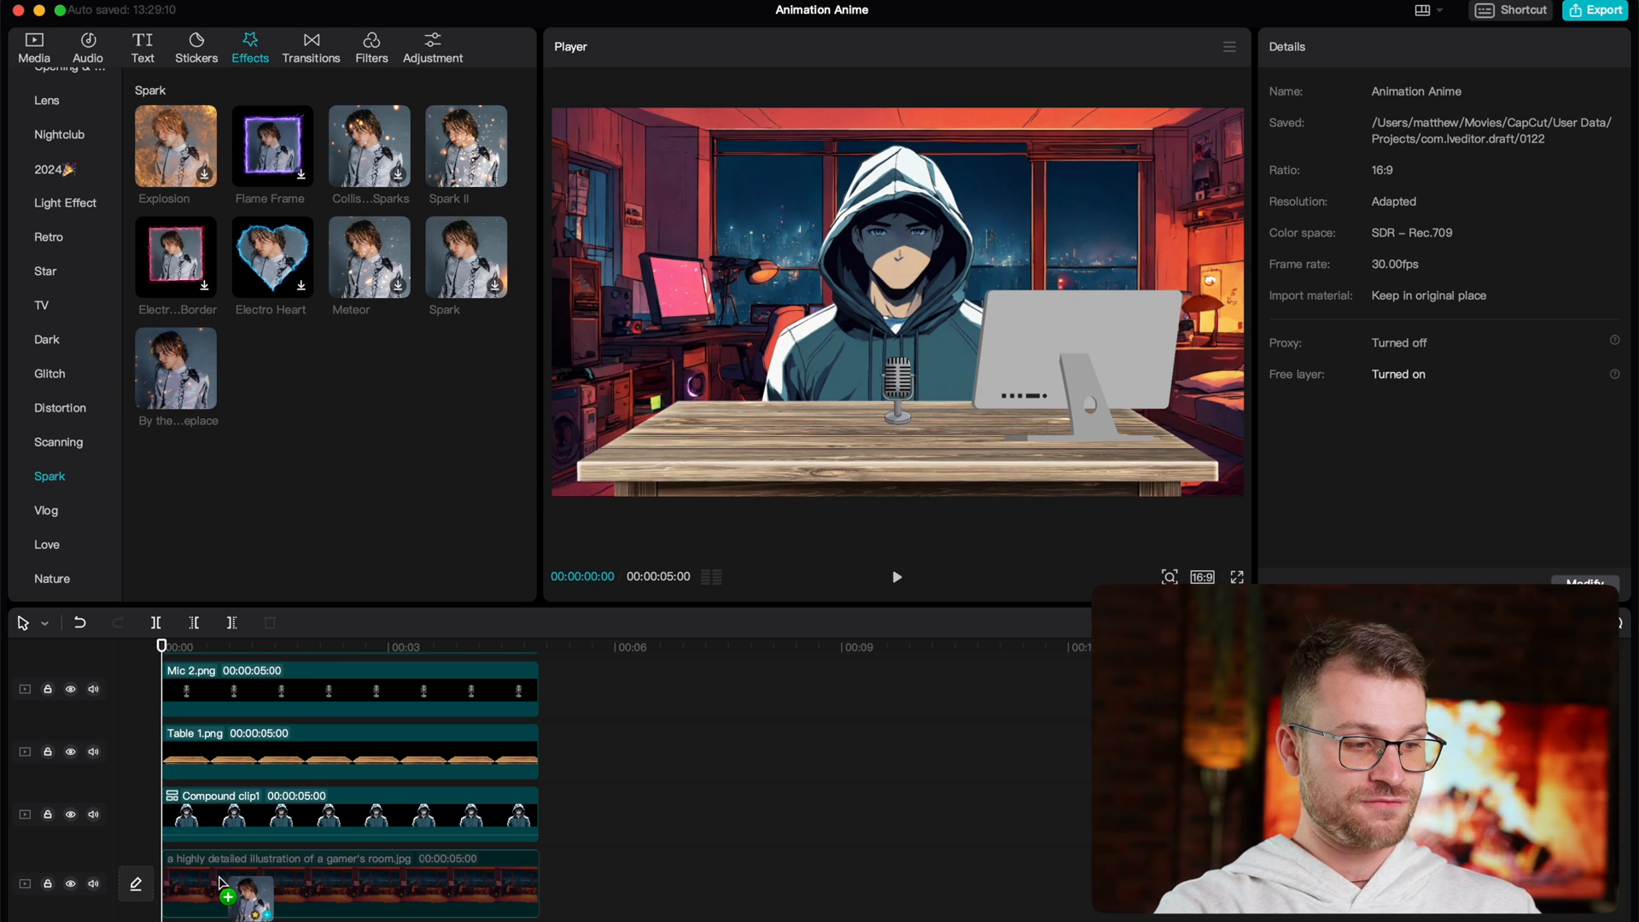
pyautogui.click(176, 368)
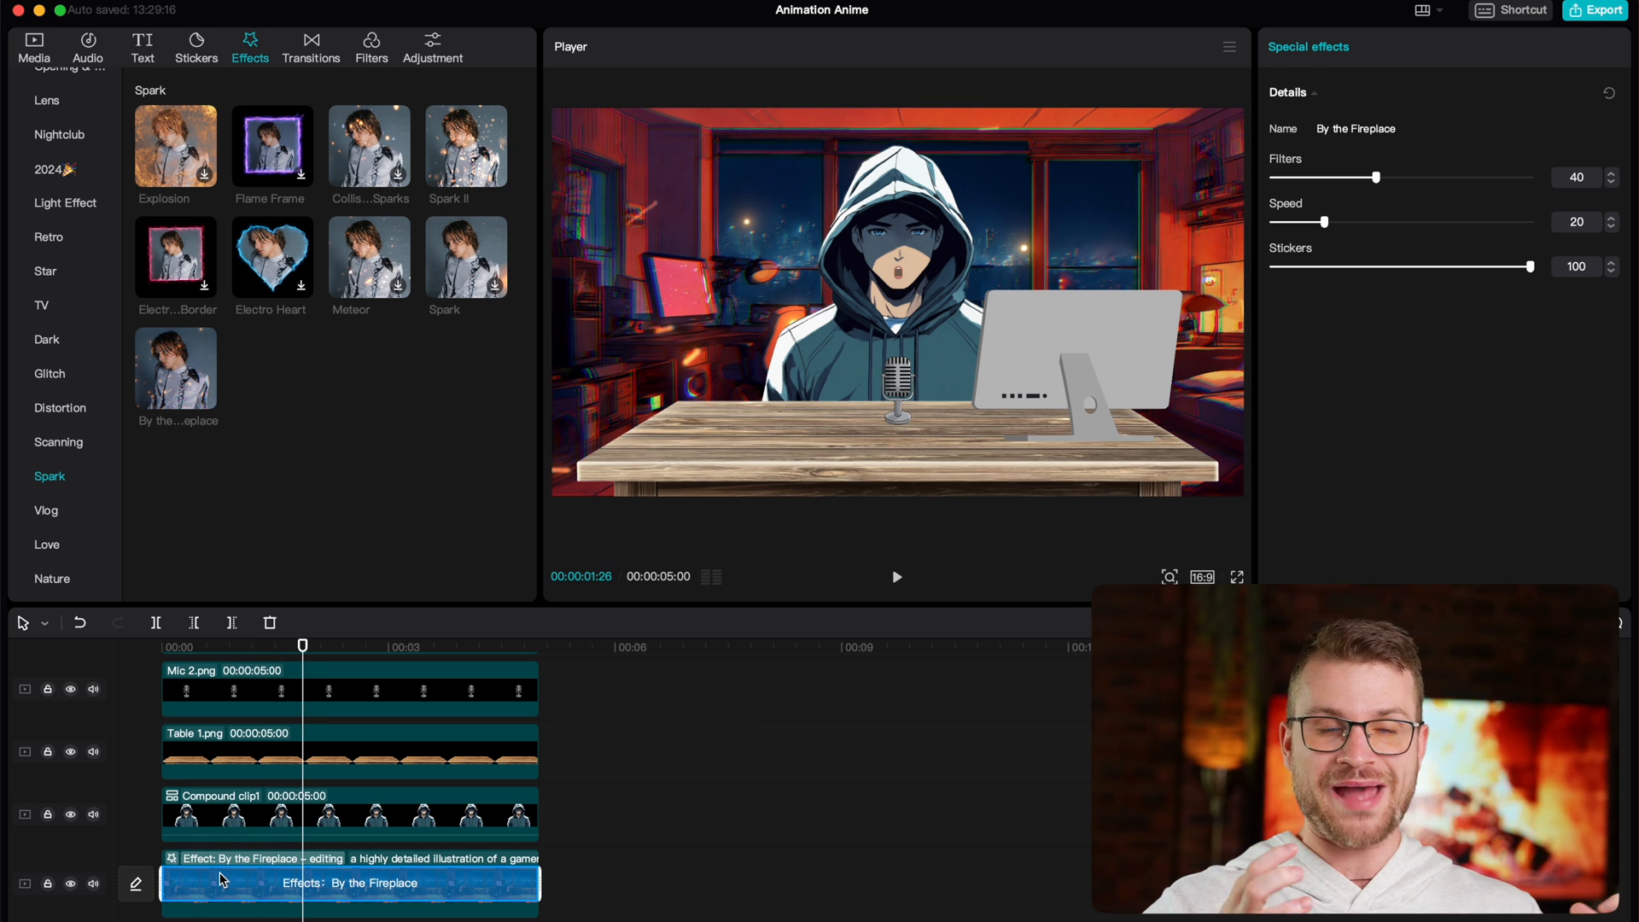
pyautogui.click(897, 577)
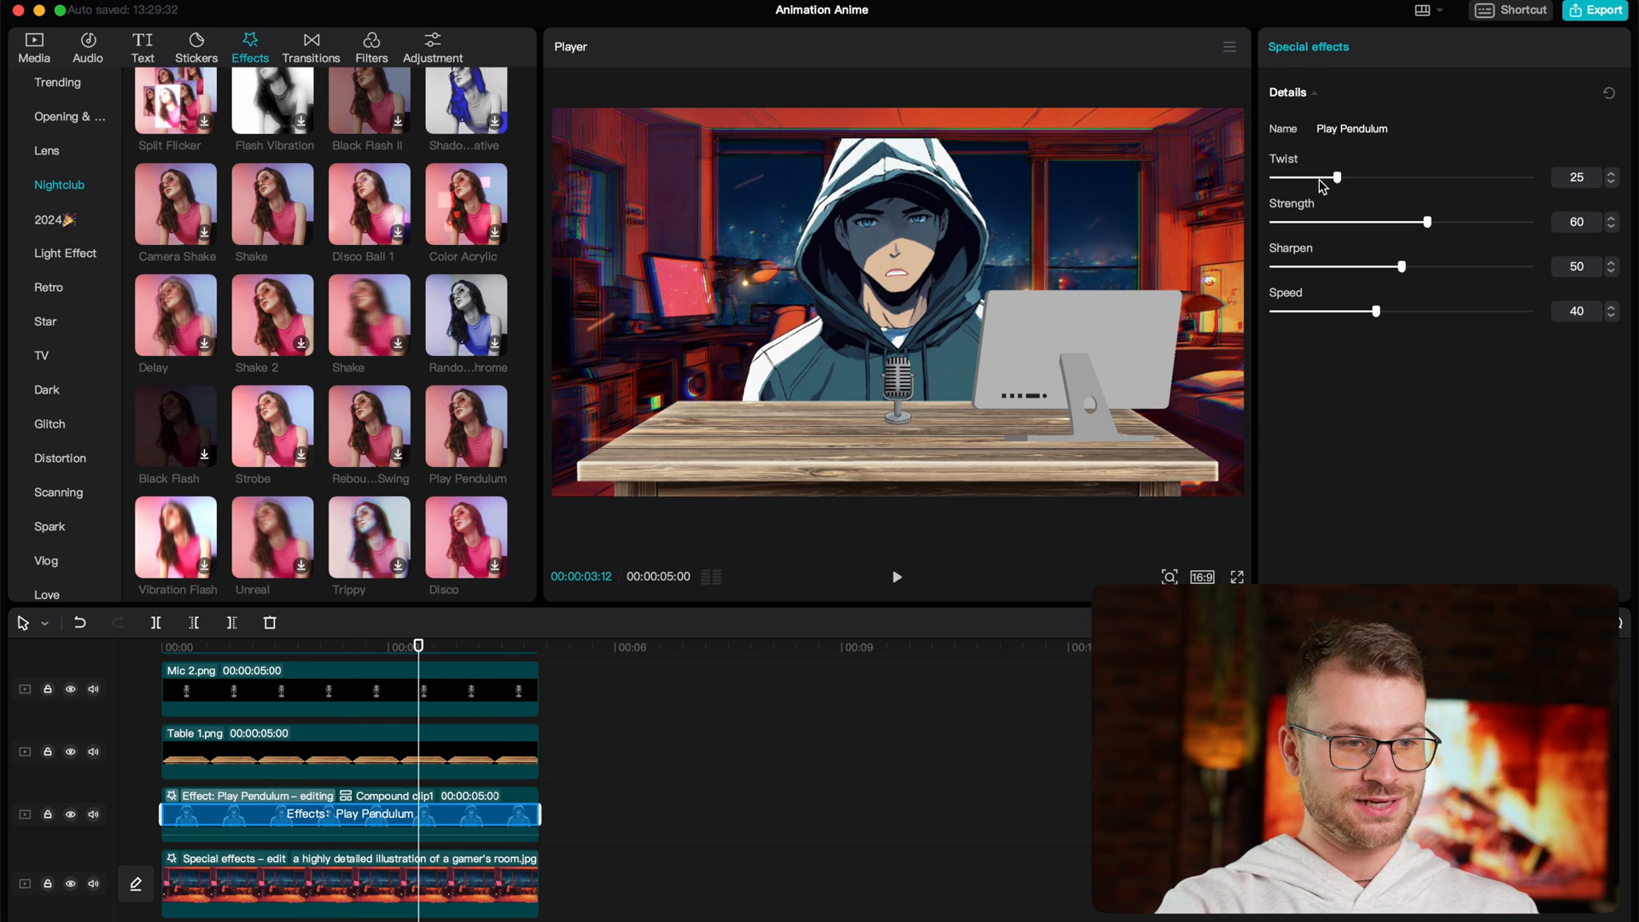
# Step: Set Play Pendulum to twist 0, strength 8, sharpen 0, speed 5, and preview playback
pyautogui.moveTo(1336, 176); pyautogui.dragTo(1273, 177)
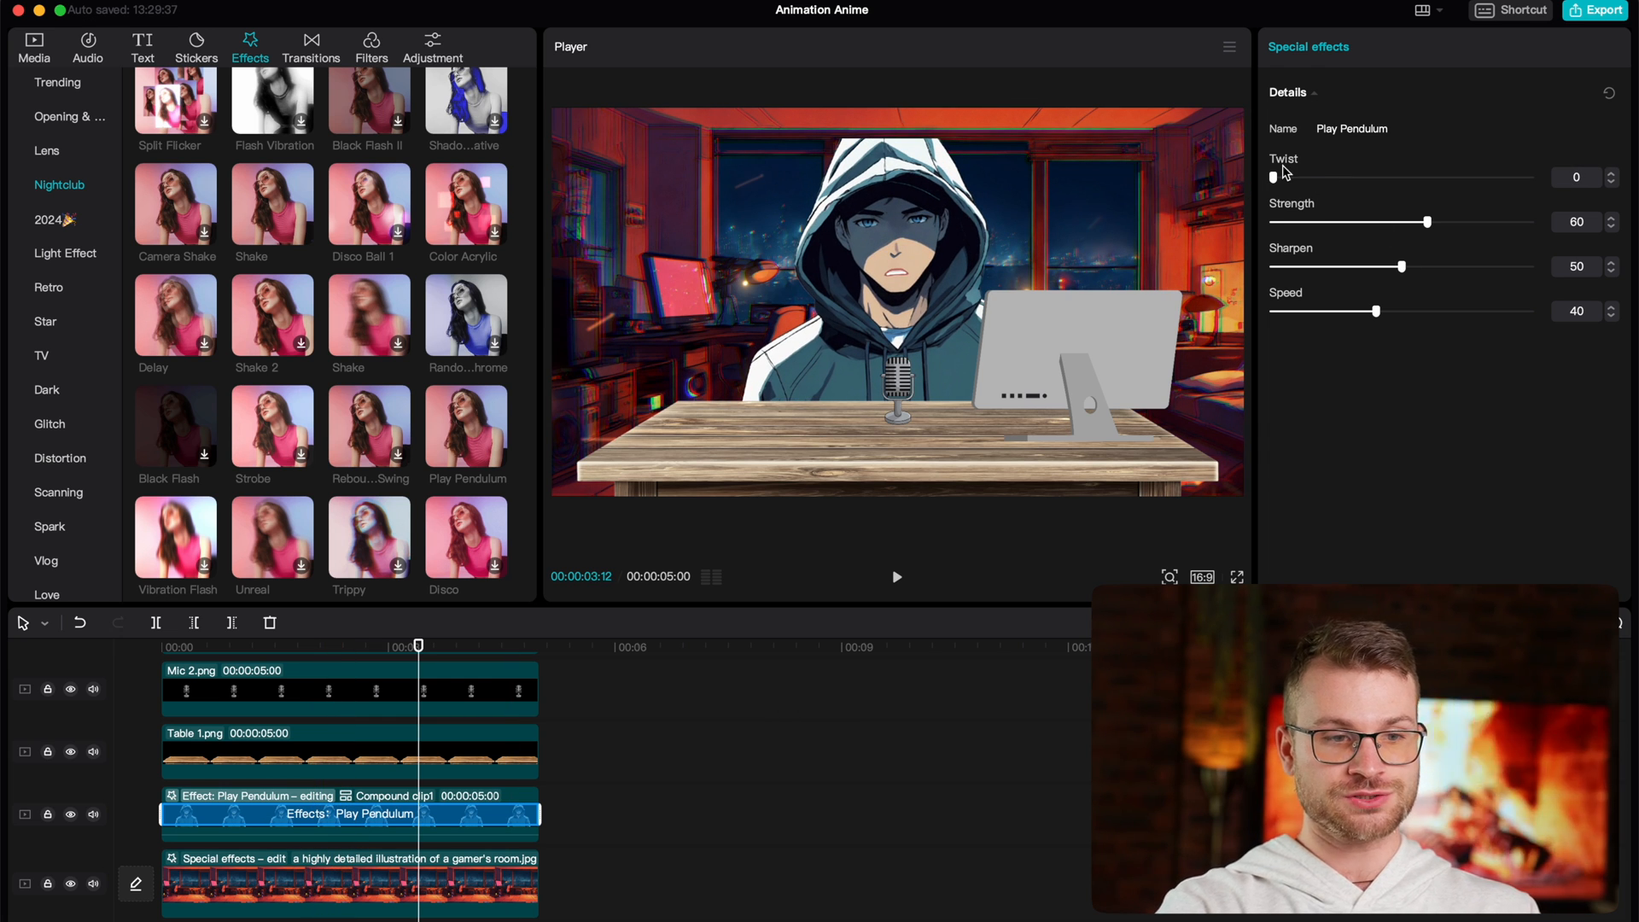
pyautogui.moveTo(1449, 220); pyautogui.dragTo(1284, 220)
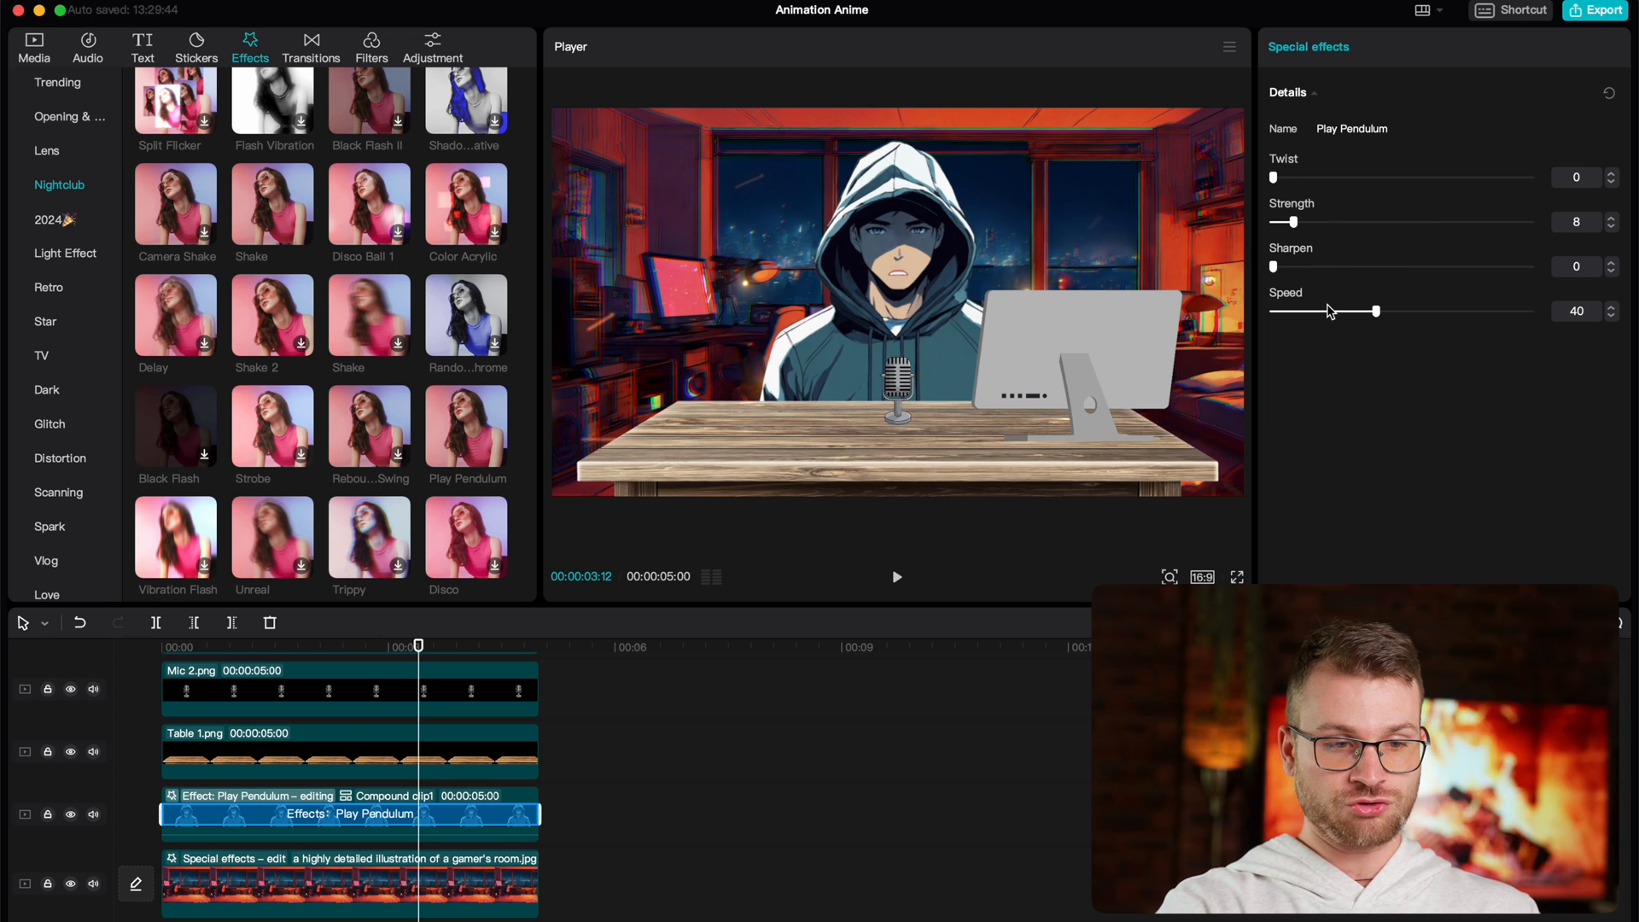
pyautogui.moveTo(1375, 310); pyautogui.dragTo(1282, 310)
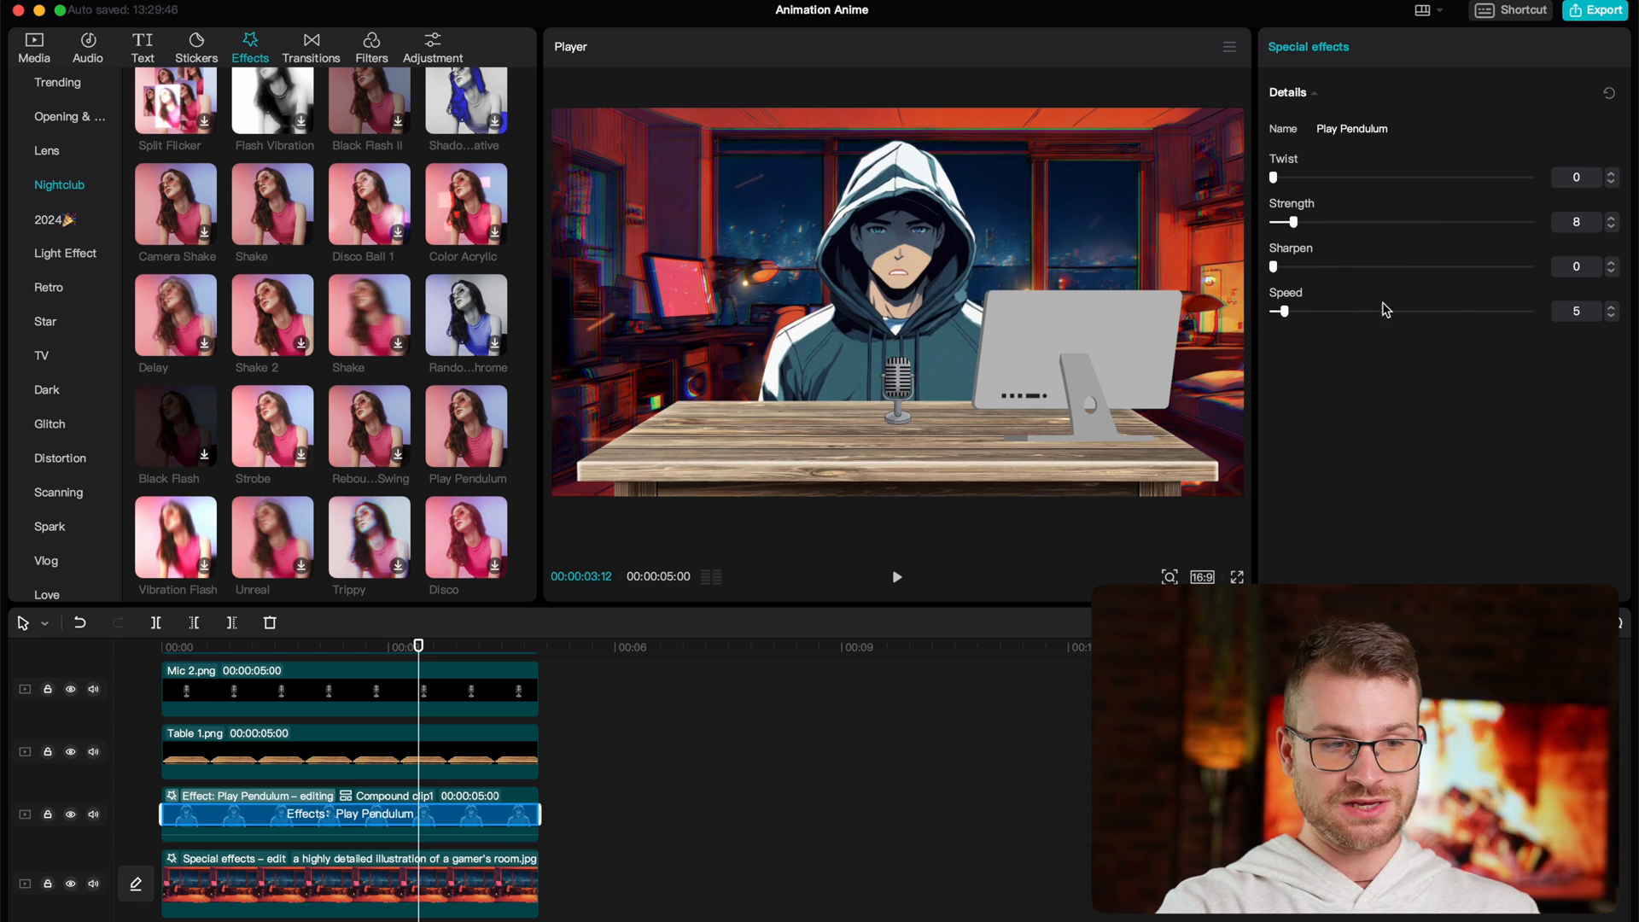
pyautogui.click(896, 577)
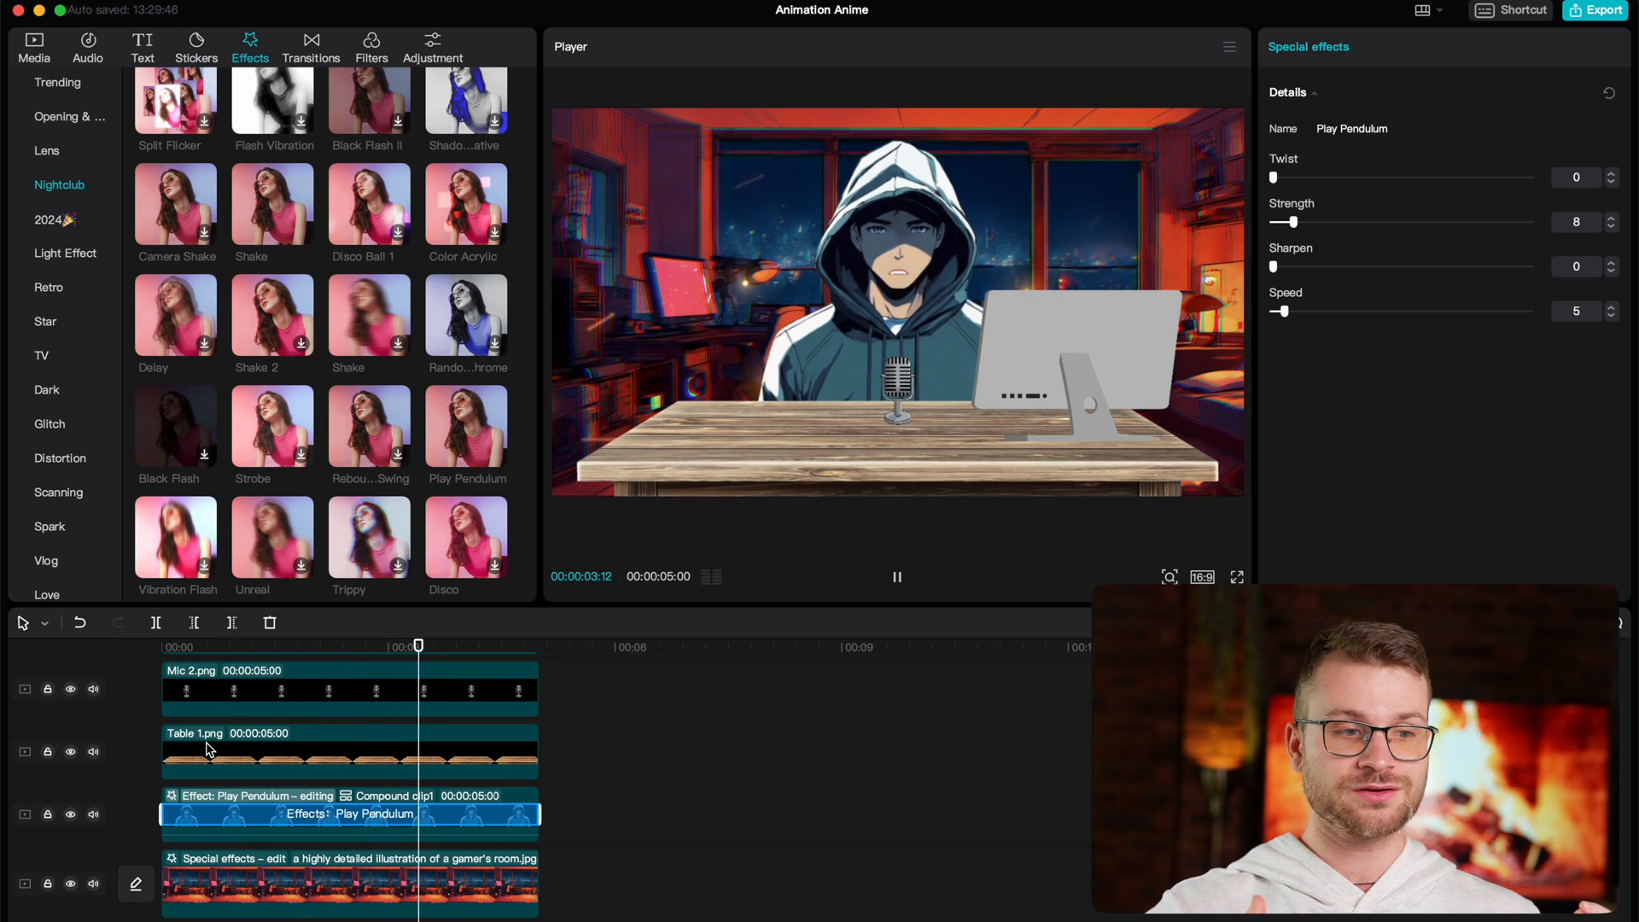
pyautogui.click(896, 577)
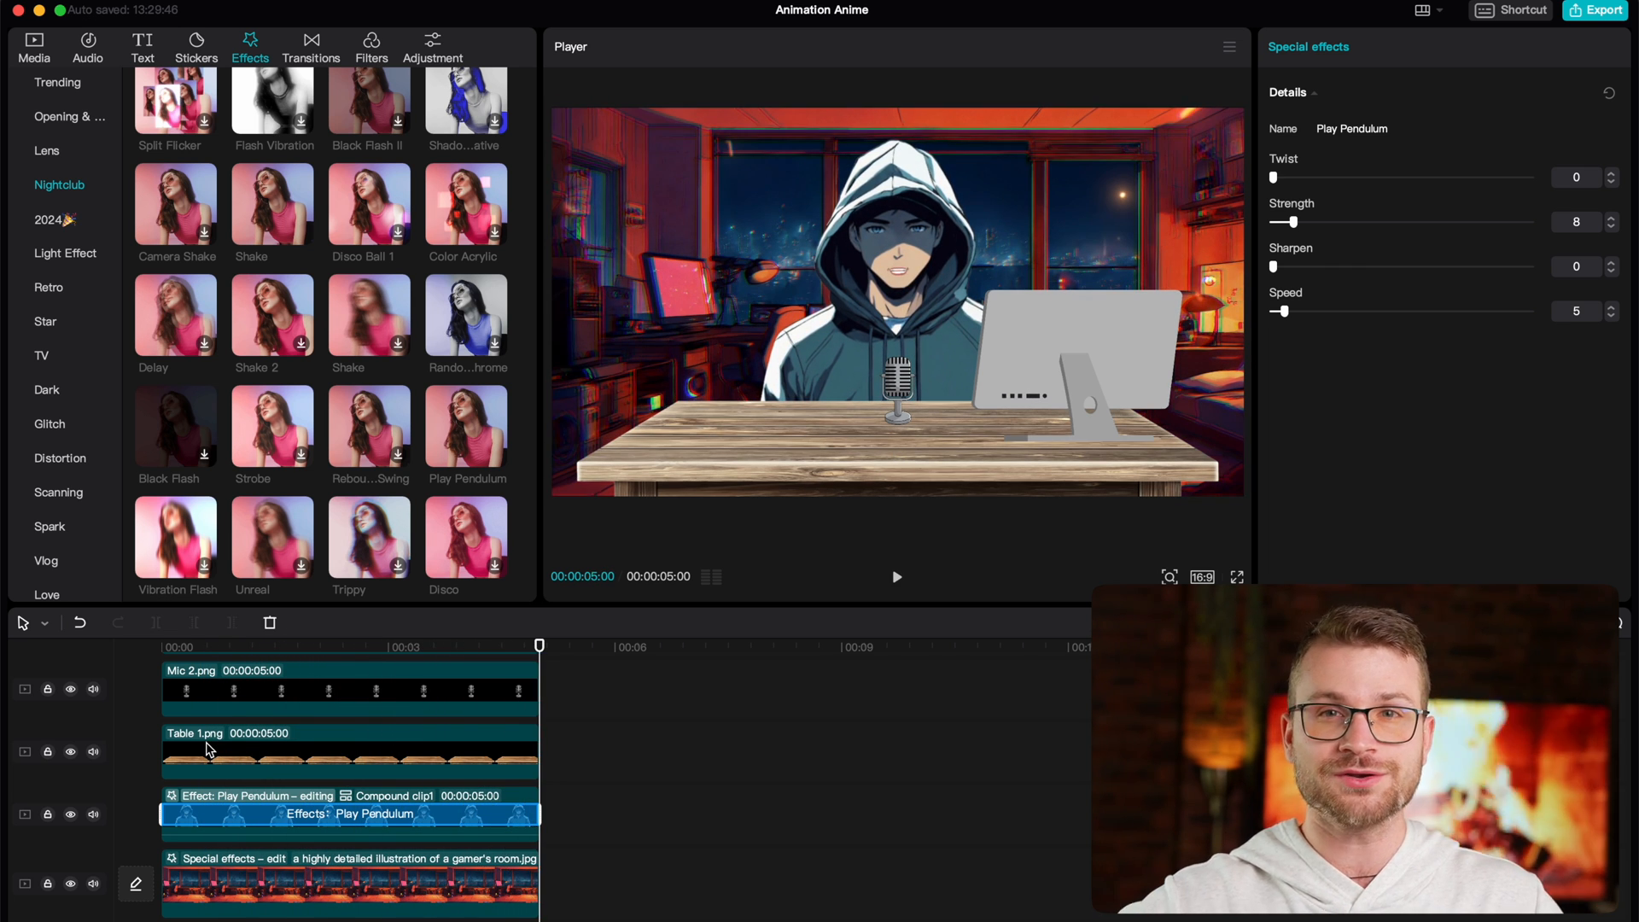
pyautogui.click(46, 151)
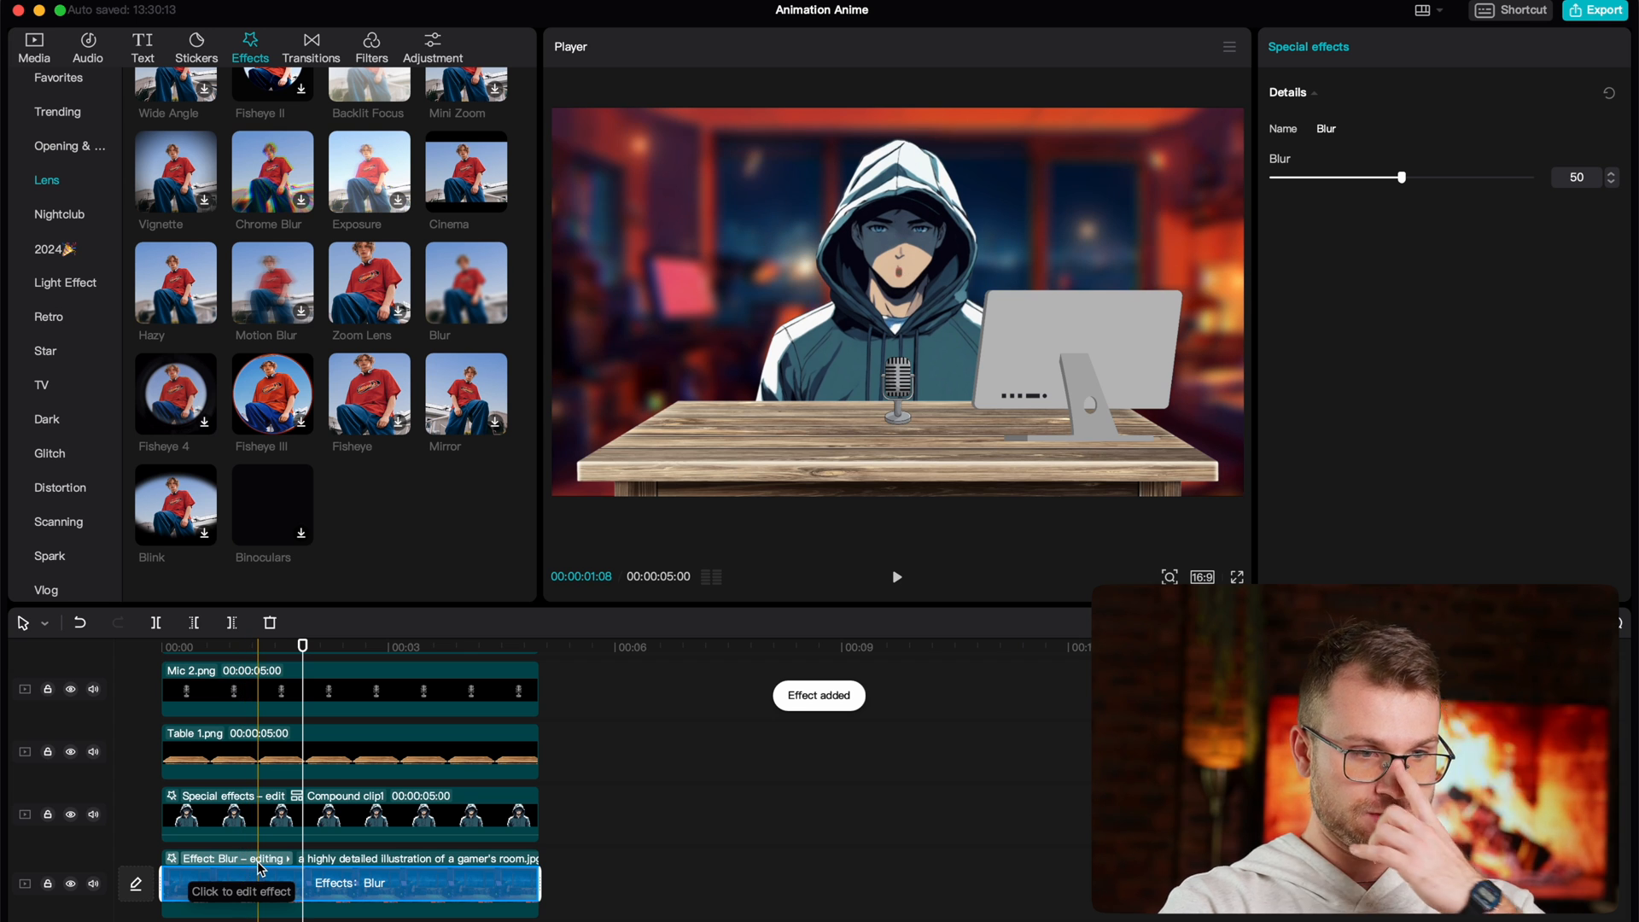
# Step: Select the Blur effect on the background clip and adjust its slider
pyautogui.click(334, 646)
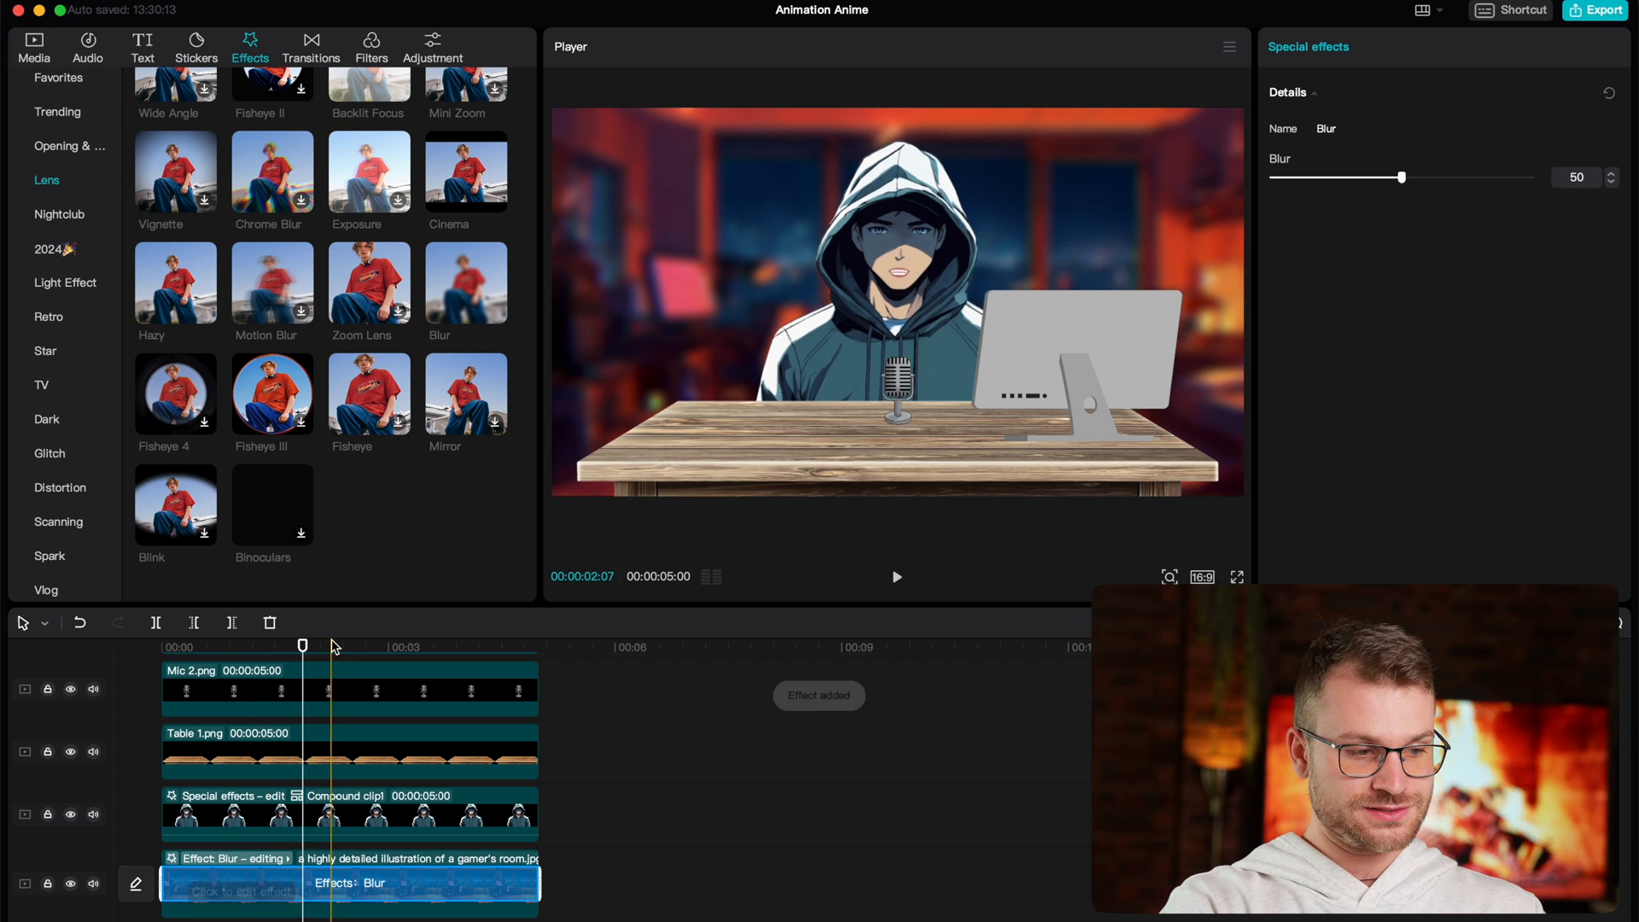
pyautogui.moveTo(1404, 176); pyautogui.dragTo(1272, 176)
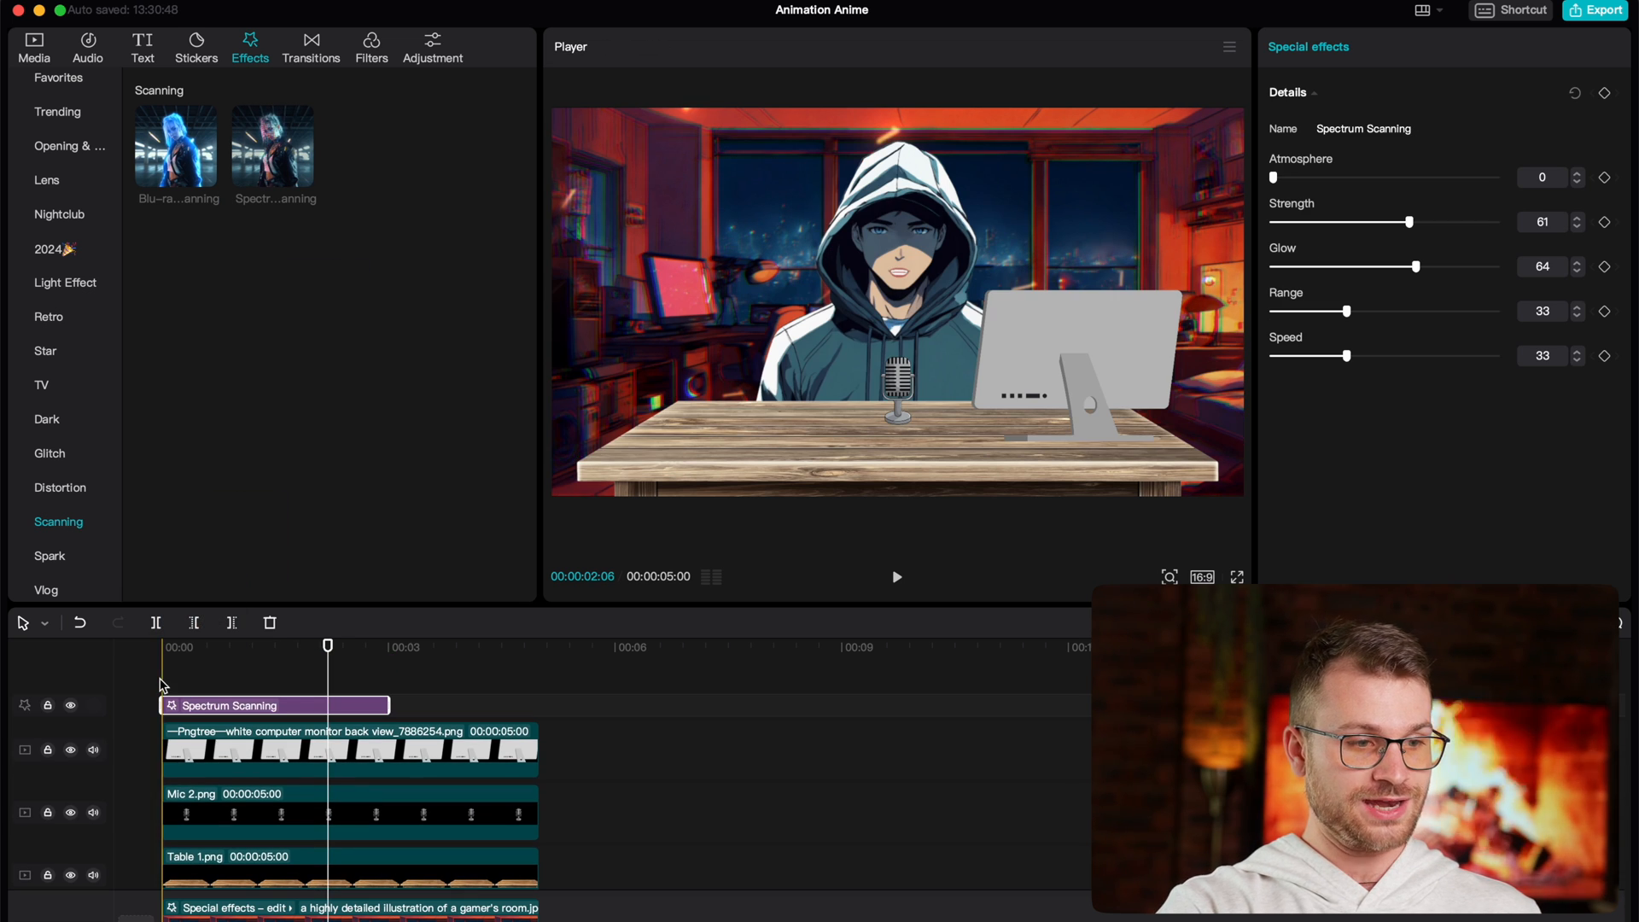
# Step: Tone Spectrum Scanning down to strength 8, glow 13 and range 8, then preview
pyautogui.moveTo(1407, 222); pyautogui.dragTo(1317, 222)
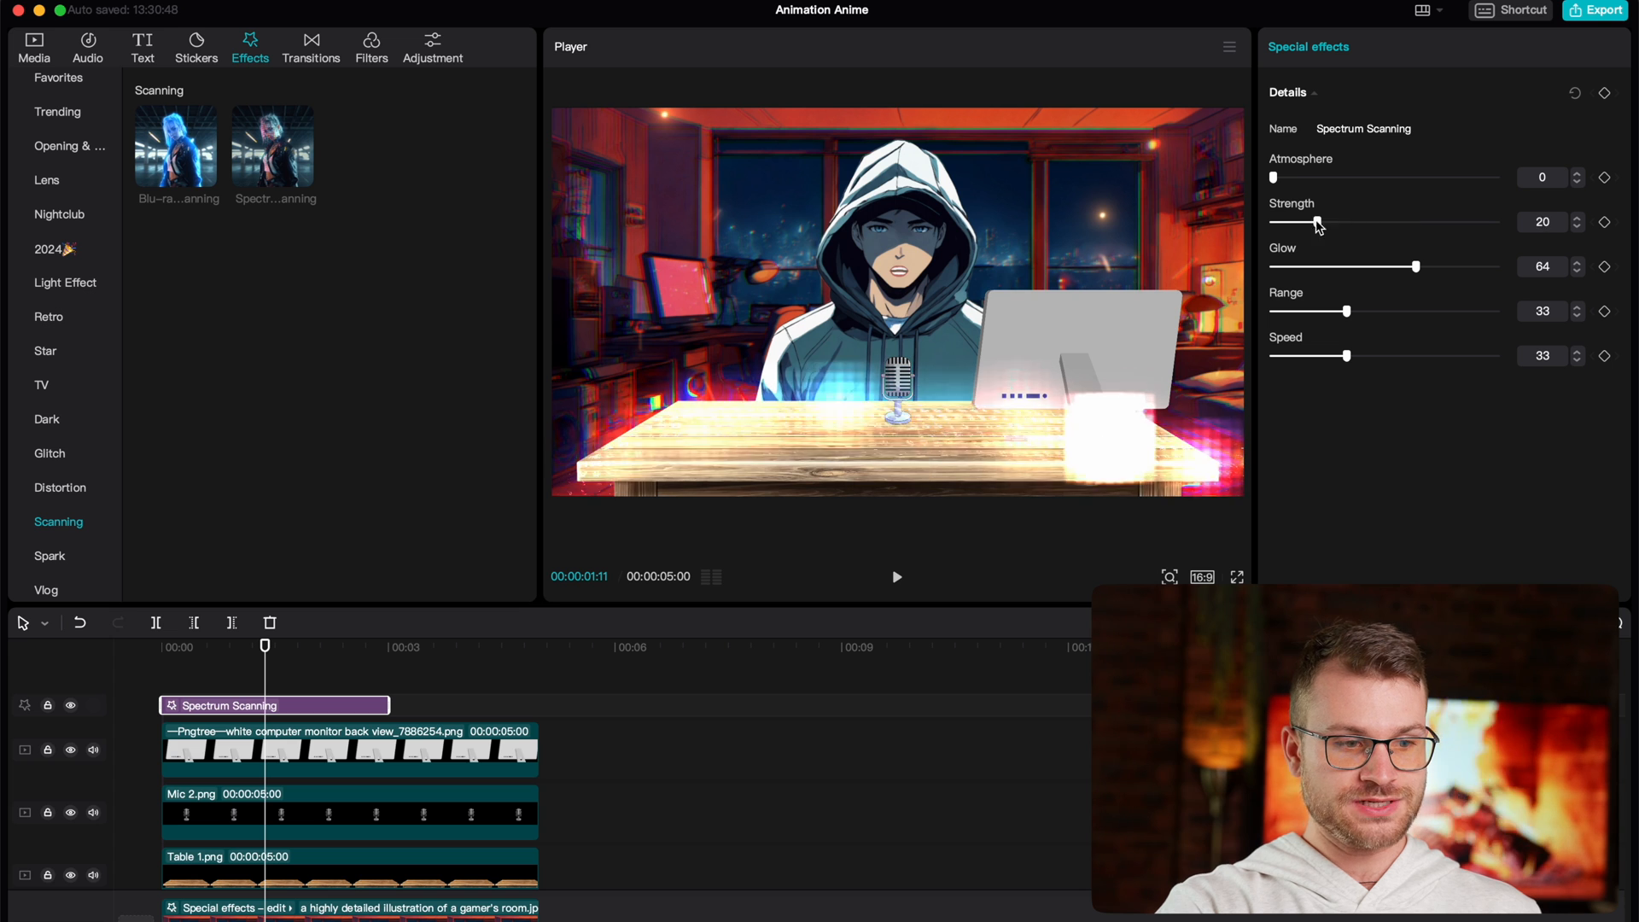
pyautogui.moveTo(1317, 222); pyautogui.dragTo(1284, 222)
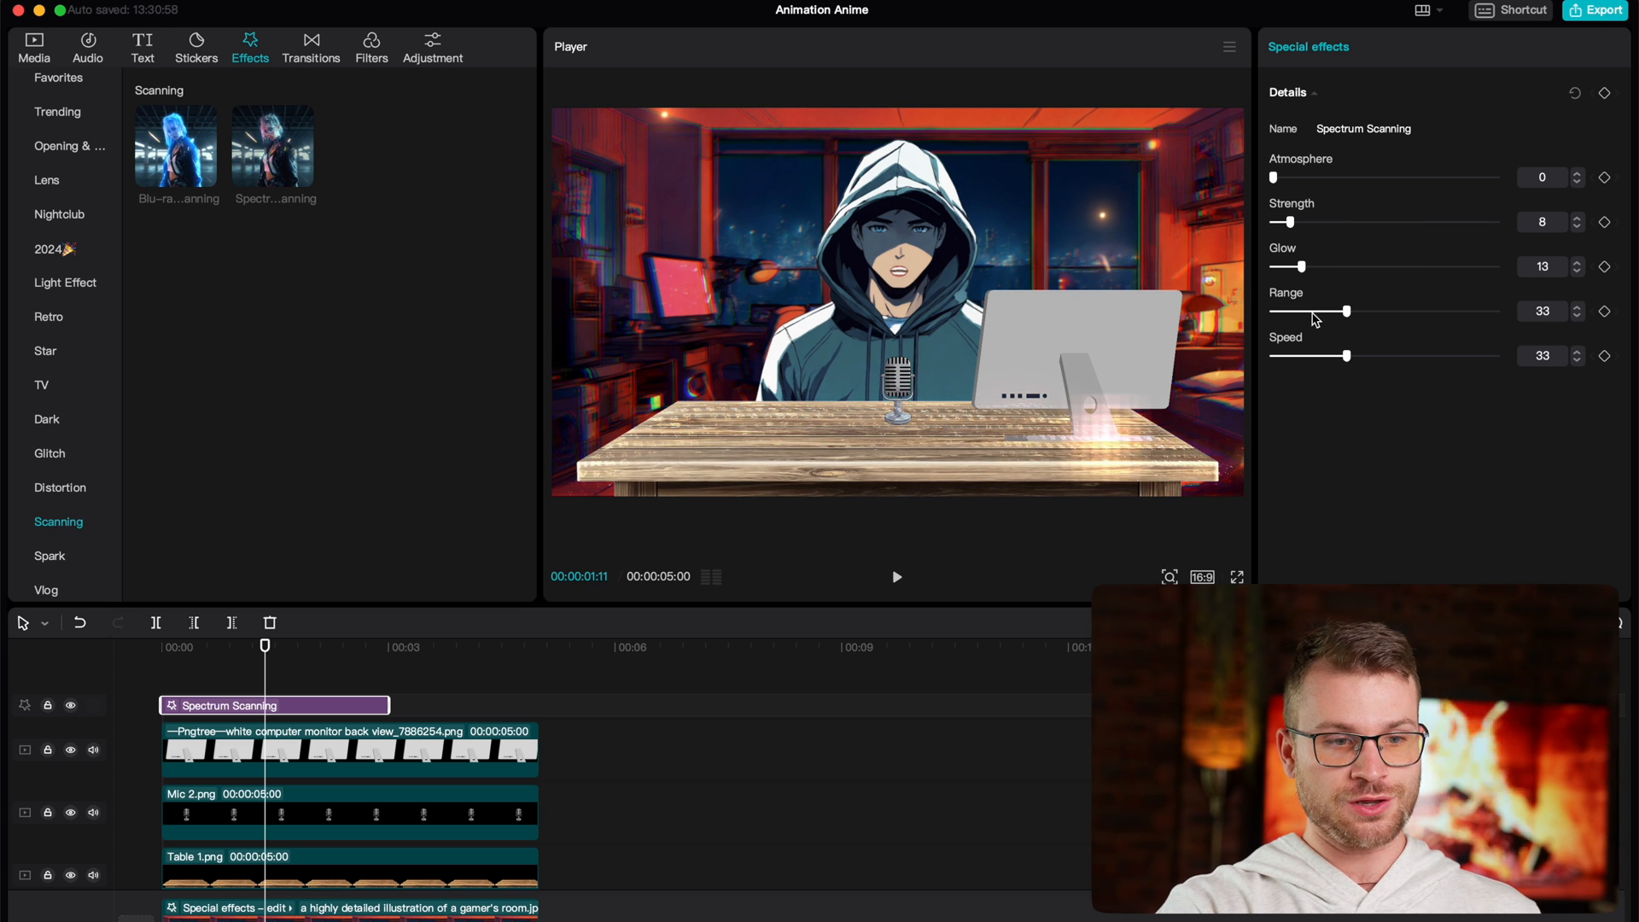
pyautogui.moveTo(1338, 310); pyautogui.dragTo(1280, 311)
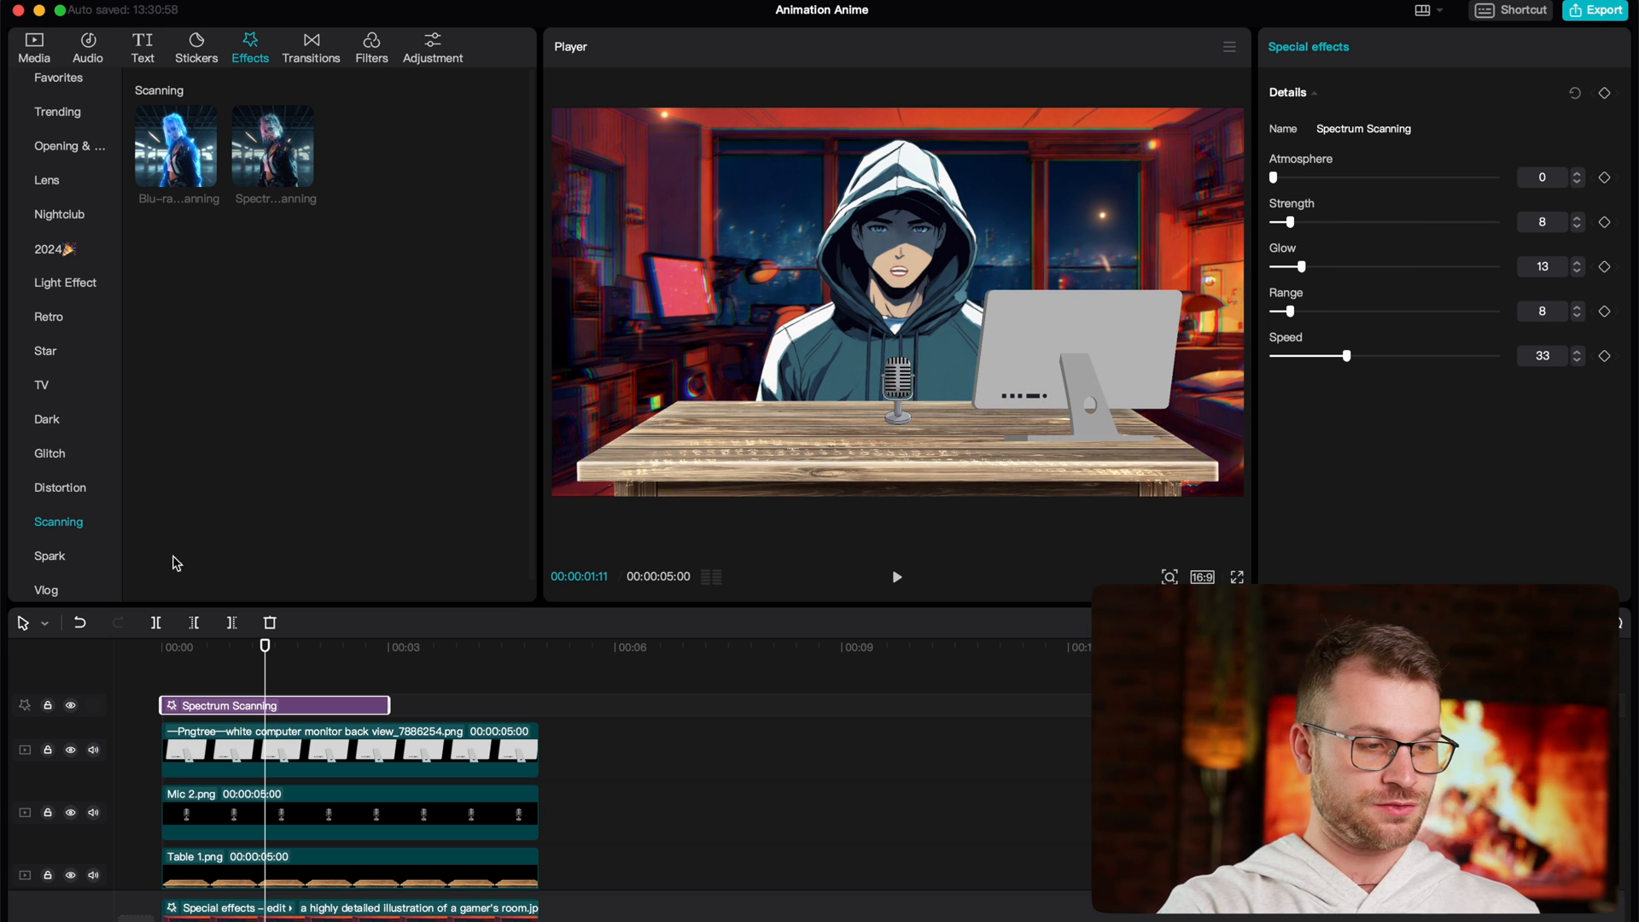
pyautogui.click(896, 577)
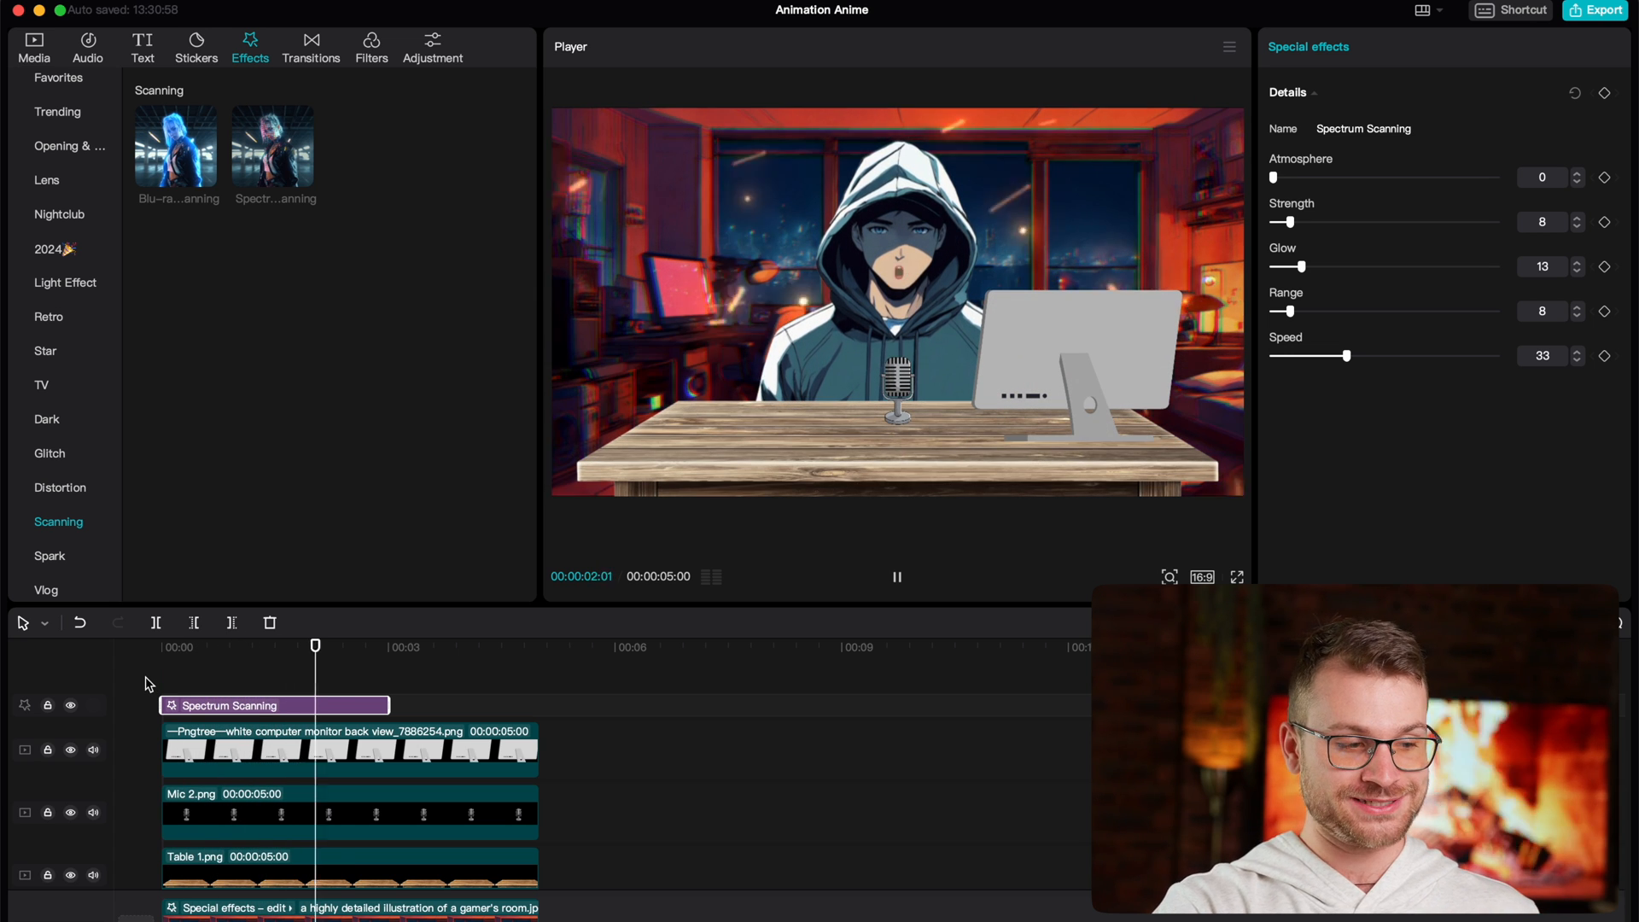
pyautogui.click(897, 577)
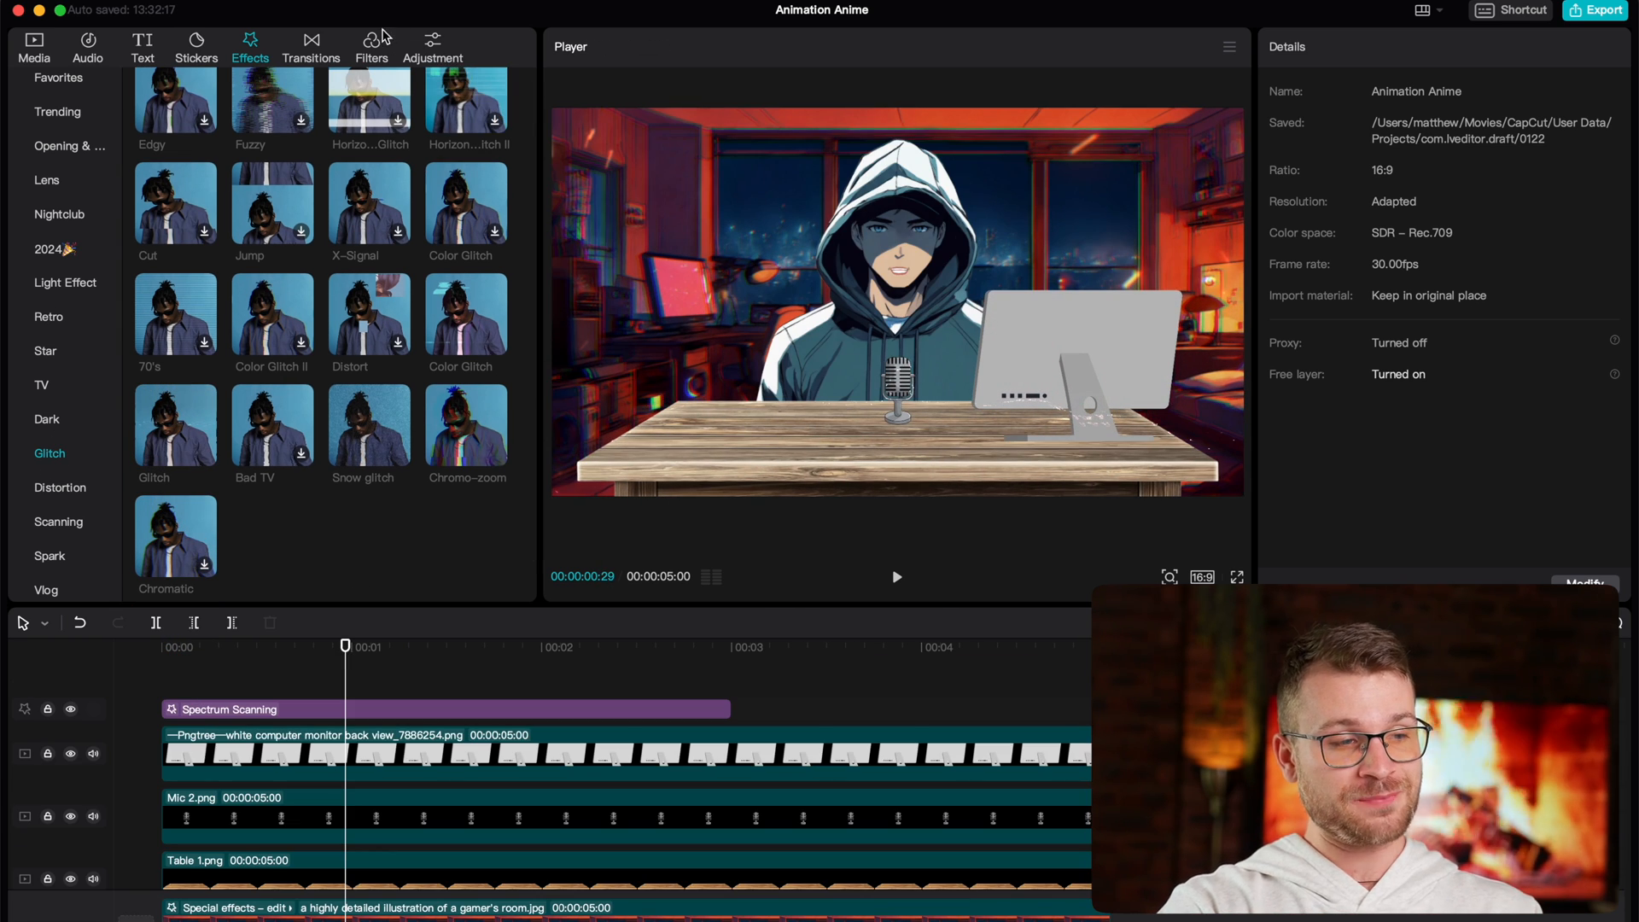
# Step: Open the Filters library, scroll to the Life collection and double-click a filter
pyautogui.click(371, 41)
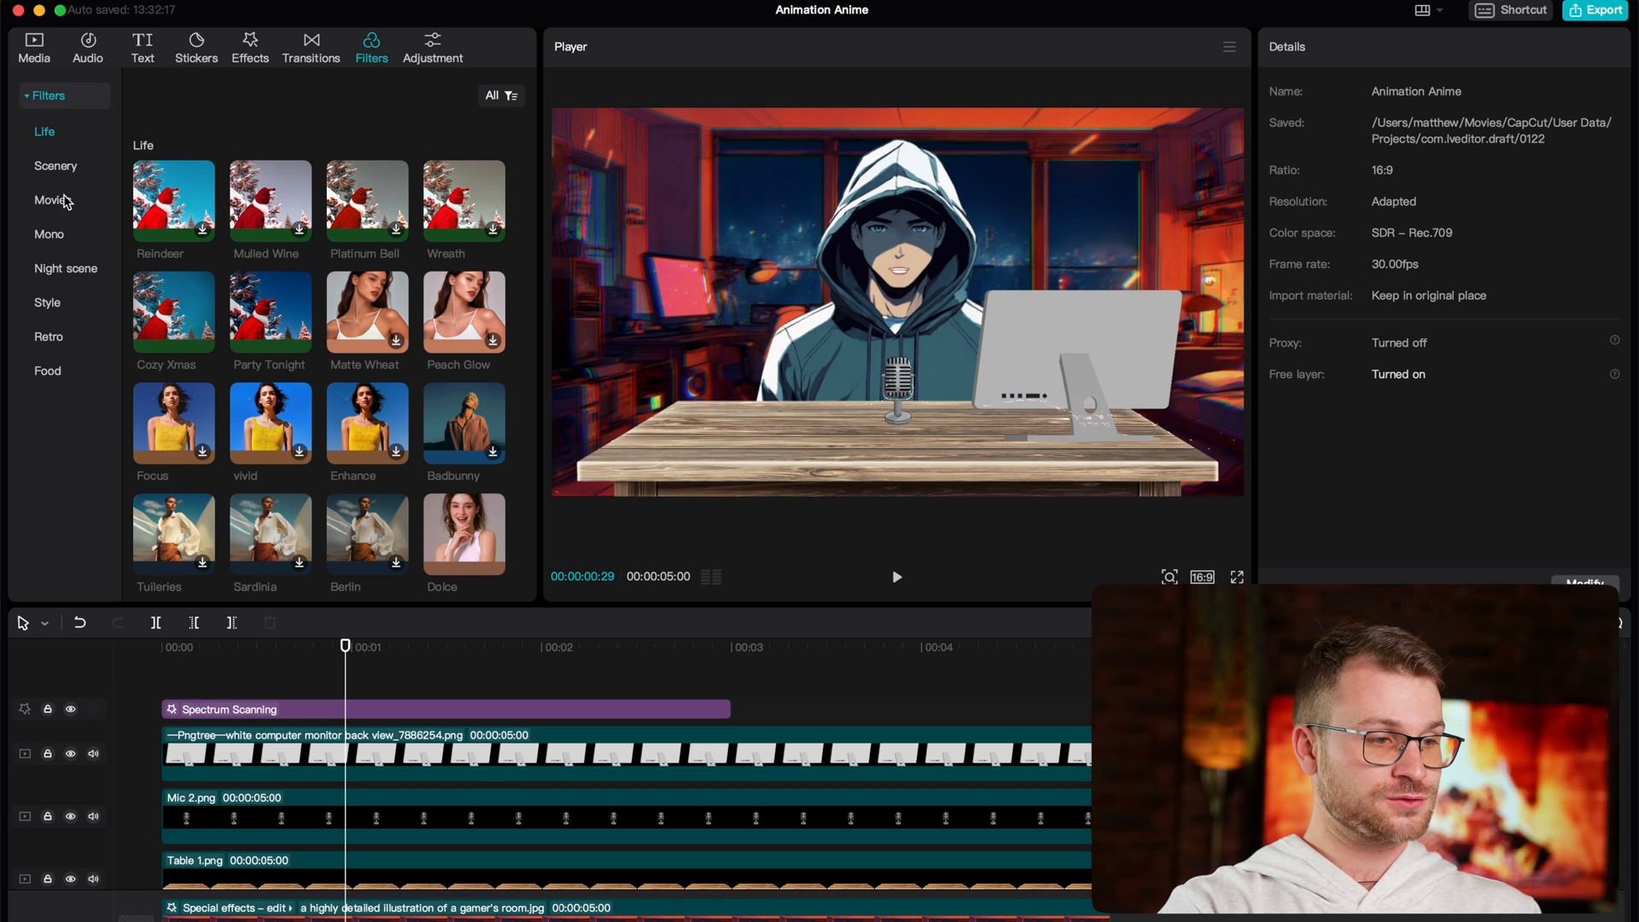
pyautogui.scroll(-3)
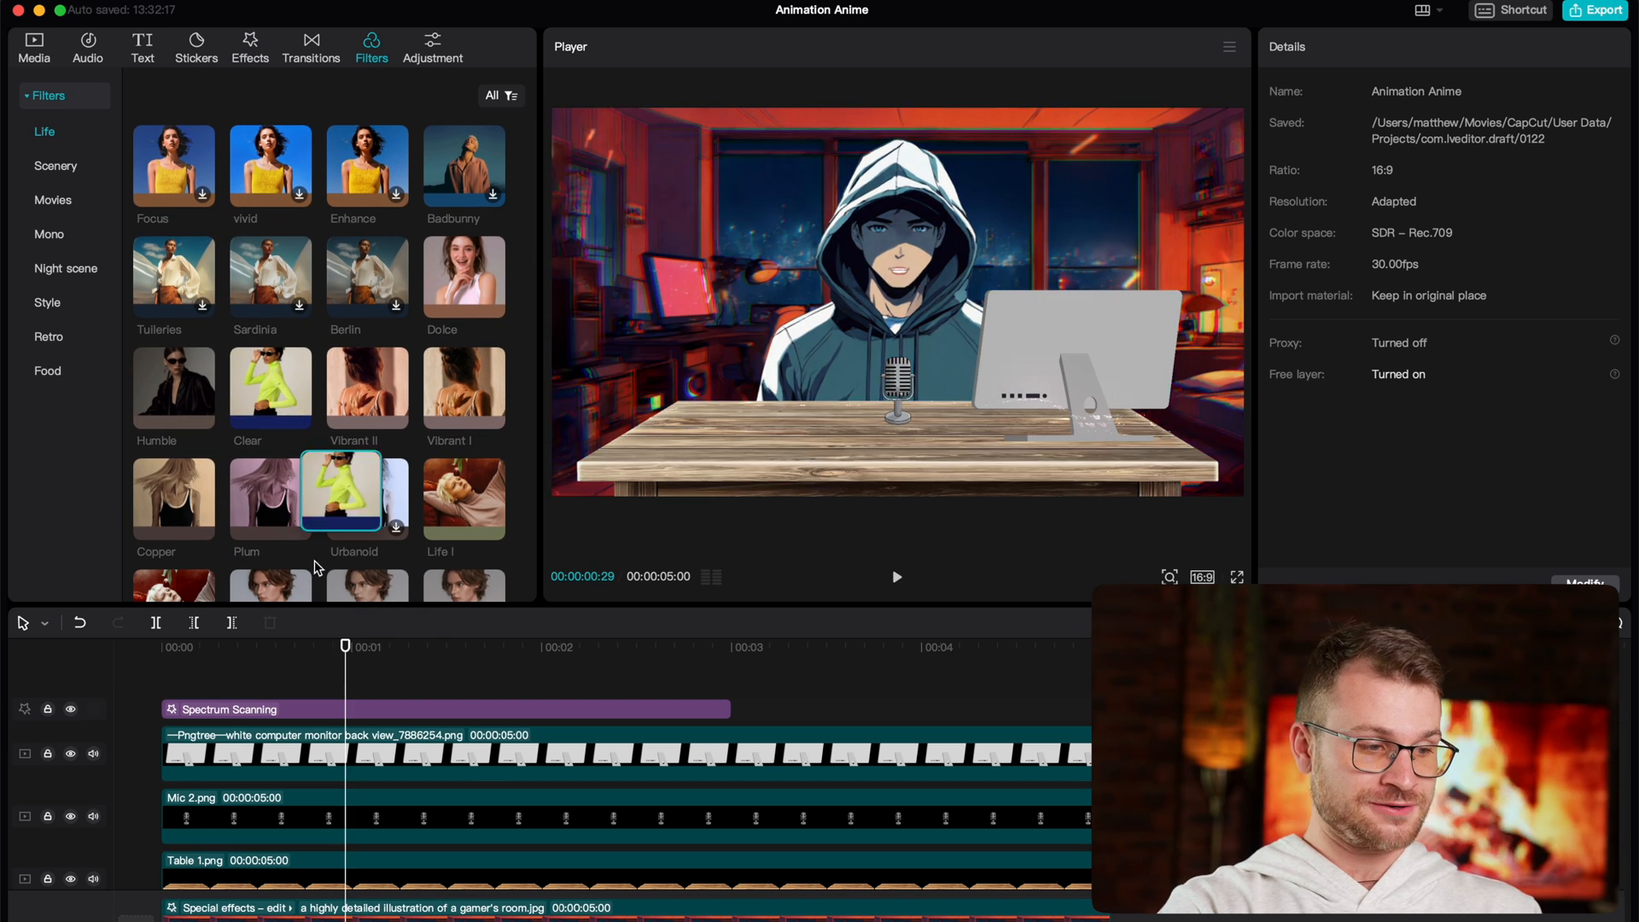
pyautogui.doubleClick(270, 387)
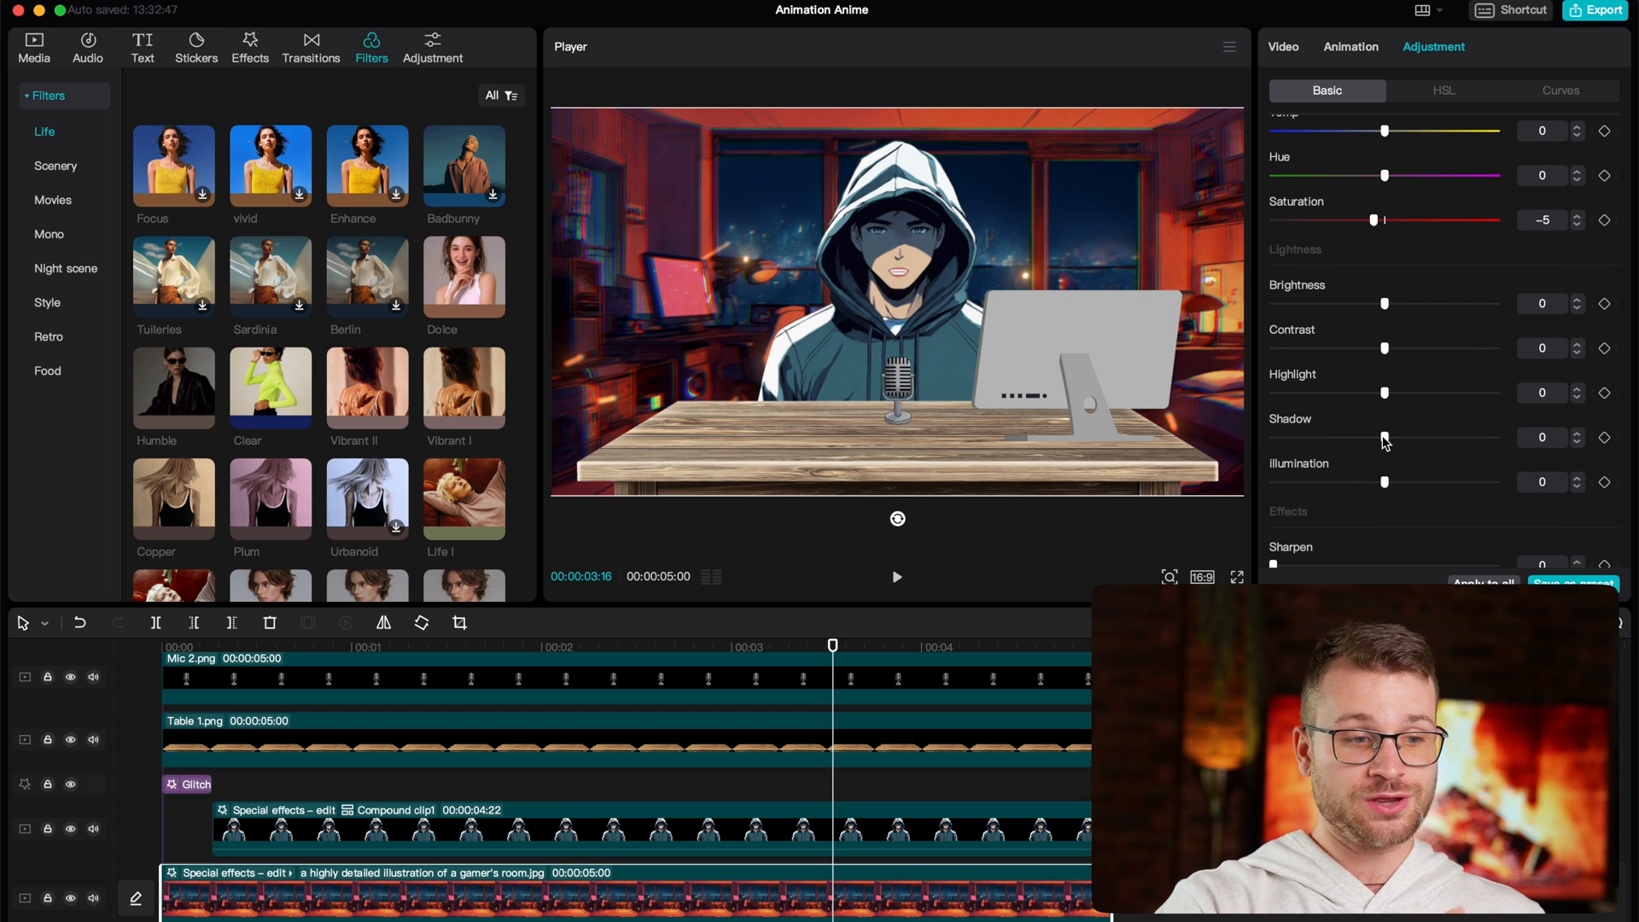
# Step: Select the wooden table and set its brightness to -11
pyautogui.click(729, 778)
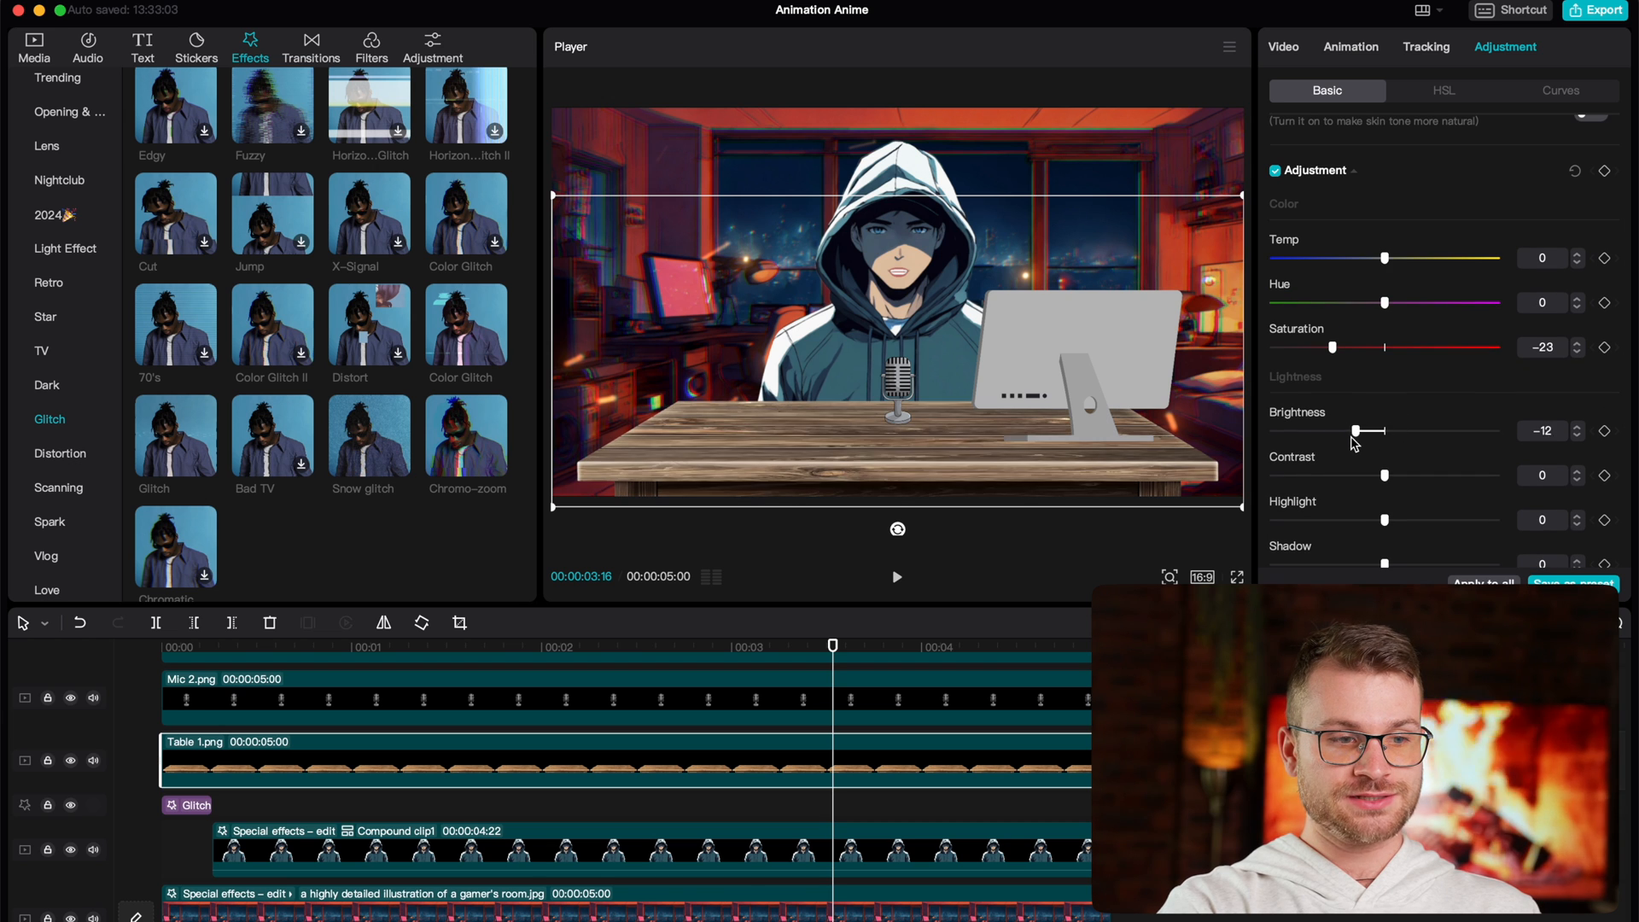
pyautogui.moveTo(1365, 431); pyautogui.dragTo(1347, 430)
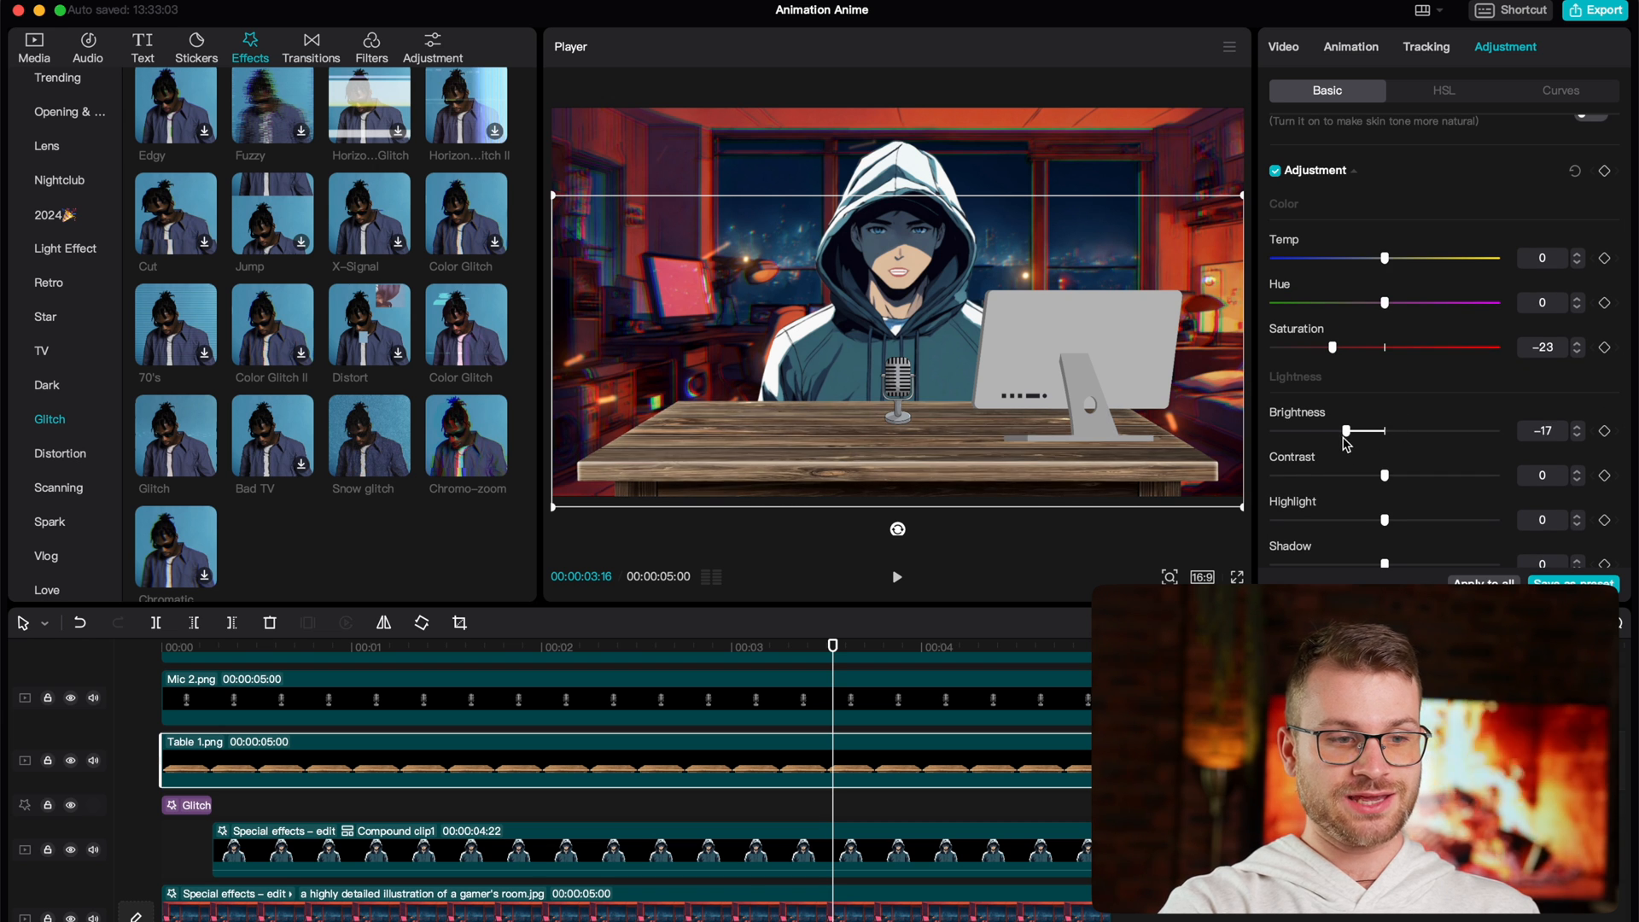
pyautogui.moveTo(1346, 430); pyautogui.dragTo(1363, 430)
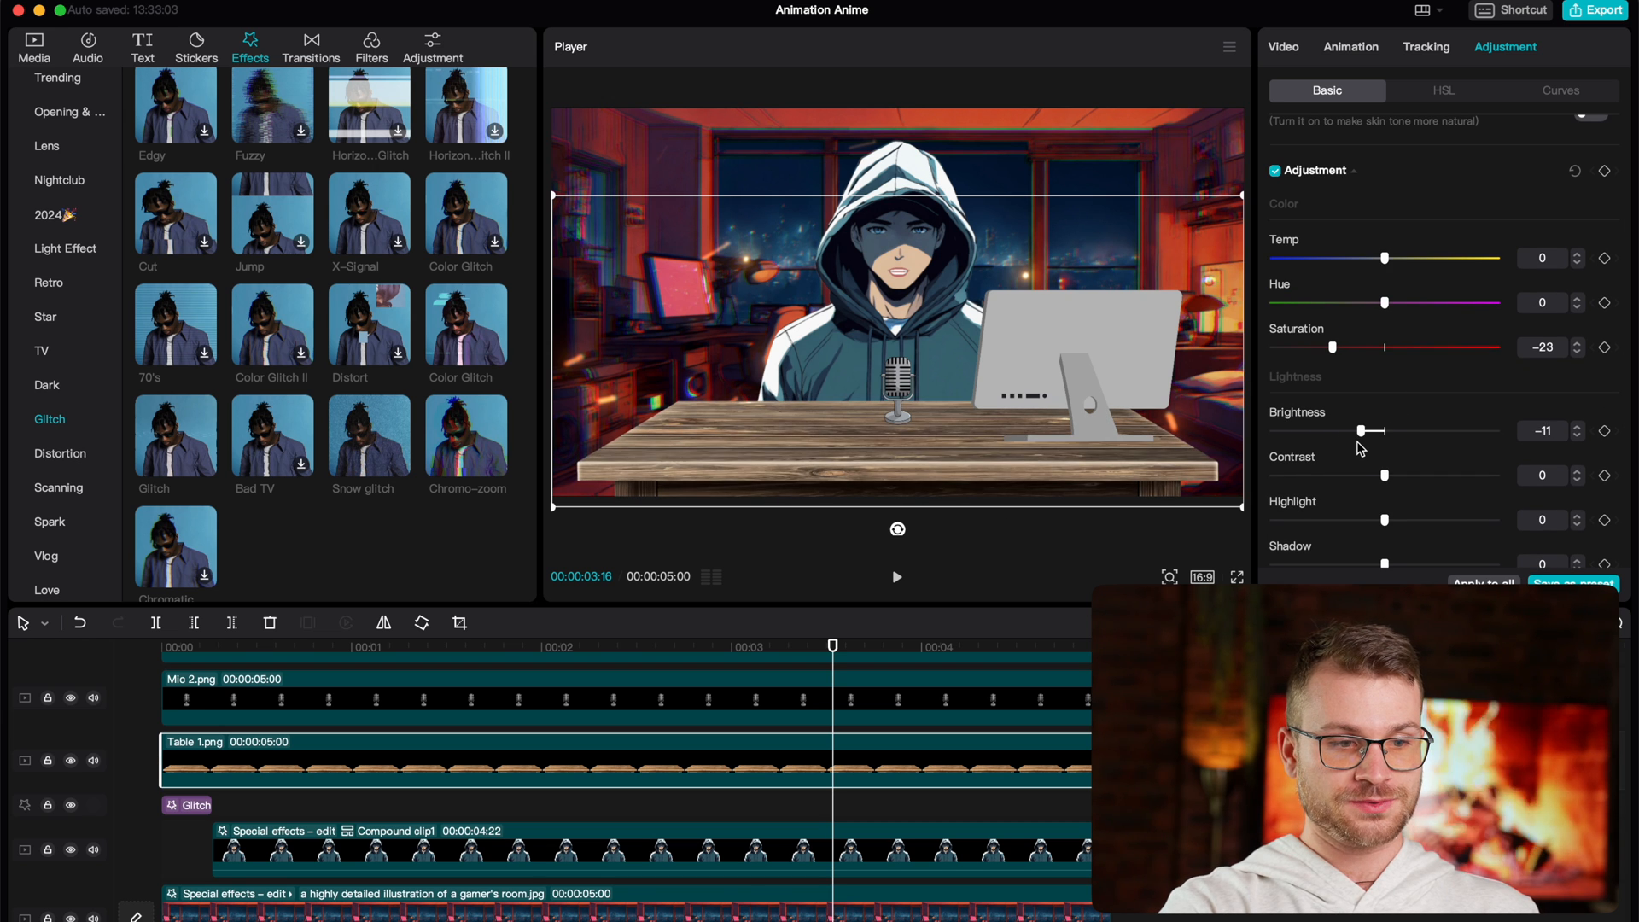